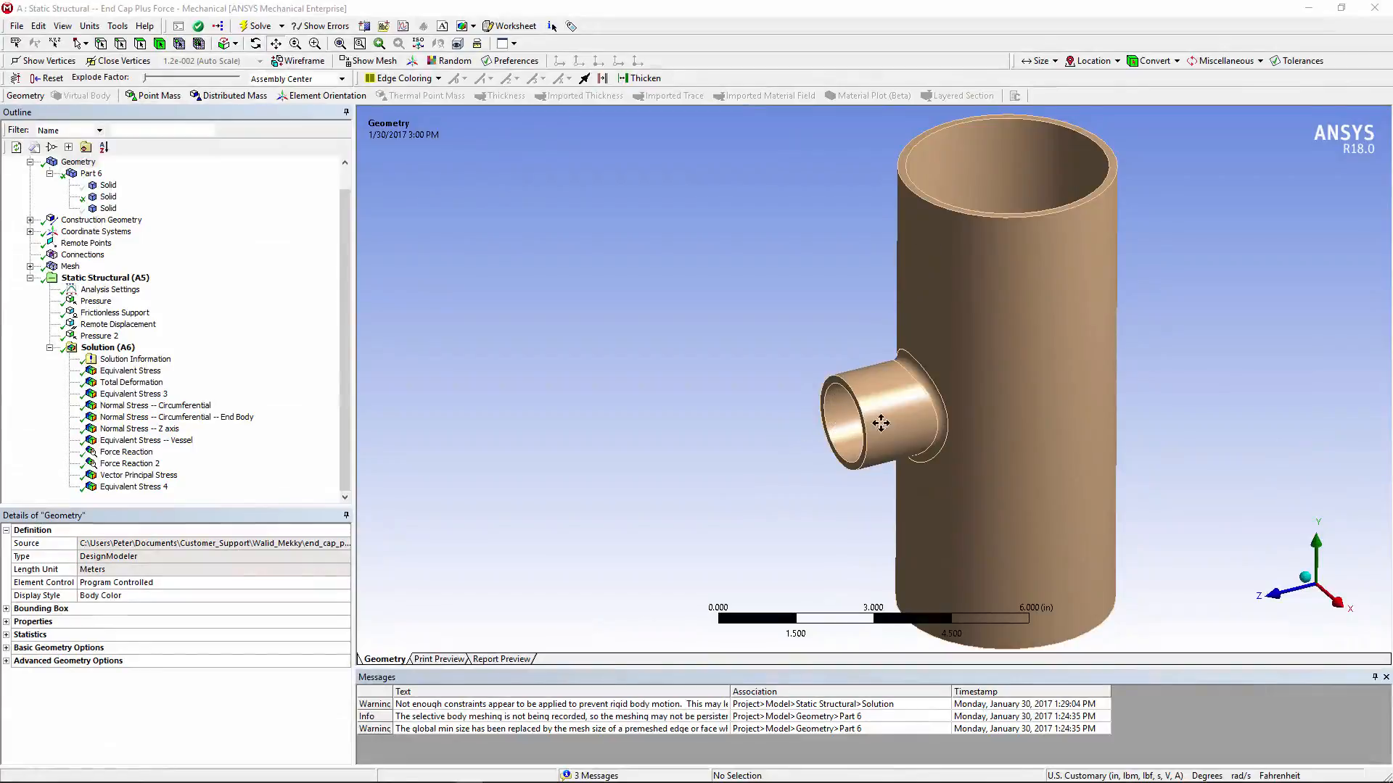
{"action": "mouse_move", "coordinate": [796, 427]}
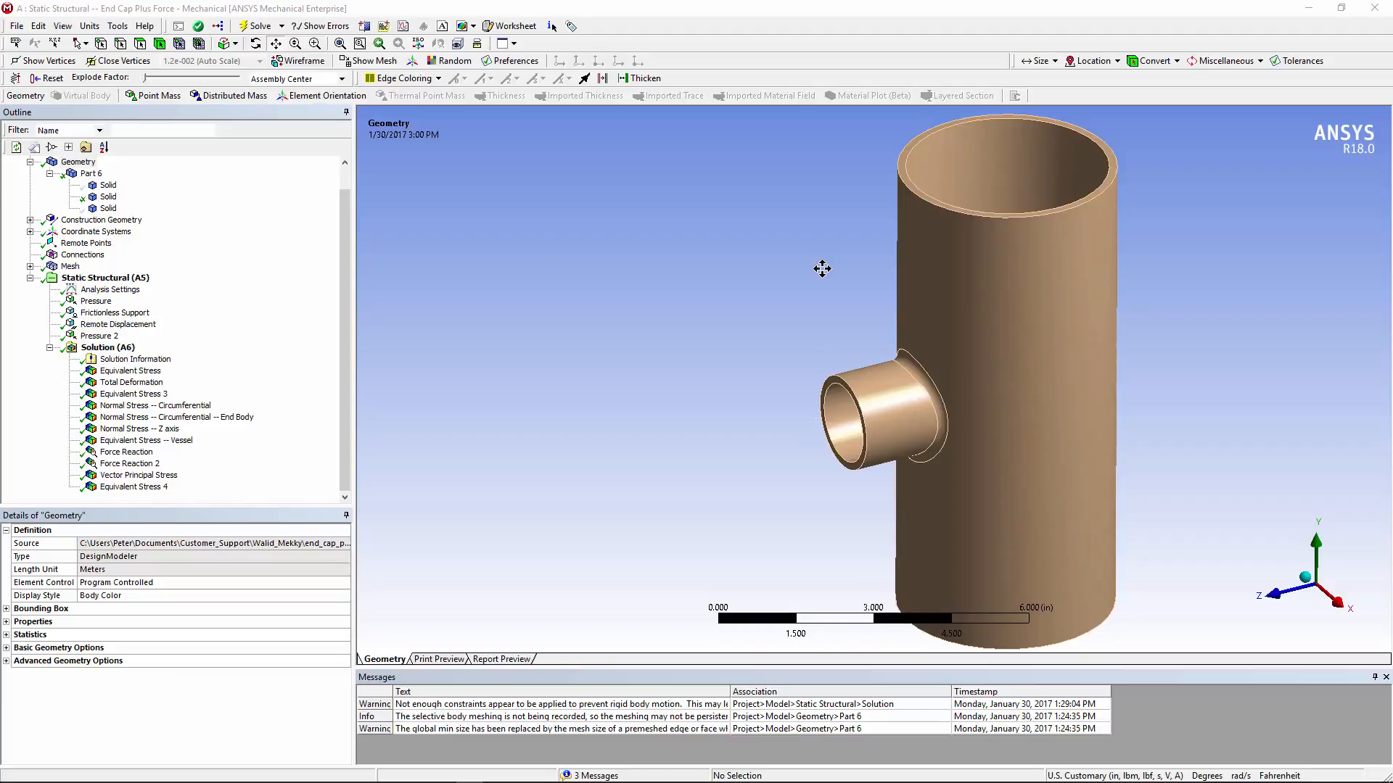
{"action": "mouse_move", "coordinate": [822, 257]}
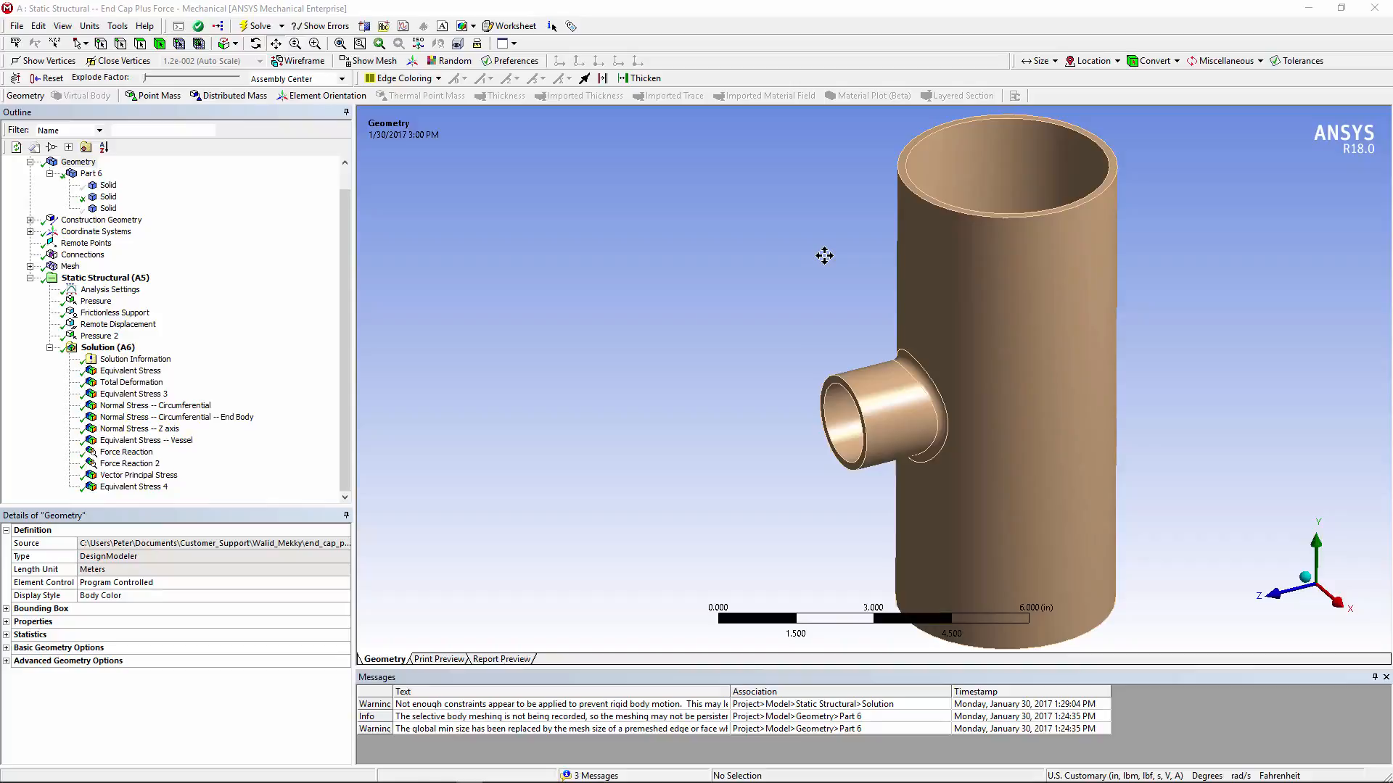
Step: Select the structural steel vessel body in the Geometry window
{"action": "left_click", "coordinate": [108, 196]}
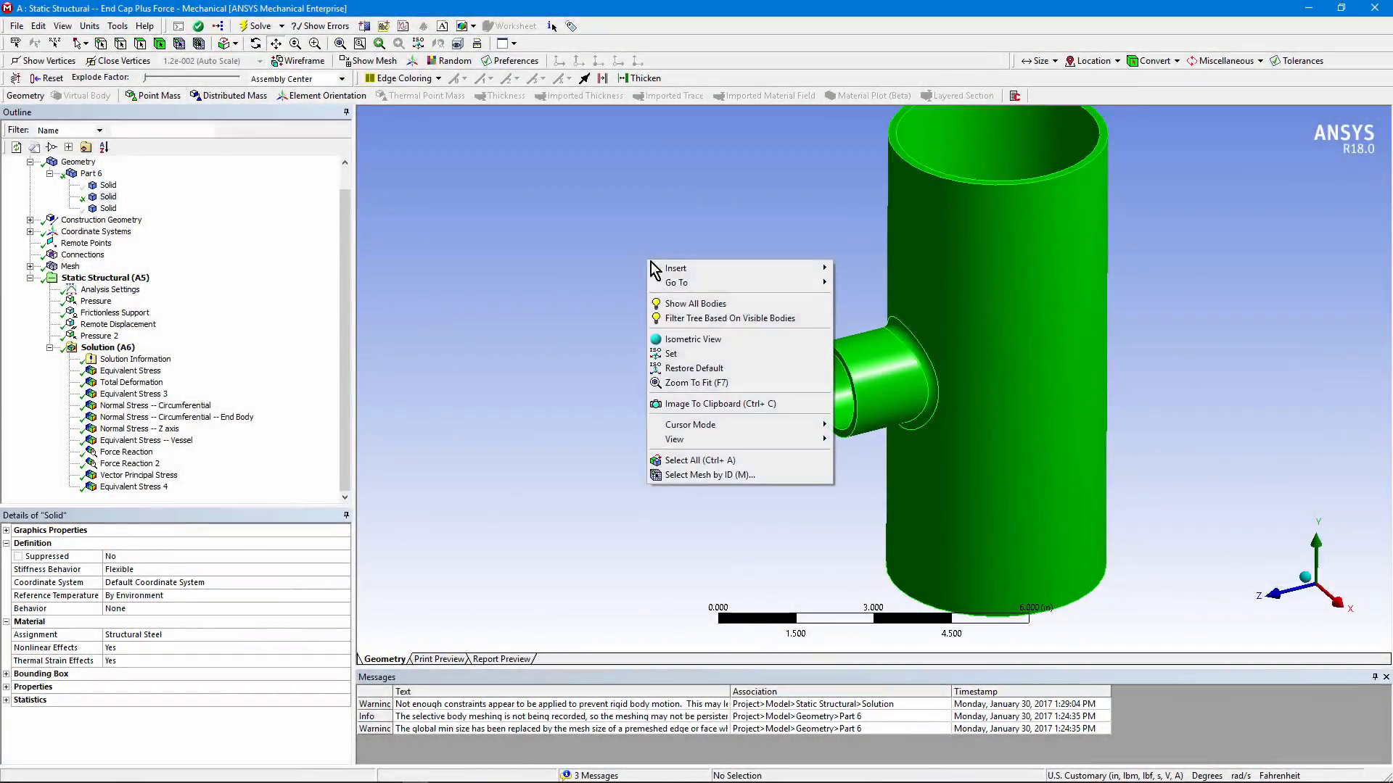
Step: Show all three solids, including the branch pipe extension and its end cap
{"action": "left_click", "coordinate": [92, 173]}
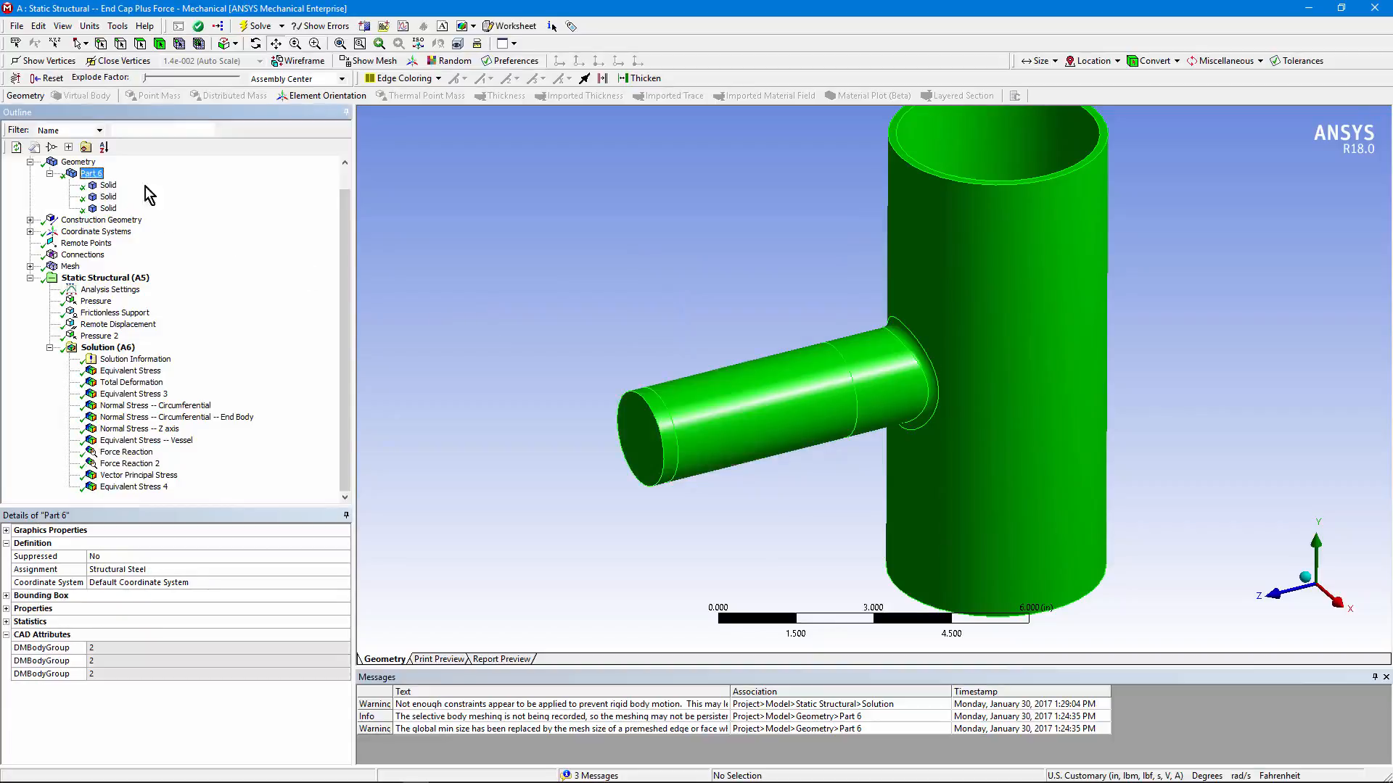
{"action": "left_click", "coordinate": [79, 161]}
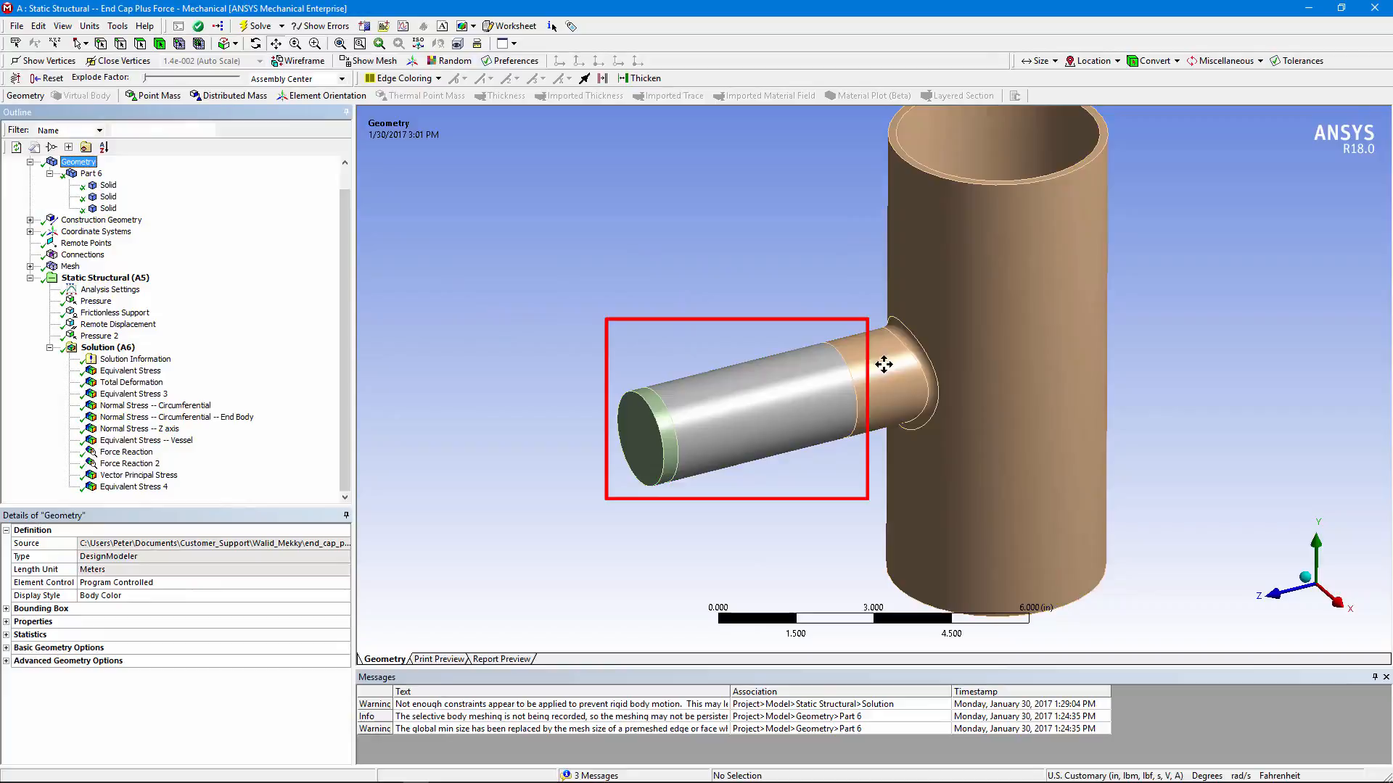
{"action": "mouse_move", "coordinate": [776, 367]}
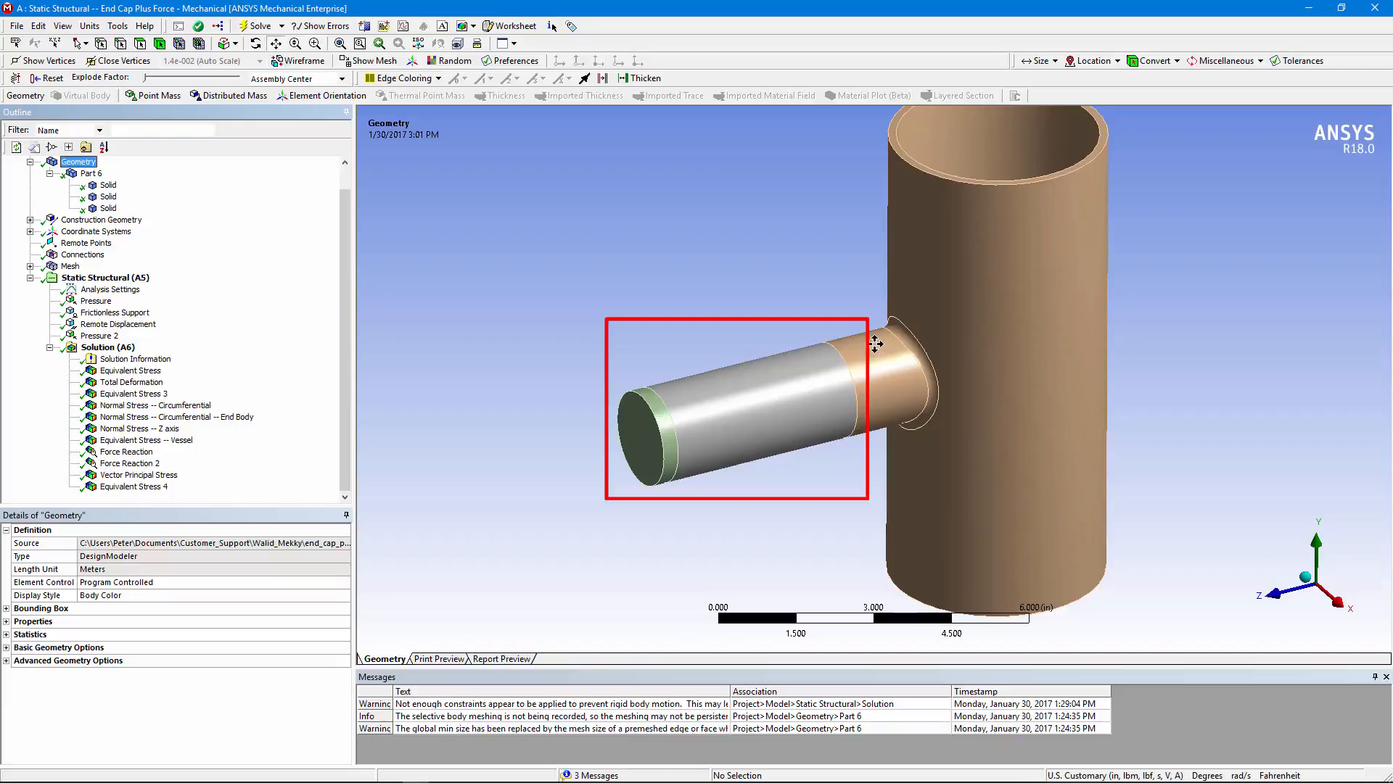
{"action": "mouse_move", "coordinate": [829, 385]}
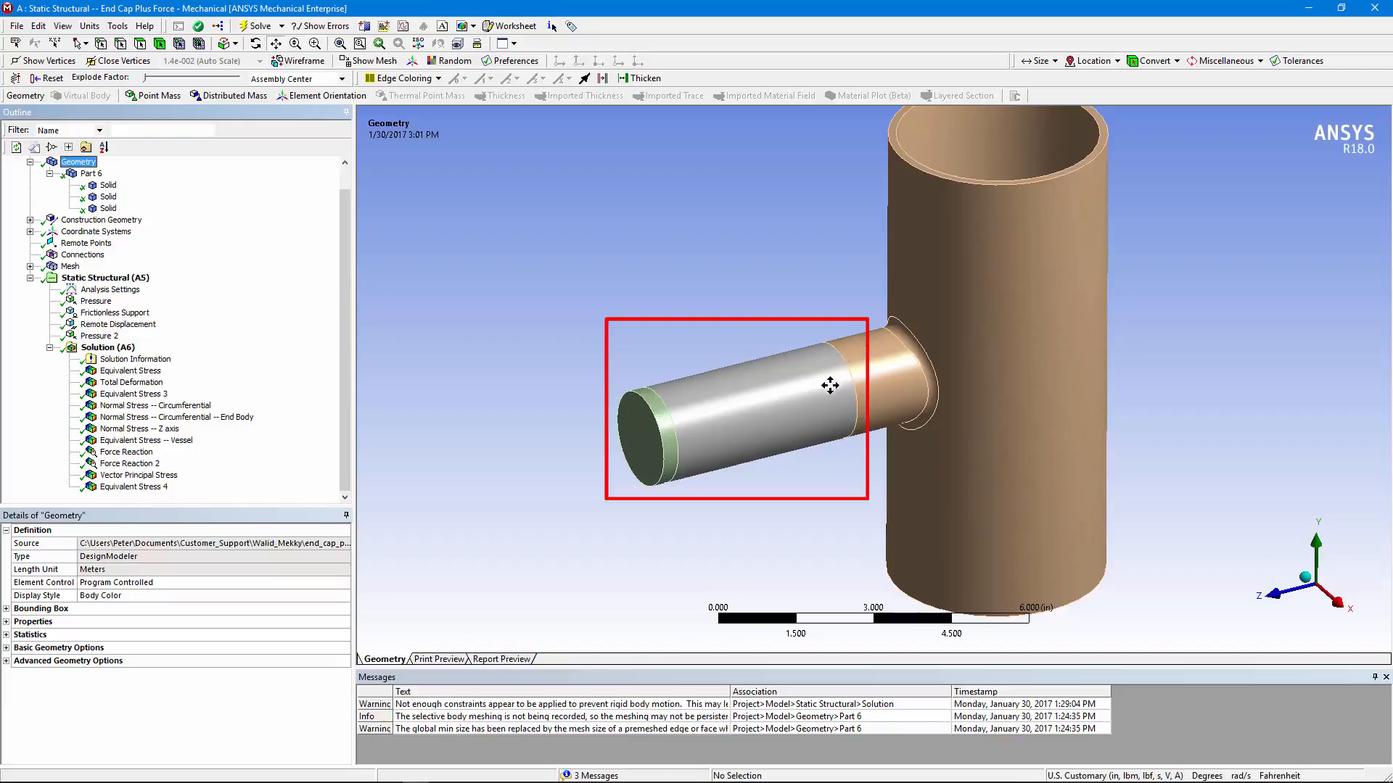
{"action": "mouse_move", "coordinate": [846, 368]}
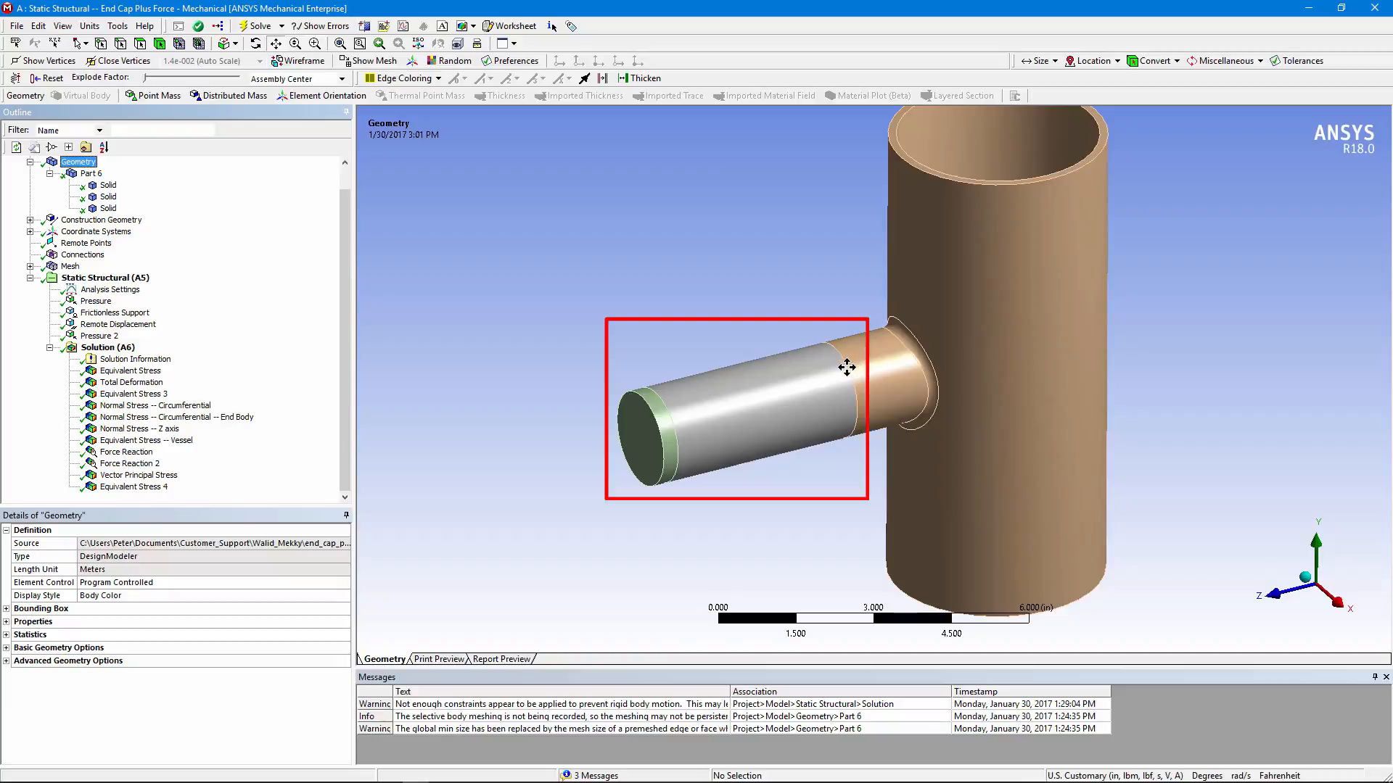
{"action": "mouse_move", "coordinate": [720, 391]}
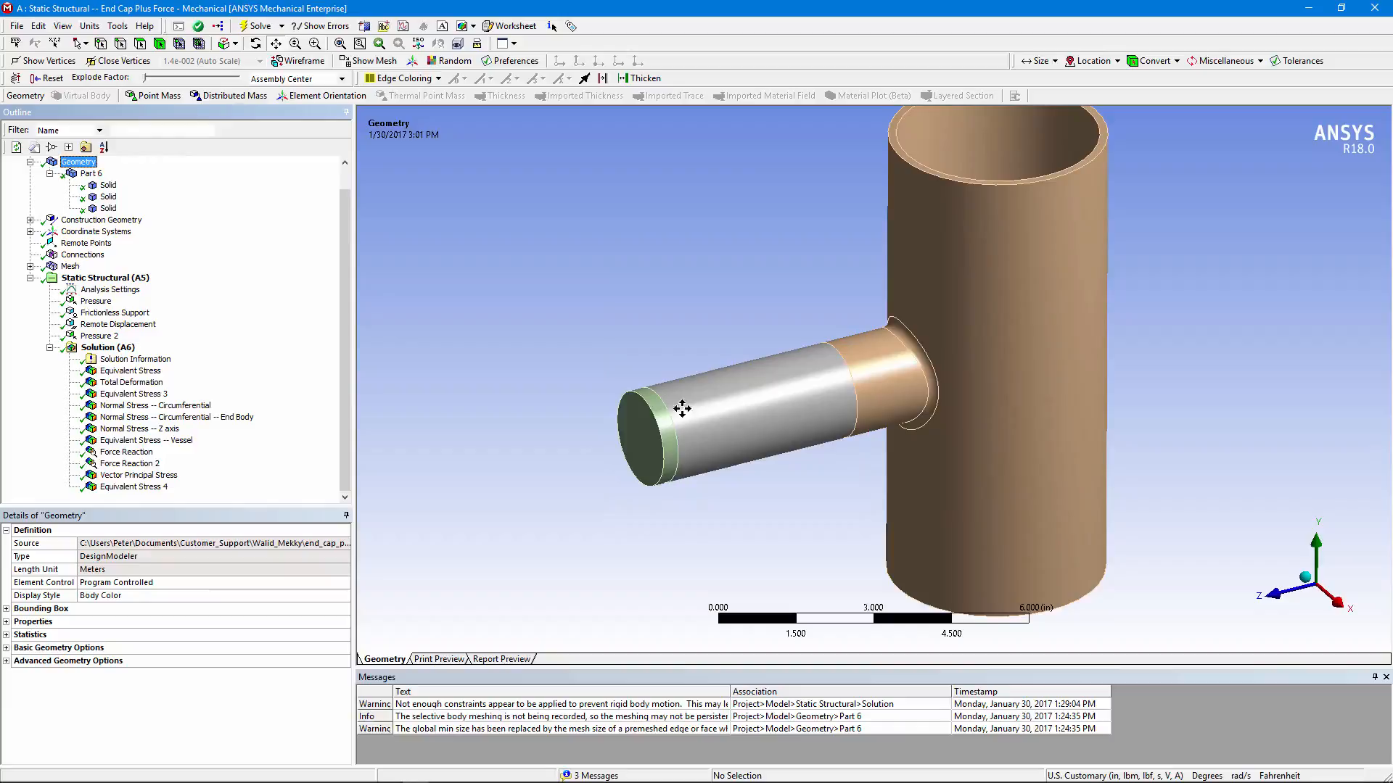
{"action": "mouse_move", "coordinate": [656, 383]}
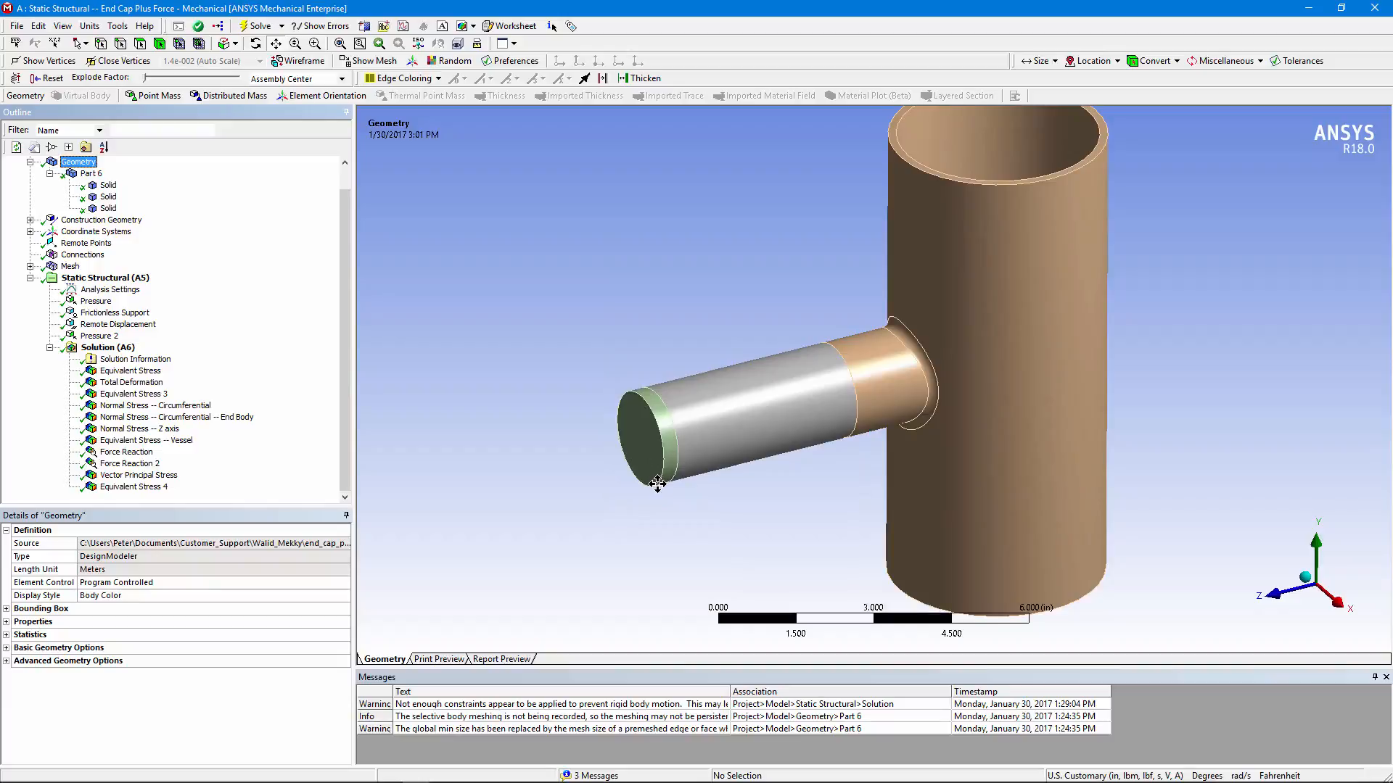
{"action": "mouse_move", "coordinate": [624, 436]}
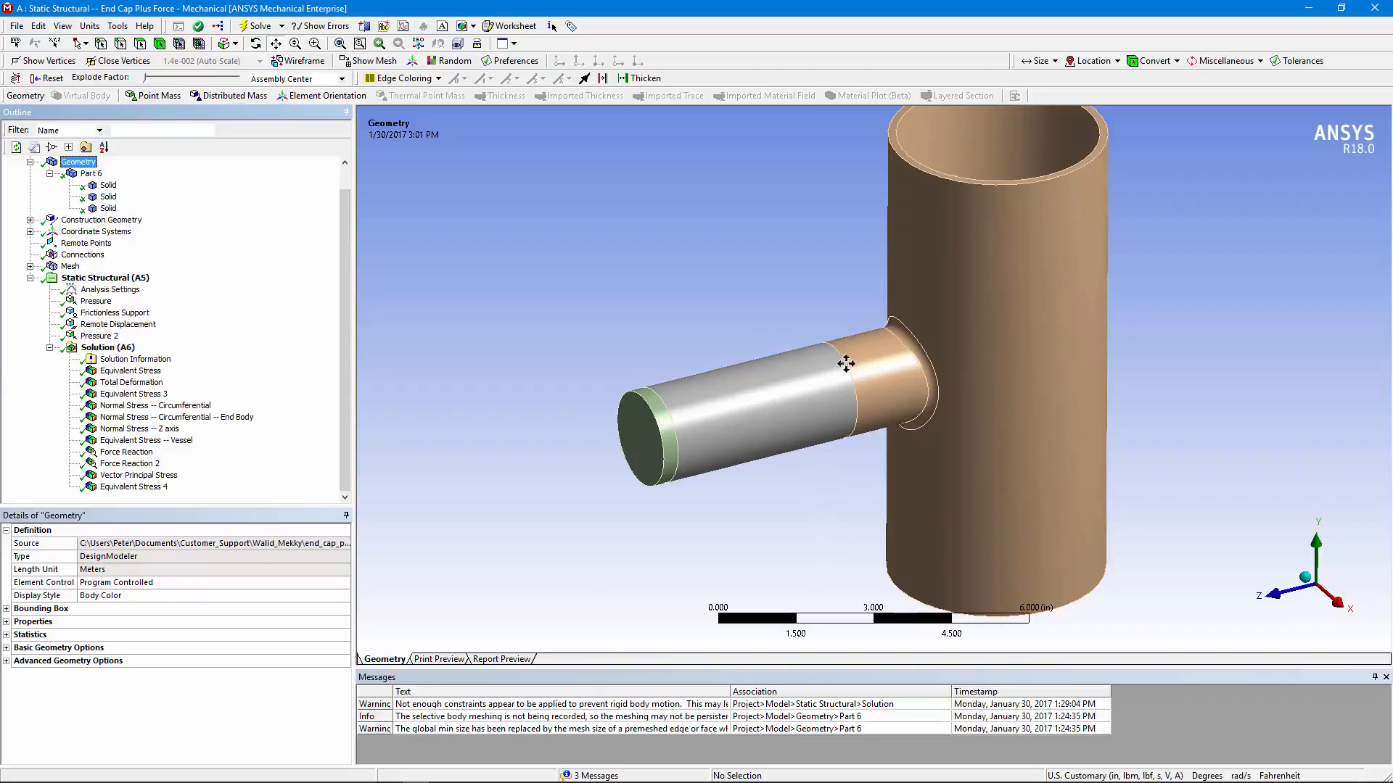
{"action": "mouse_move", "coordinate": [703, 409]}
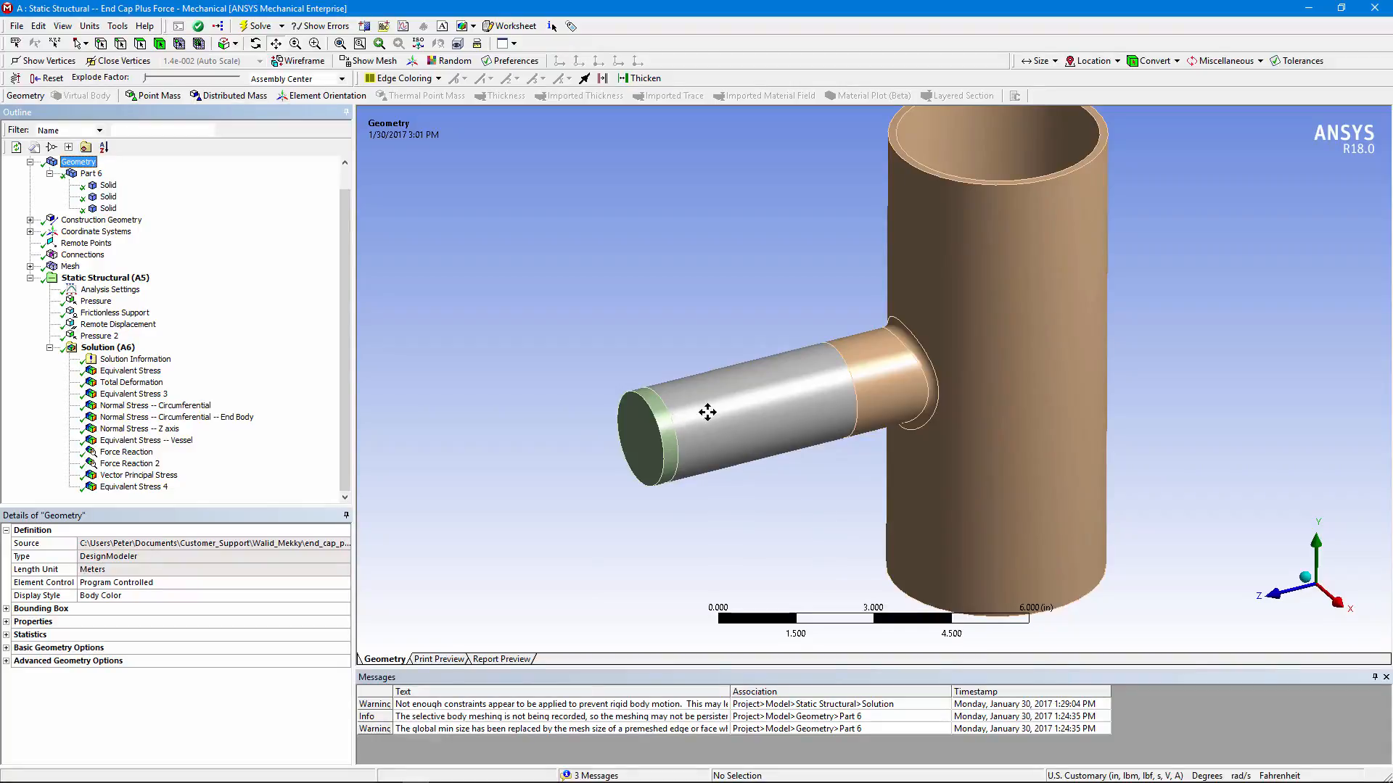
{"action": "mouse_move", "coordinate": [804, 388]}
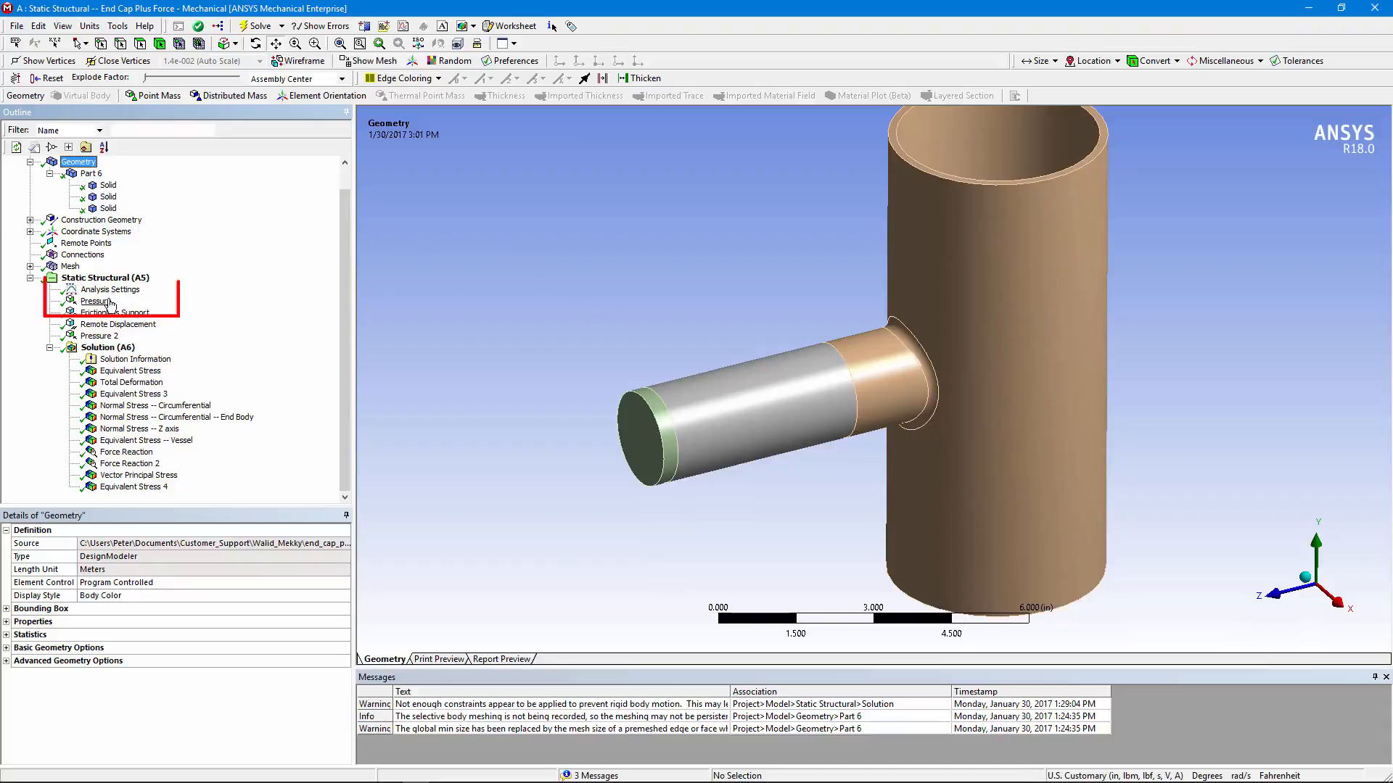
Step: Display the 600 psi pressure on five internal faces and orbit the vessel to inspect it
{"action": "left_click", "coordinate": [95, 300]}
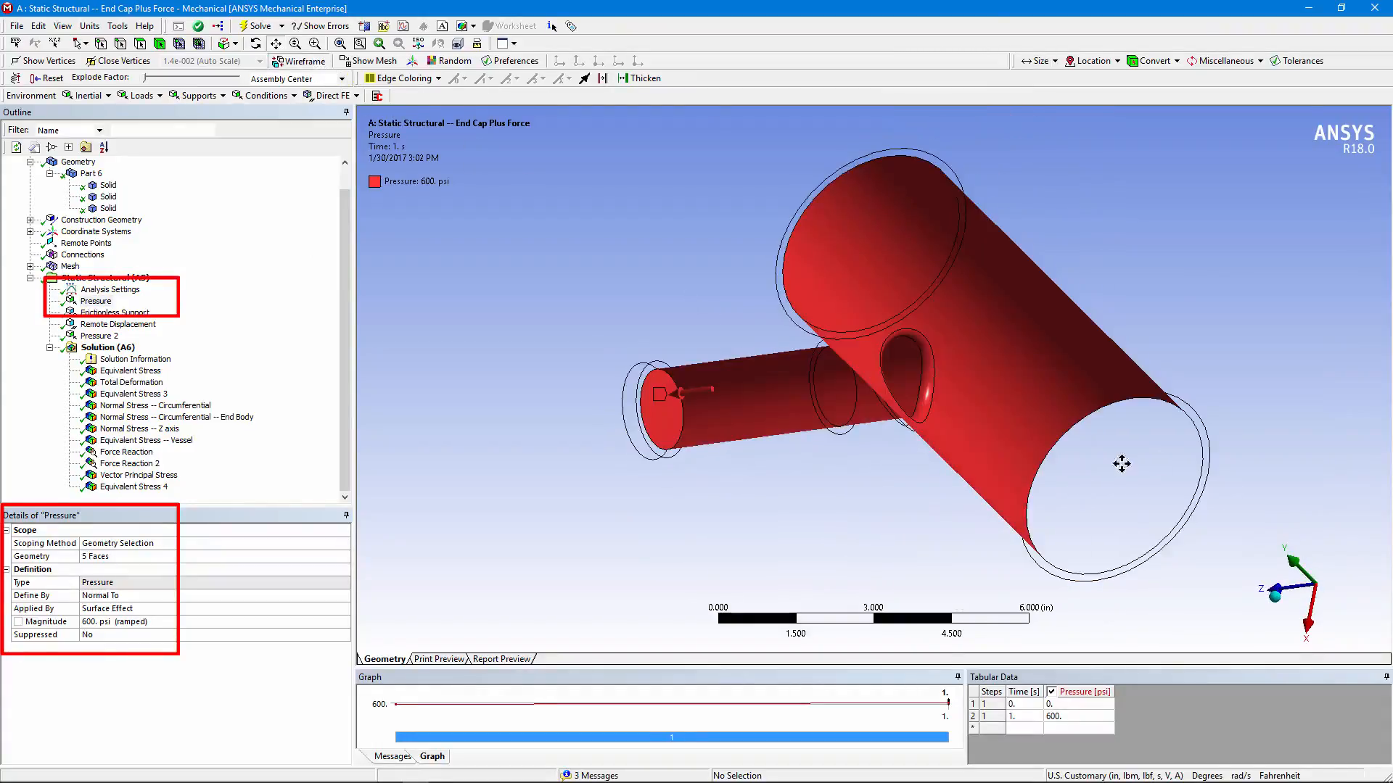
{"action": "left_click_drag", "start_coordinate": [1122, 463], "coordinate": [875, 397]}
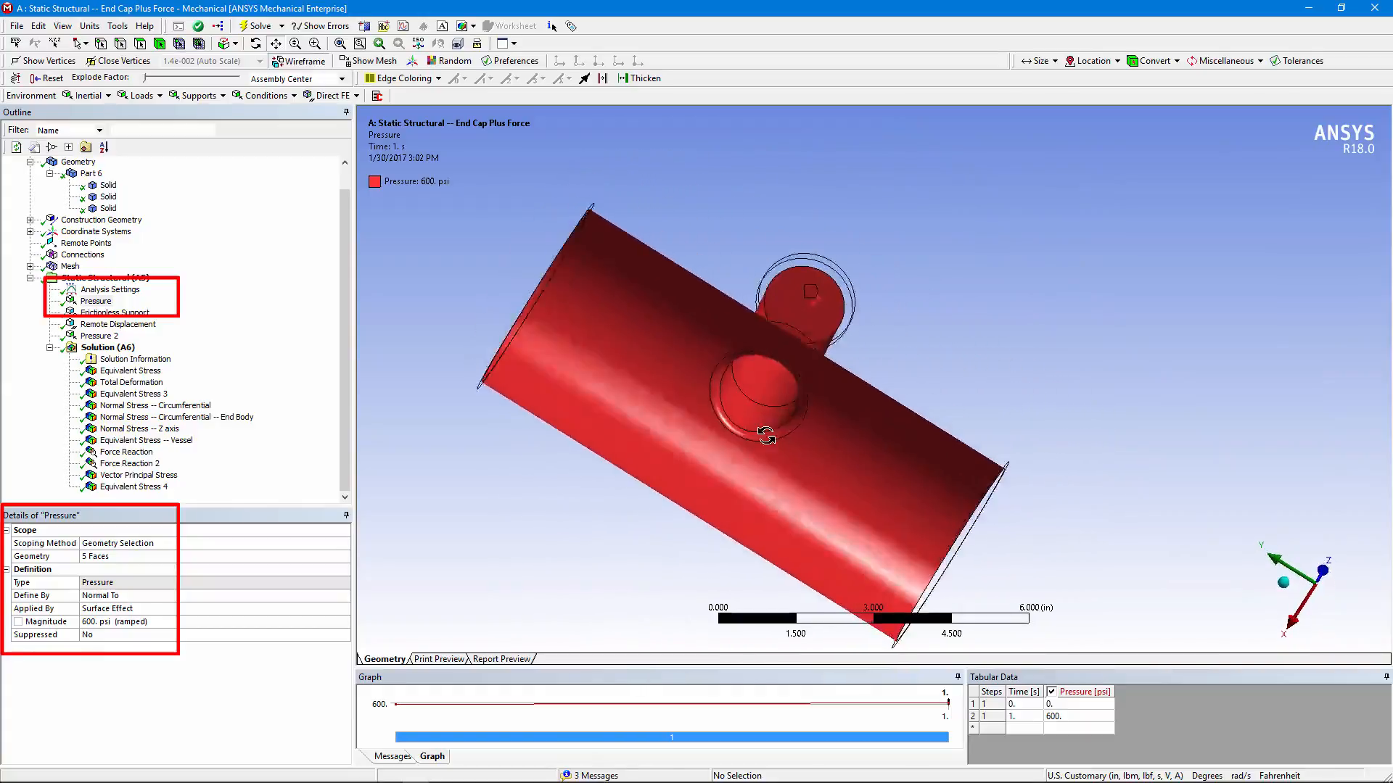
{"action": "left_click_drag", "start_coordinate": [764, 435], "coordinate": [1159, 480]}
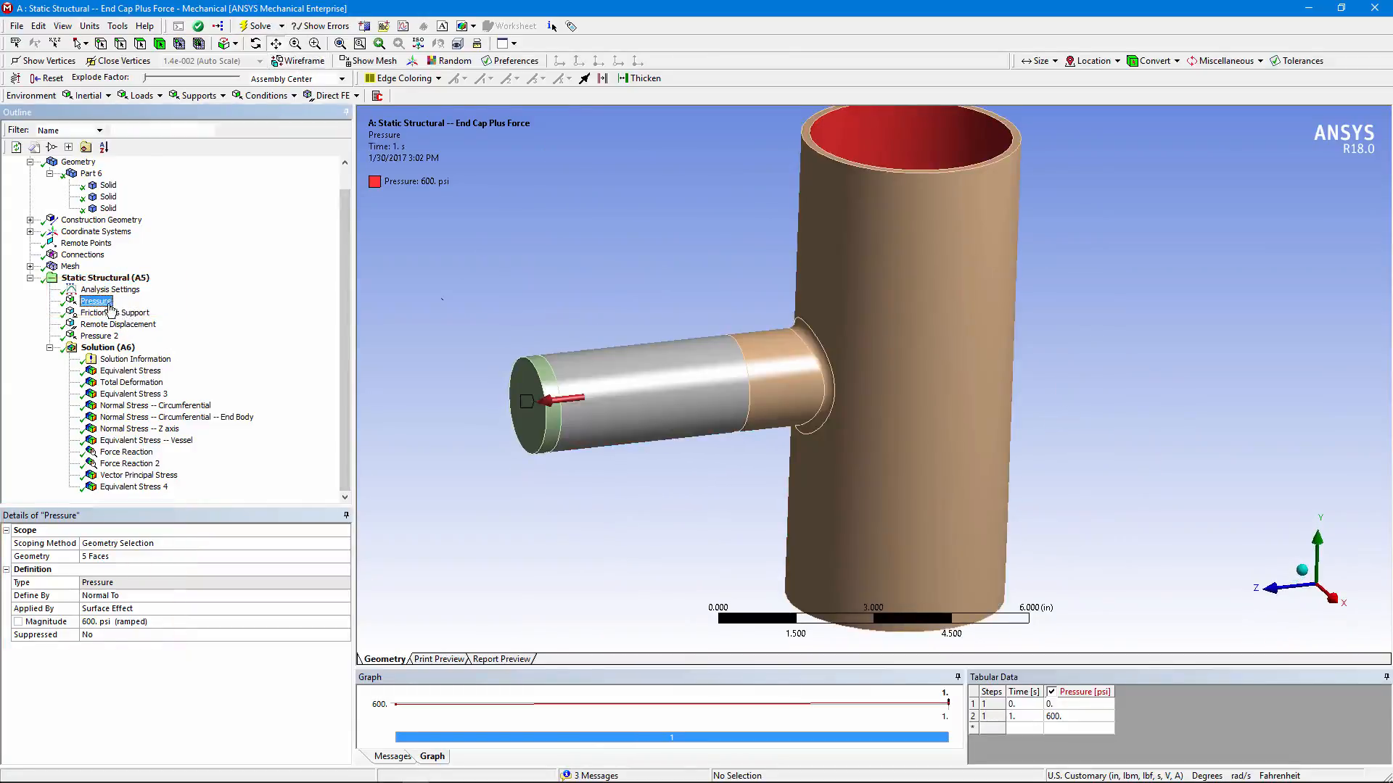
Step: View the frictionless support on the bottom face and the remote displacement on the edge
{"action": "left_click", "coordinate": [113, 312]}
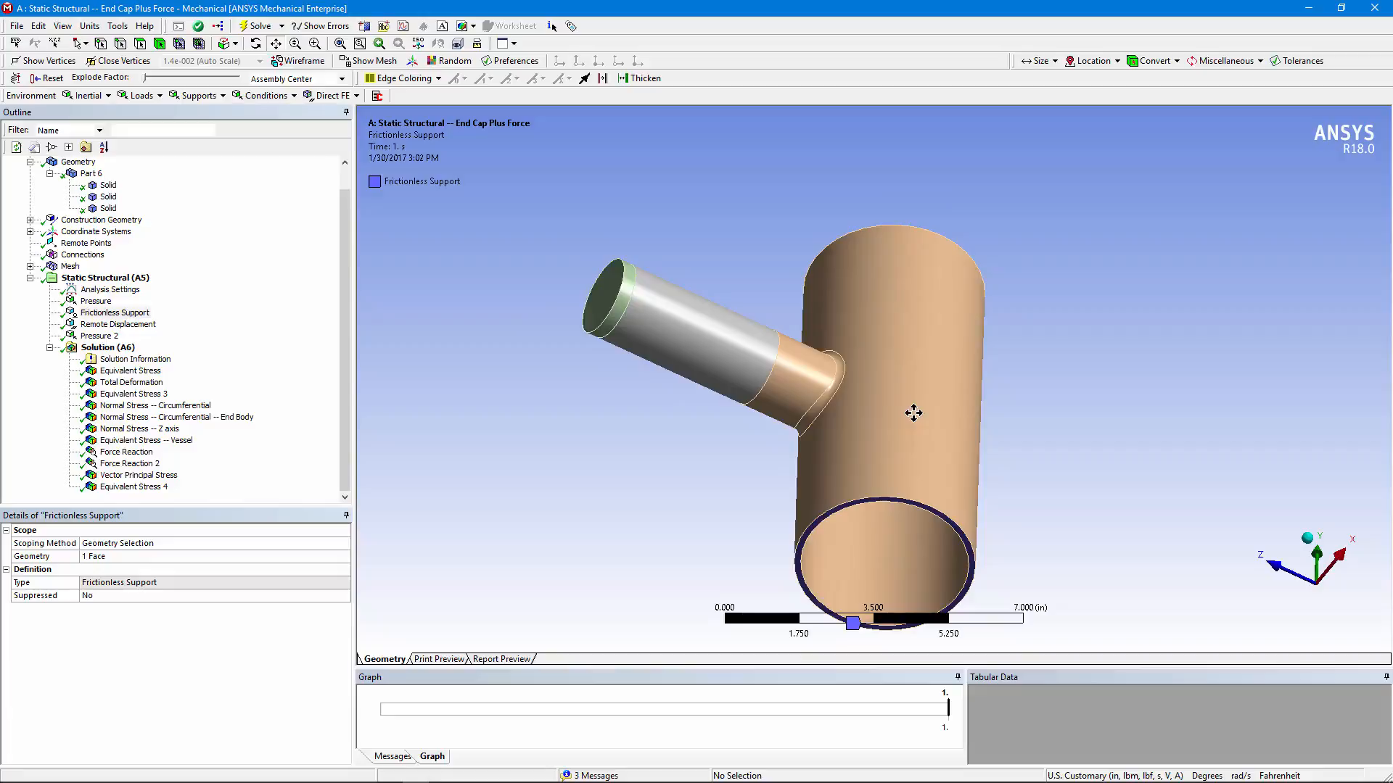
{"action": "mouse_move", "coordinate": [919, 417]}
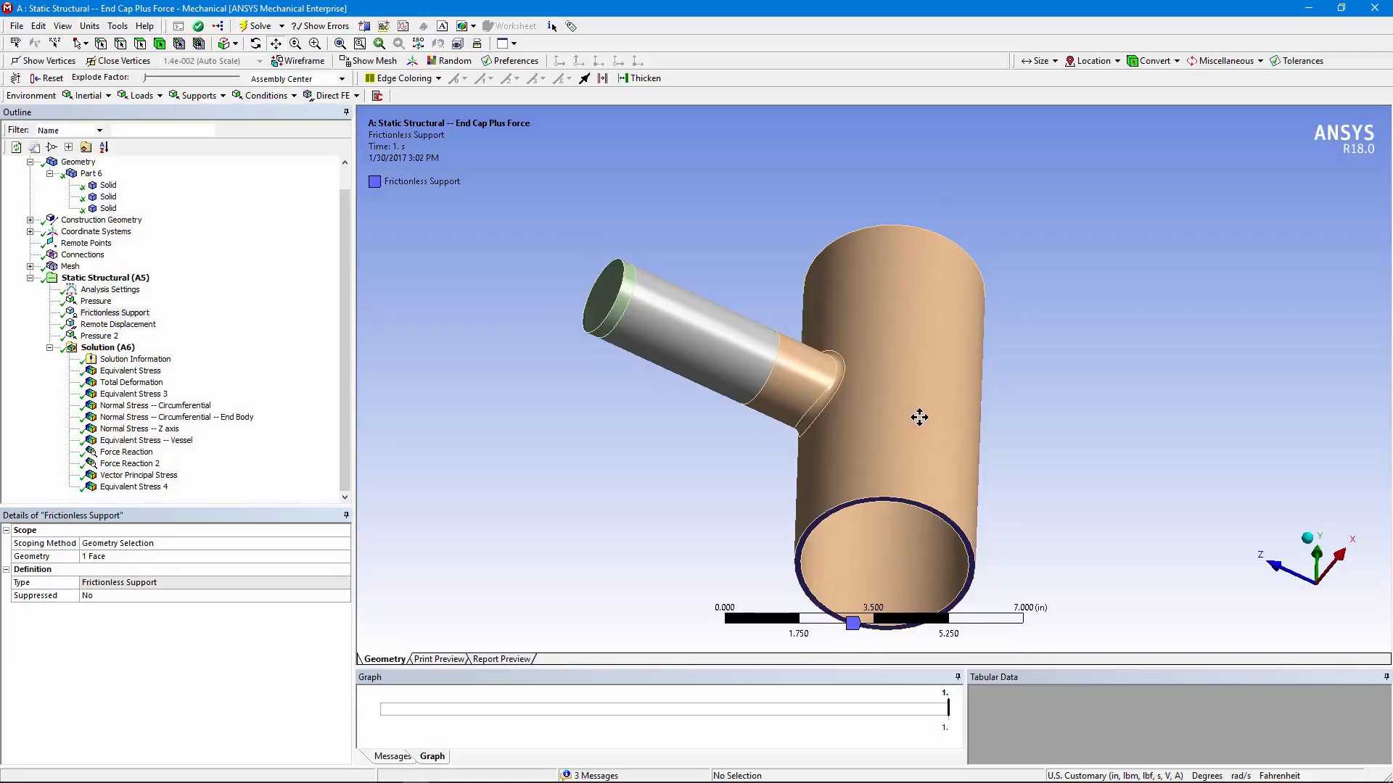
{"action": "mouse_move", "coordinate": [762, 355]}
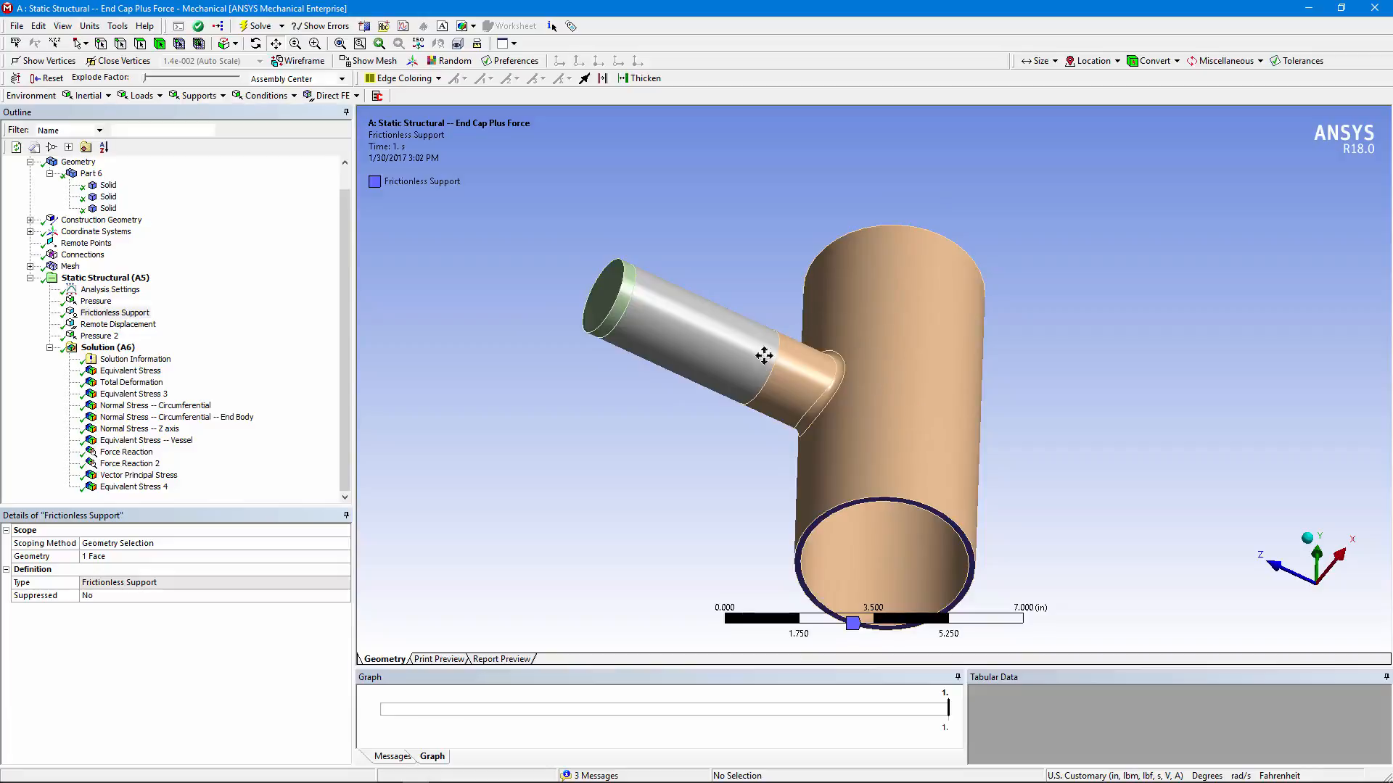
{"action": "mouse_move", "coordinate": [788, 545]}
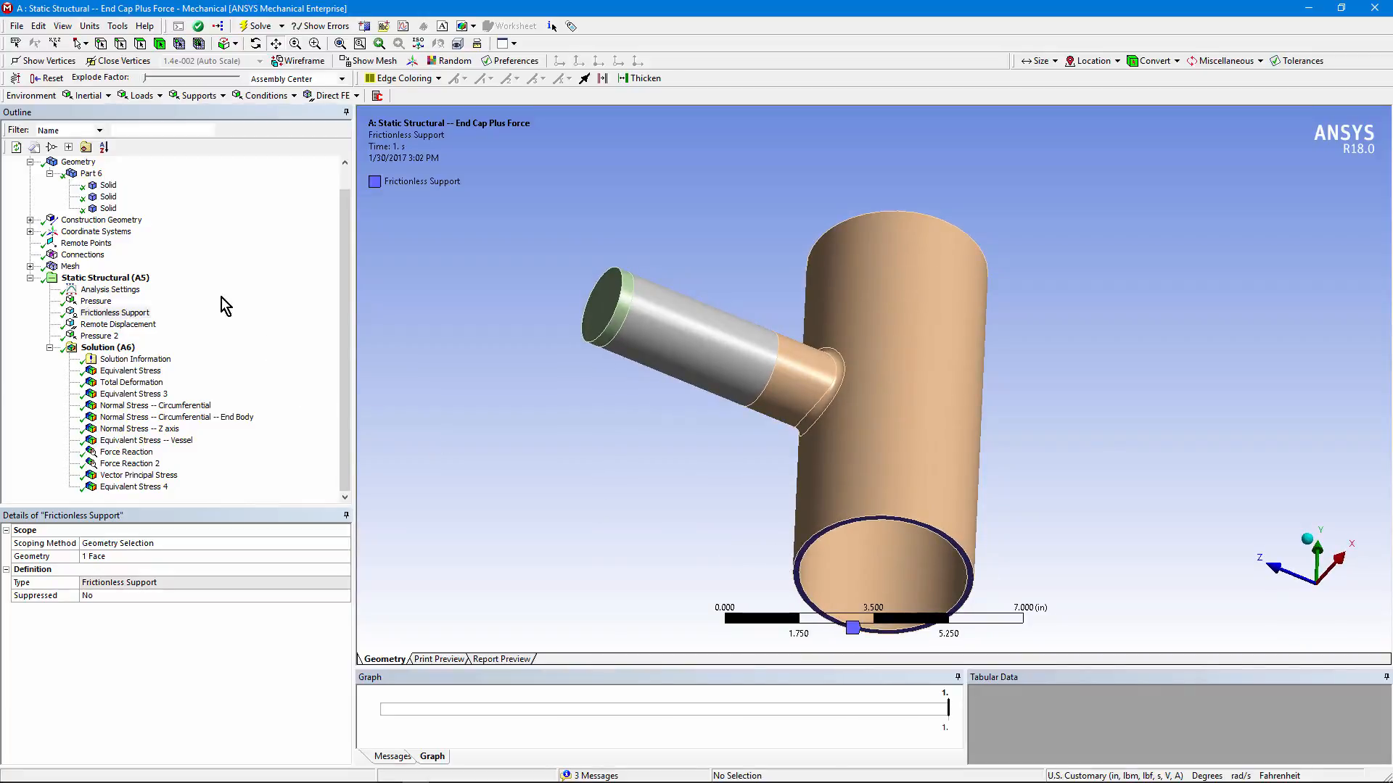
{"action": "left_click", "coordinate": [116, 324]}
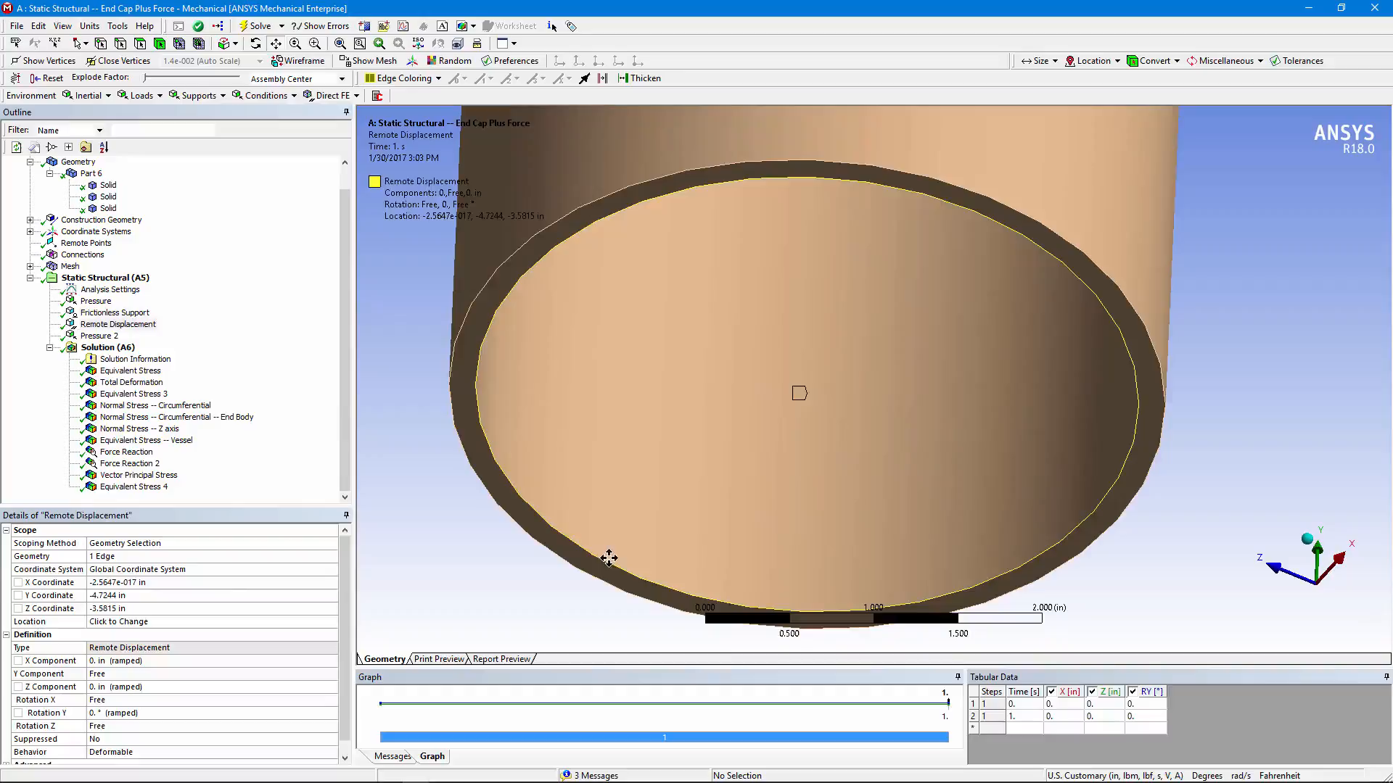
{"action": "left_click", "coordinate": [116, 324]}
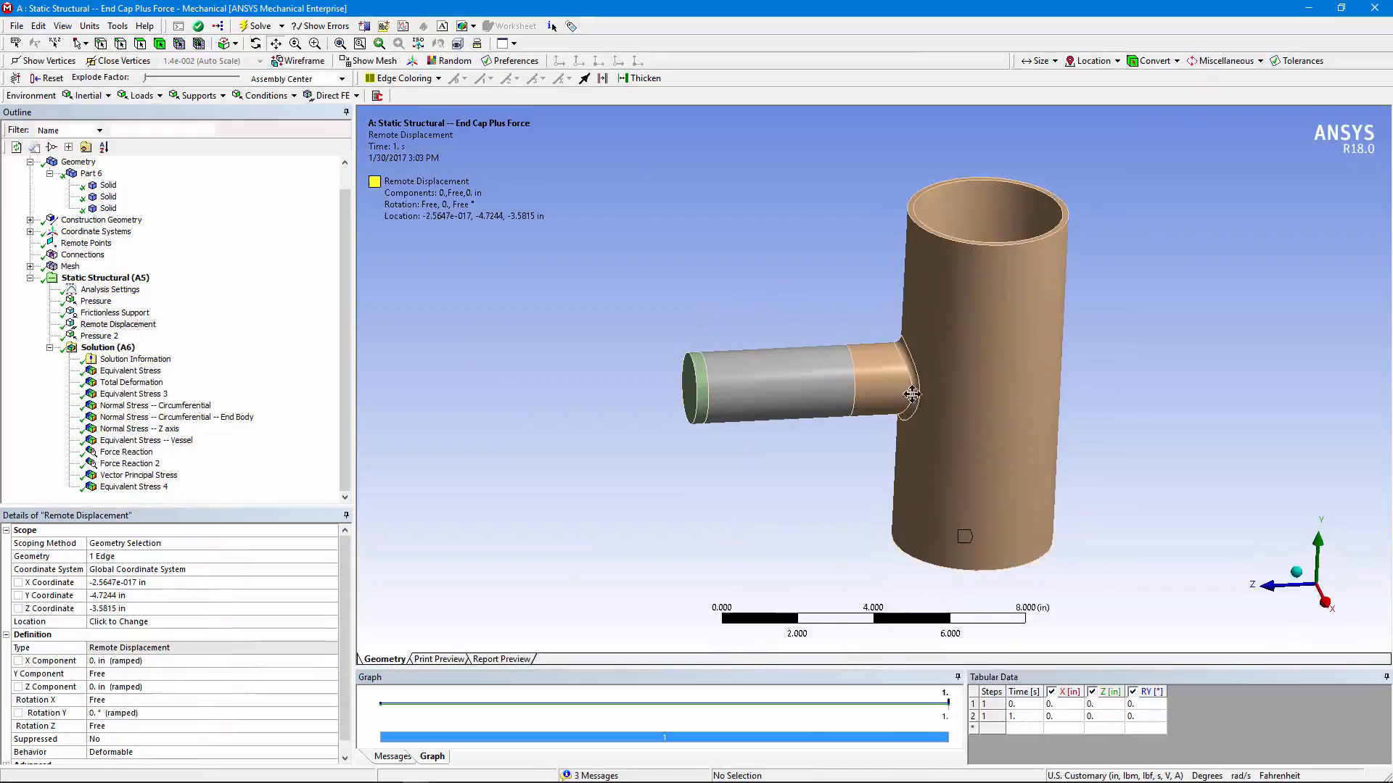
{"action": "mouse_move", "coordinate": [1025, 407]}
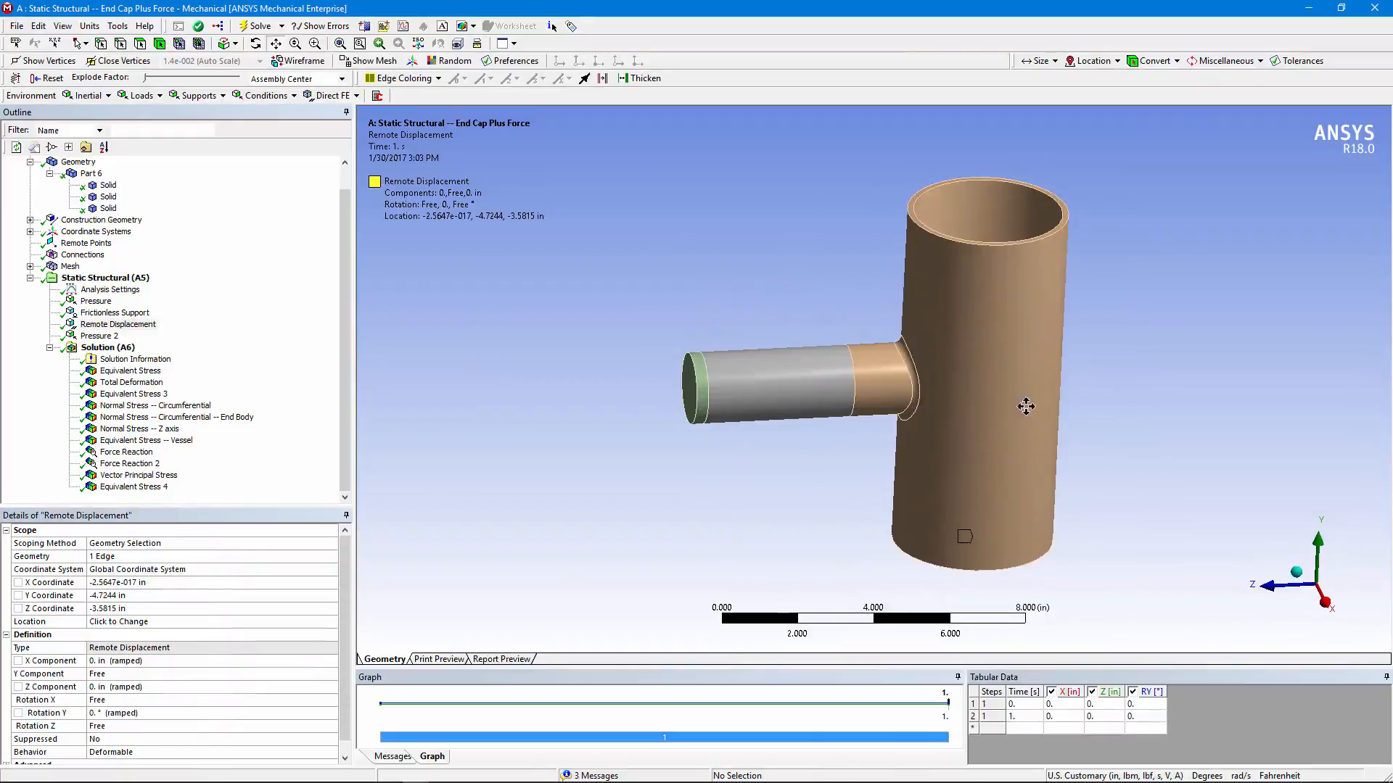
{"action": "mouse_move", "coordinate": [1075, 231]}
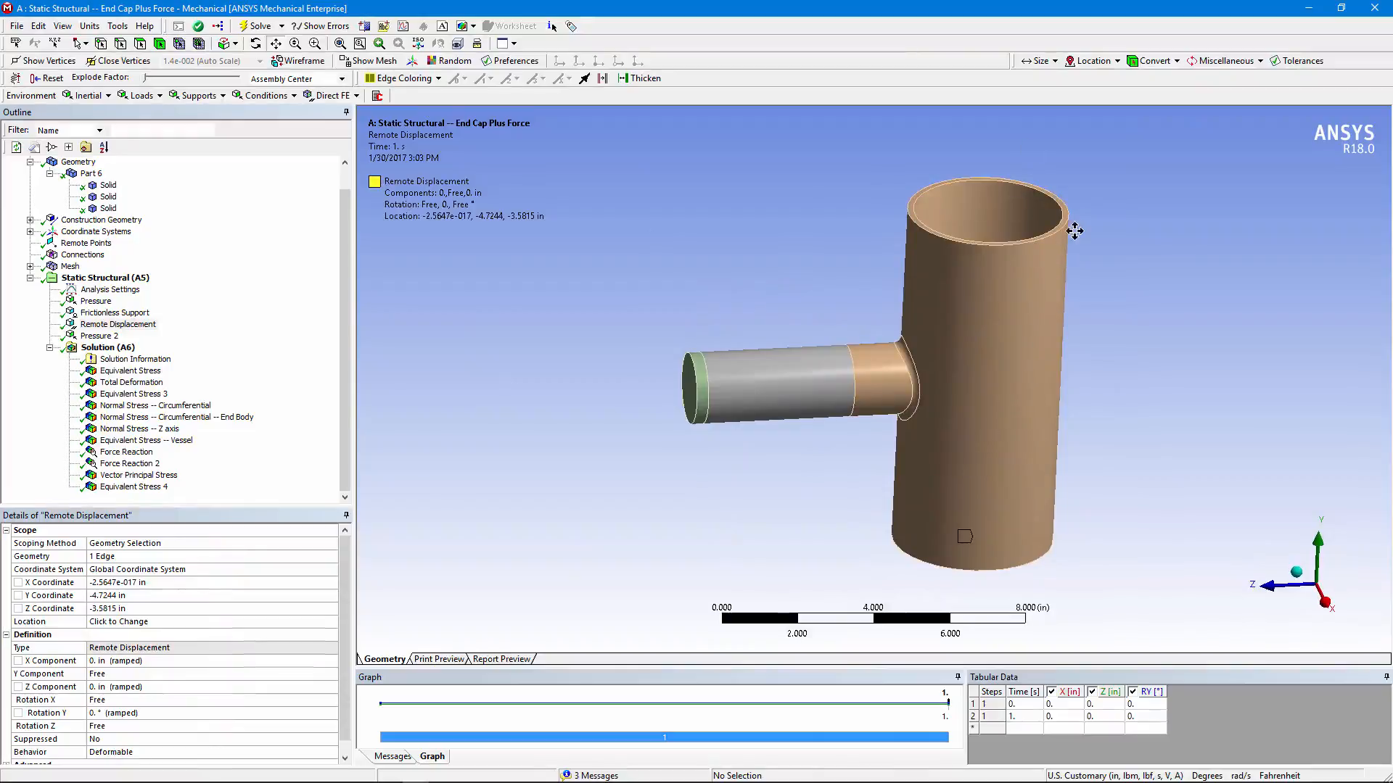
{"action": "mouse_move", "coordinate": [899, 213]}
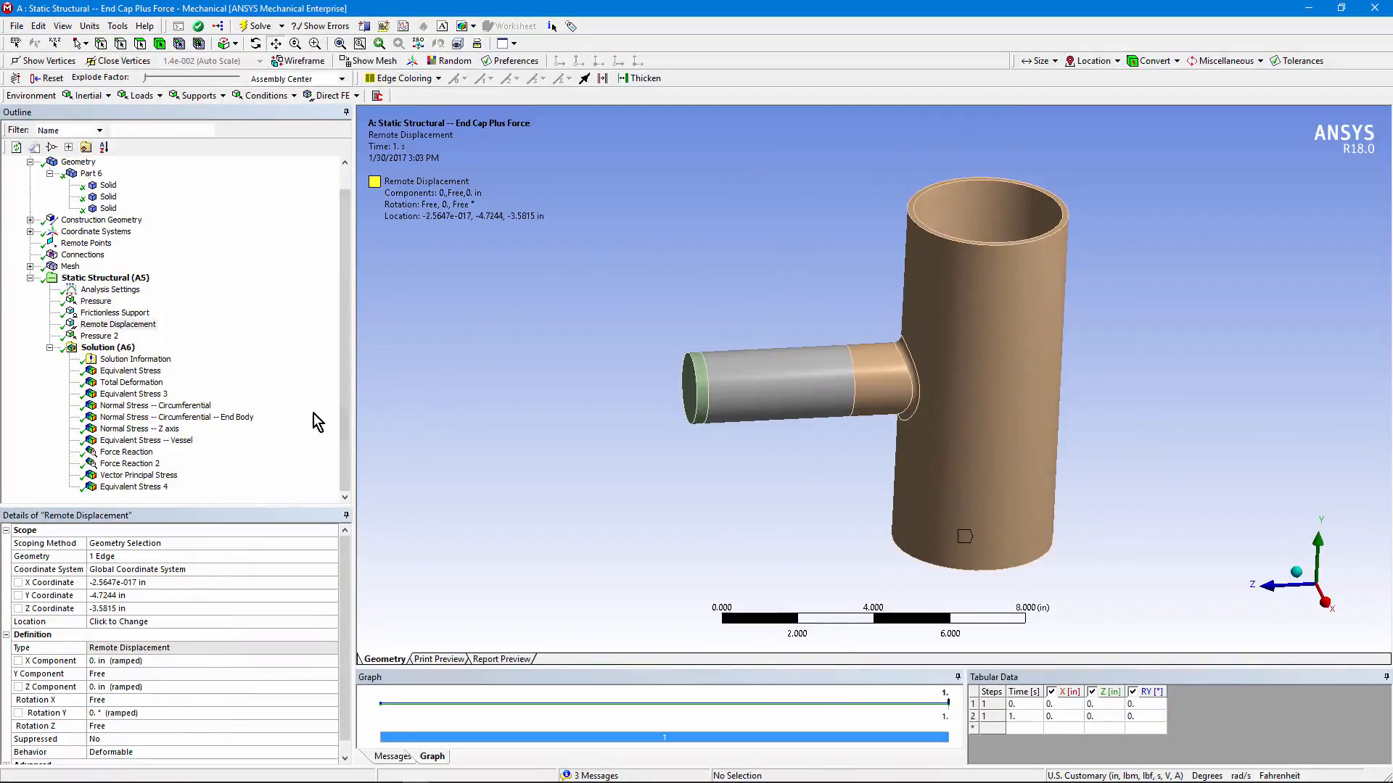
Step: Display Pressure 2, the -7438.4 psi load on the vessel's top face
{"action": "left_click", "coordinate": [98, 336]}
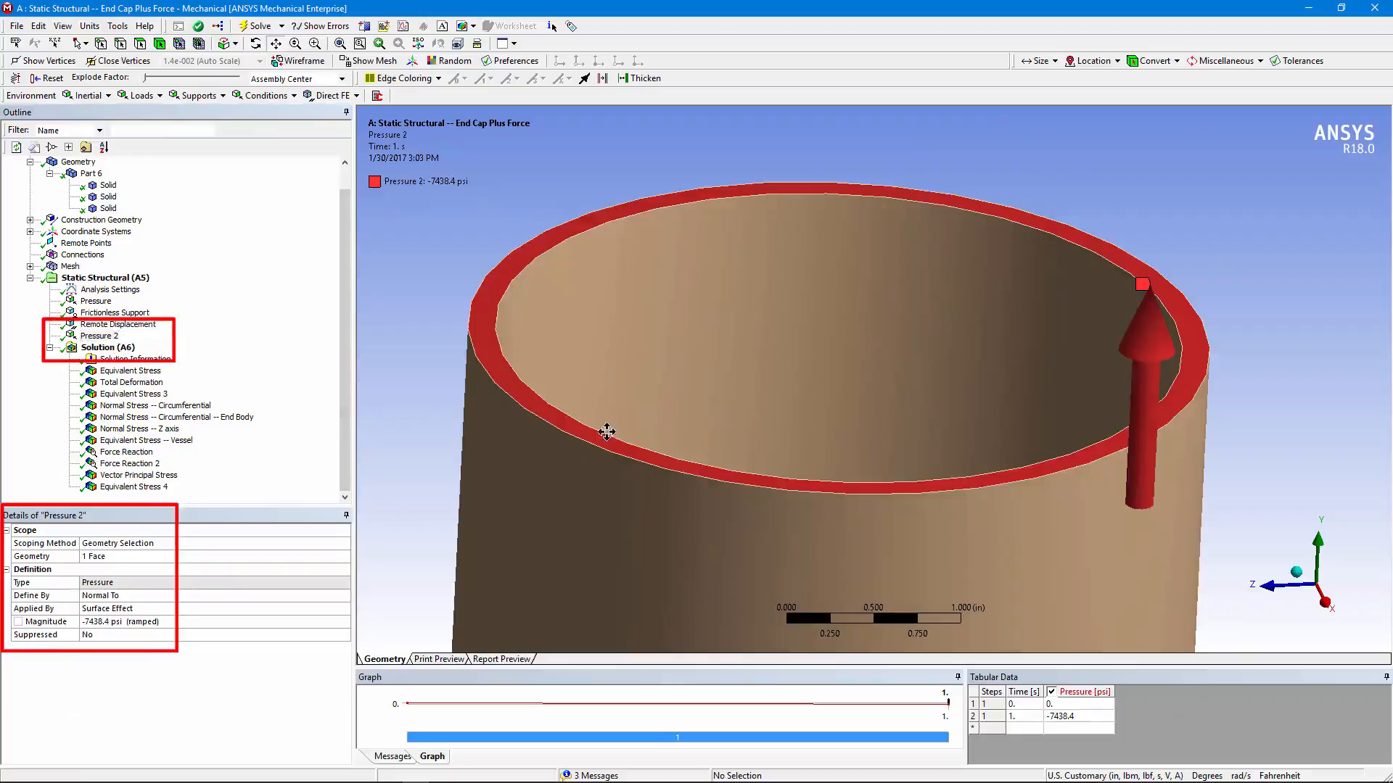
{"action": "mouse_move", "coordinate": [129, 629]}
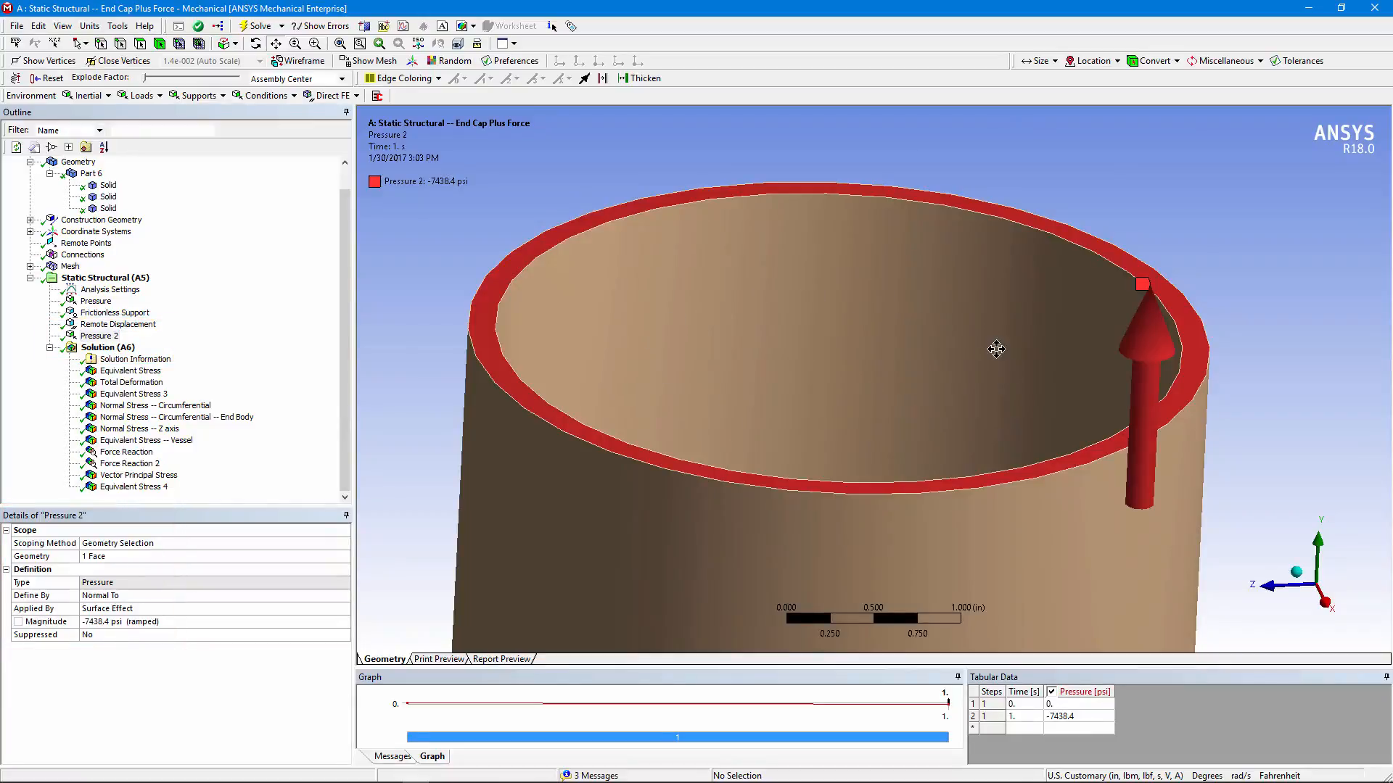
{"action": "mouse_move", "coordinate": [493, 321]}
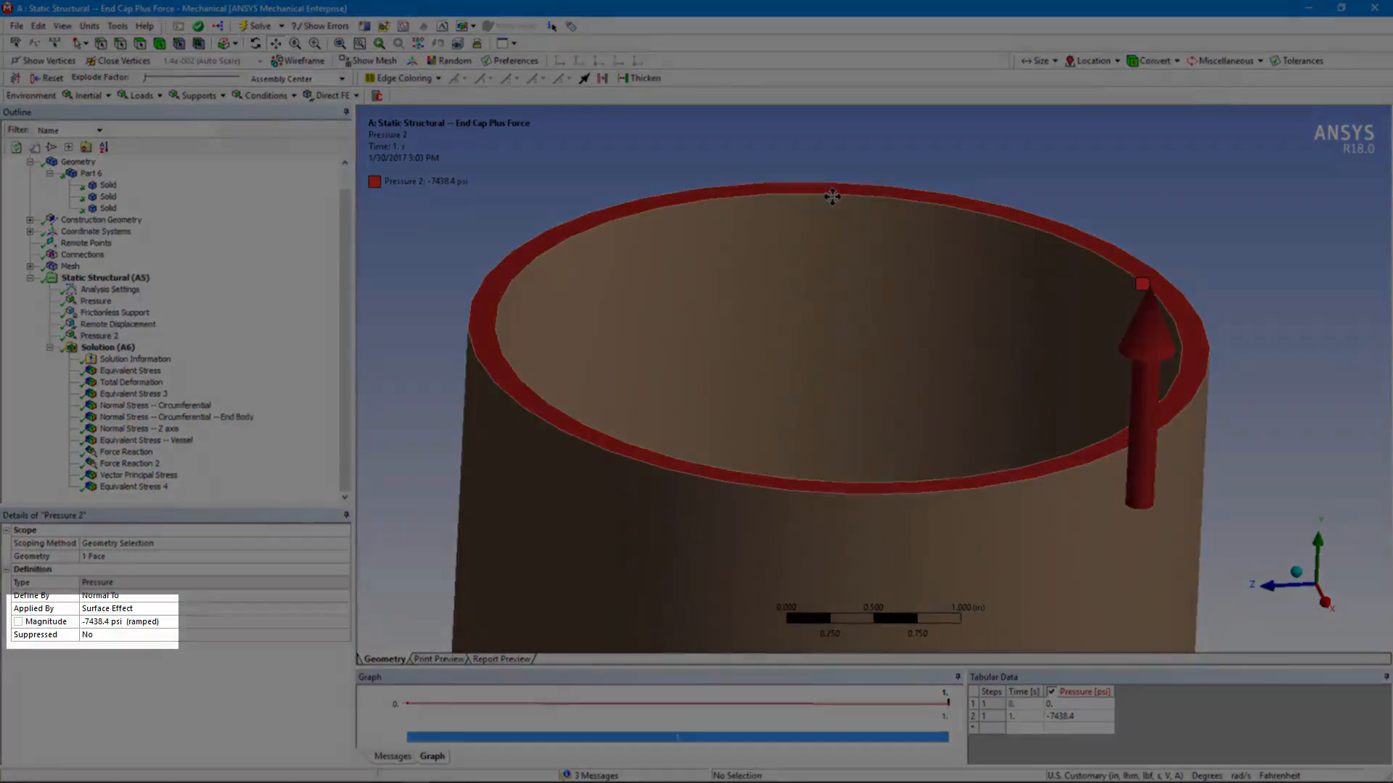
{"action": "mouse_move", "coordinate": [327, 291]}
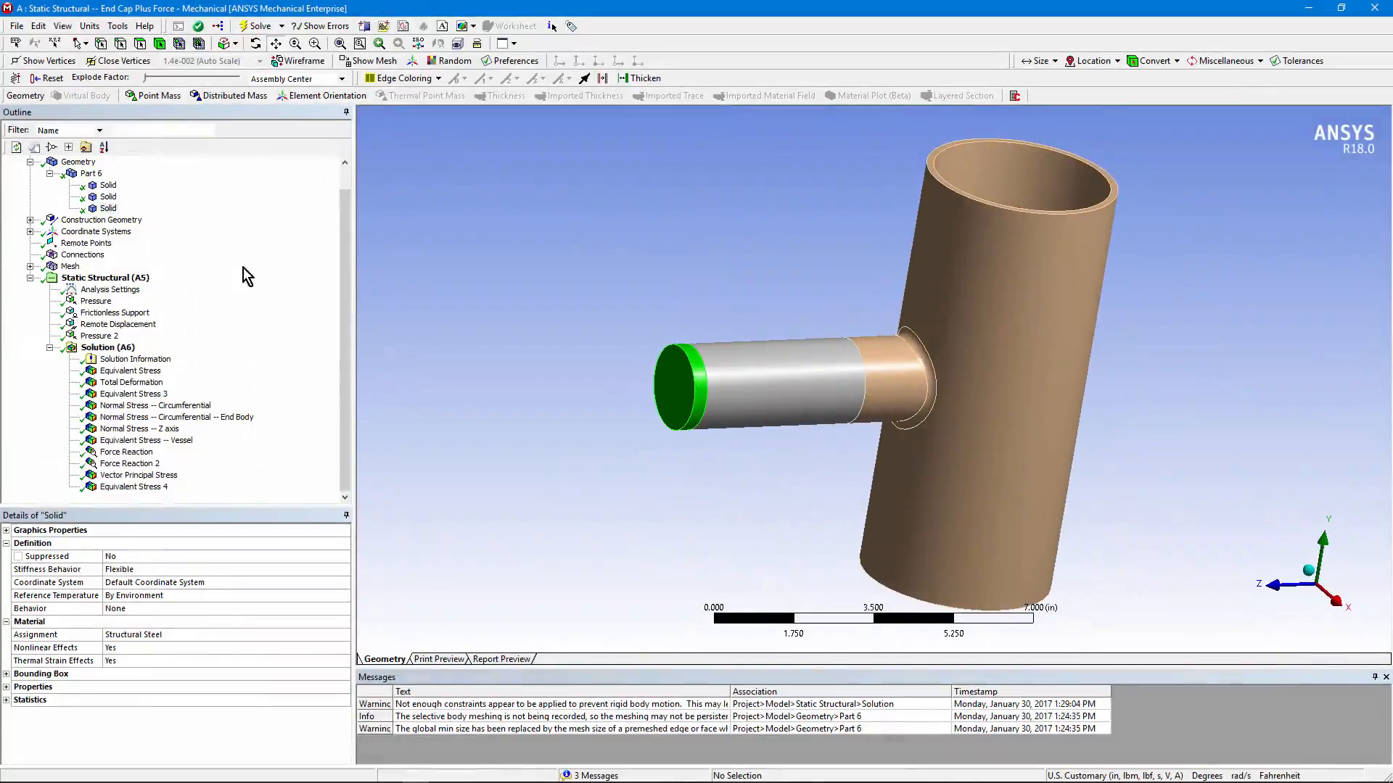
Step: Review Part 6 and the 373,769-node mesh, then redisplay the 600 psi pressure
{"action": "left_click", "coordinate": [91, 173]}
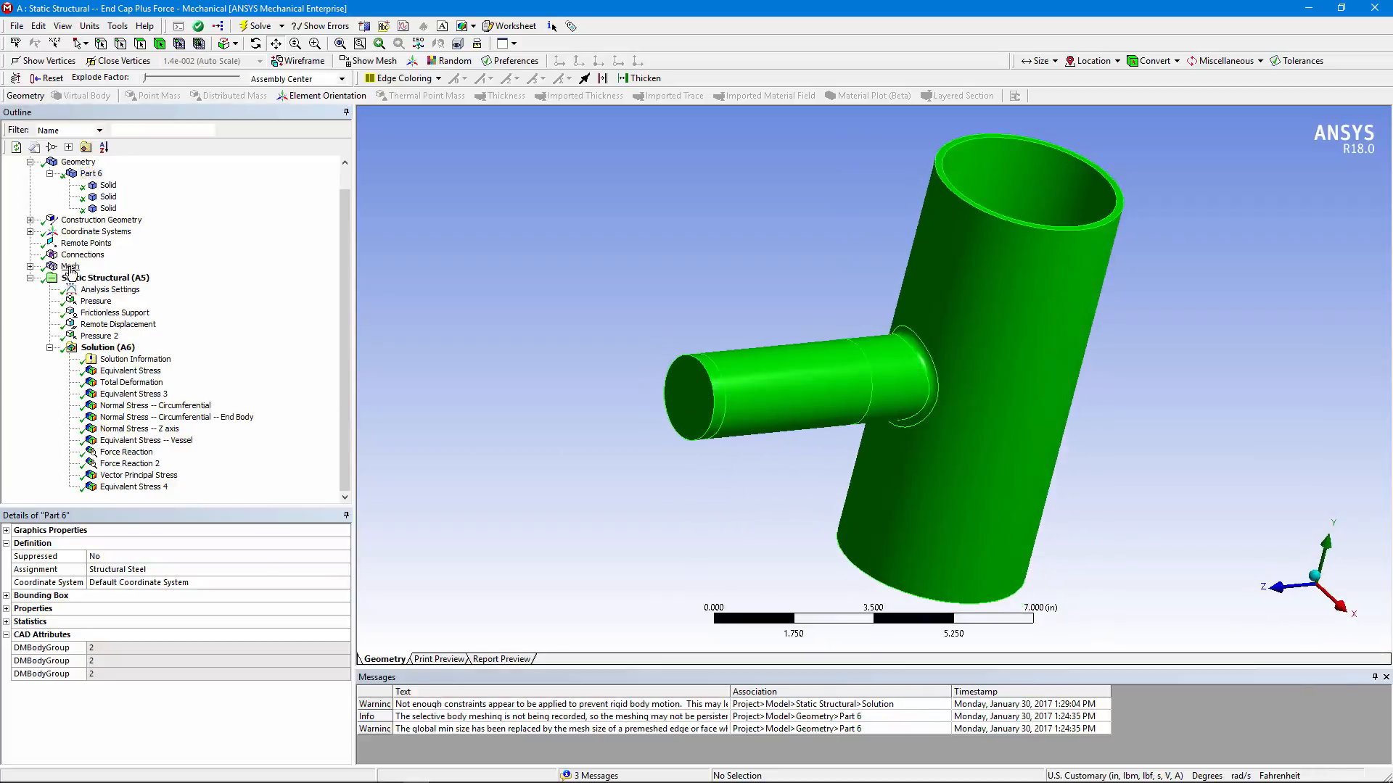
{"action": "left_click", "coordinate": [70, 266]}
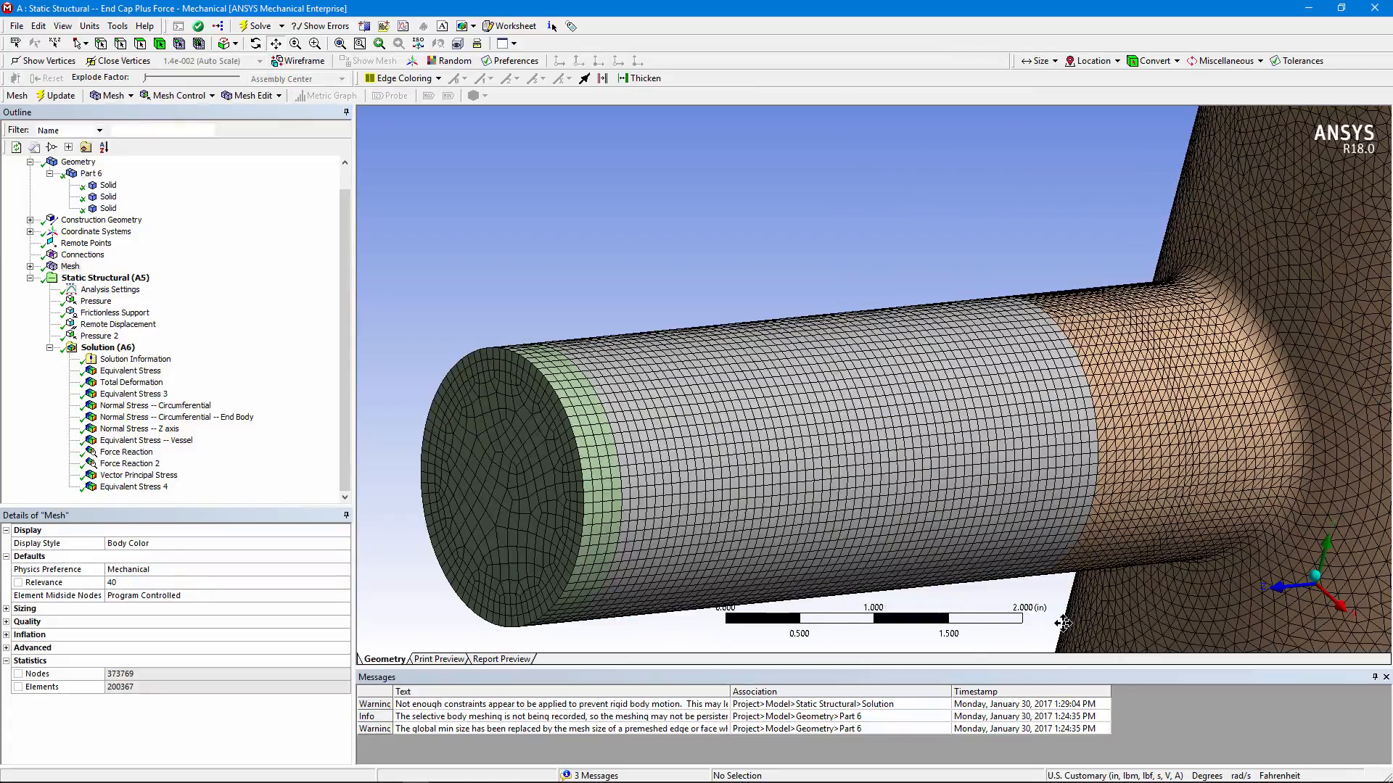
{"action": "left_click", "coordinate": [95, 300]}
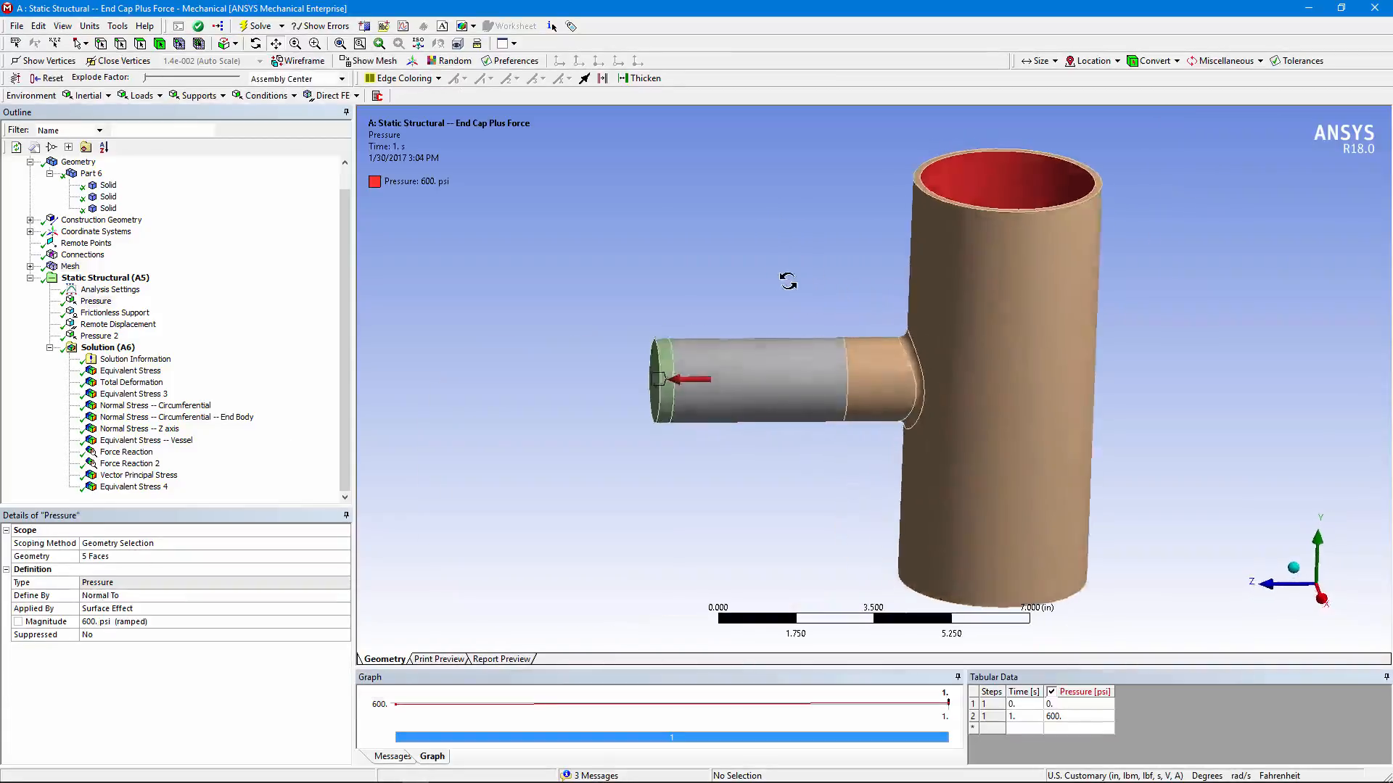
{"action": "left_click_drag", "start_coordinate": [788, 282], "coordinate": [750, 383]}
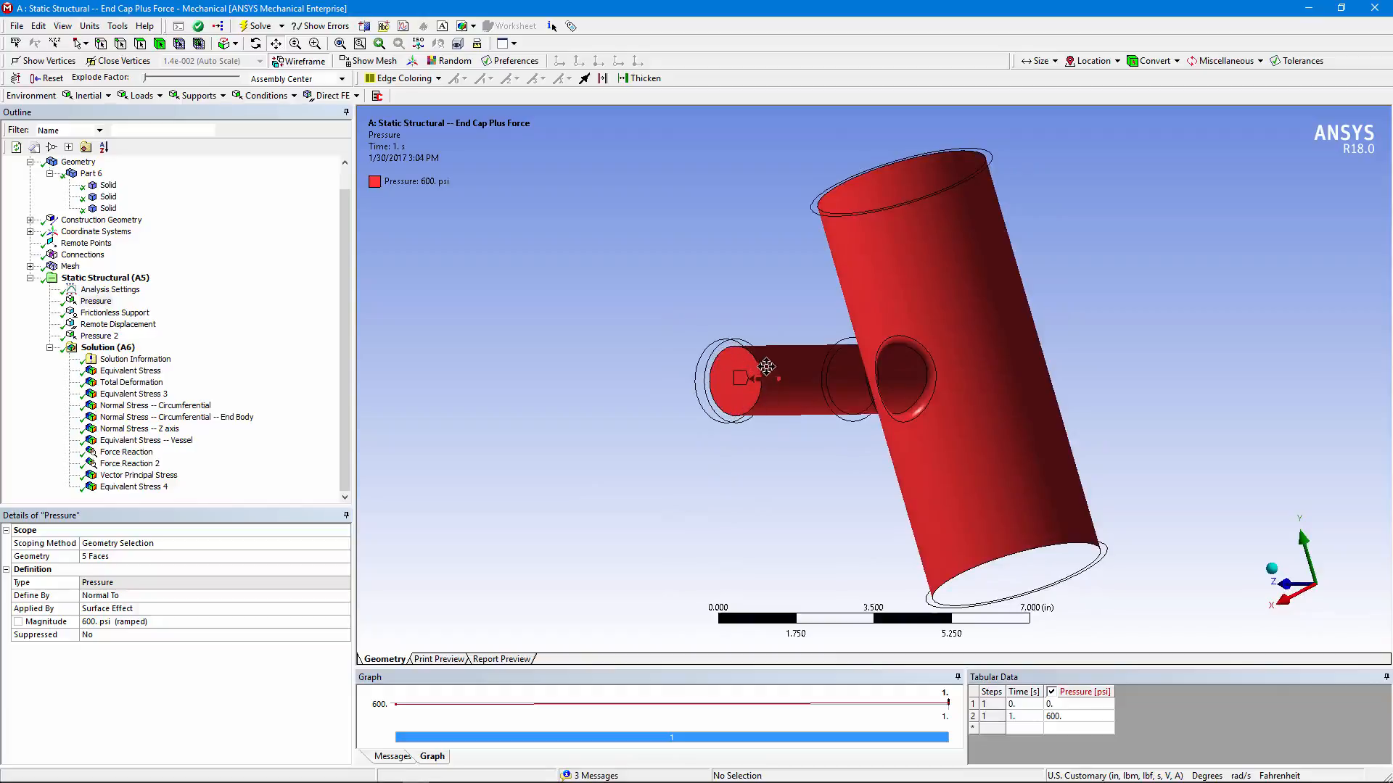
{"action": "mouse_move", "coordinate": [795, 377]}
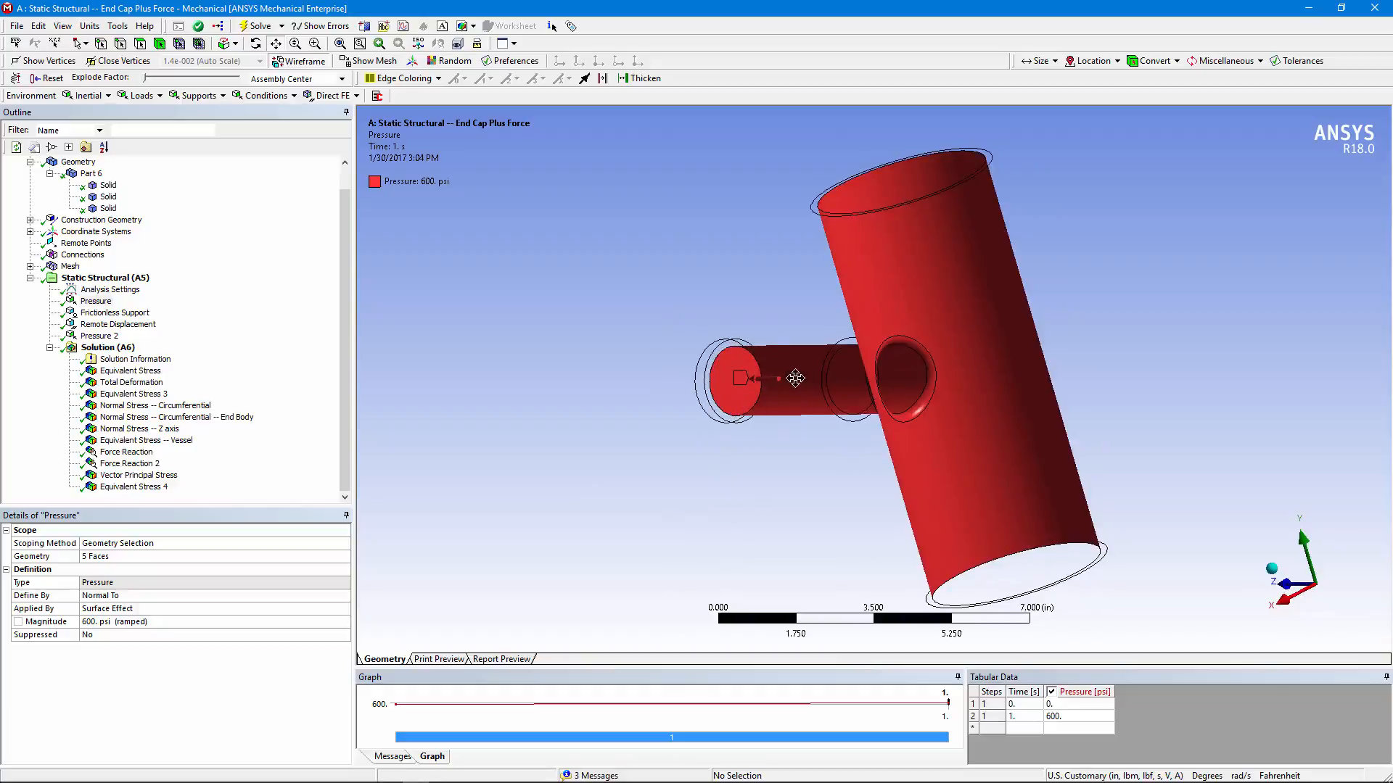
{"action": "left_click_drag", "start_coordinate": [800, 377], "coordinate": [737, 383]}
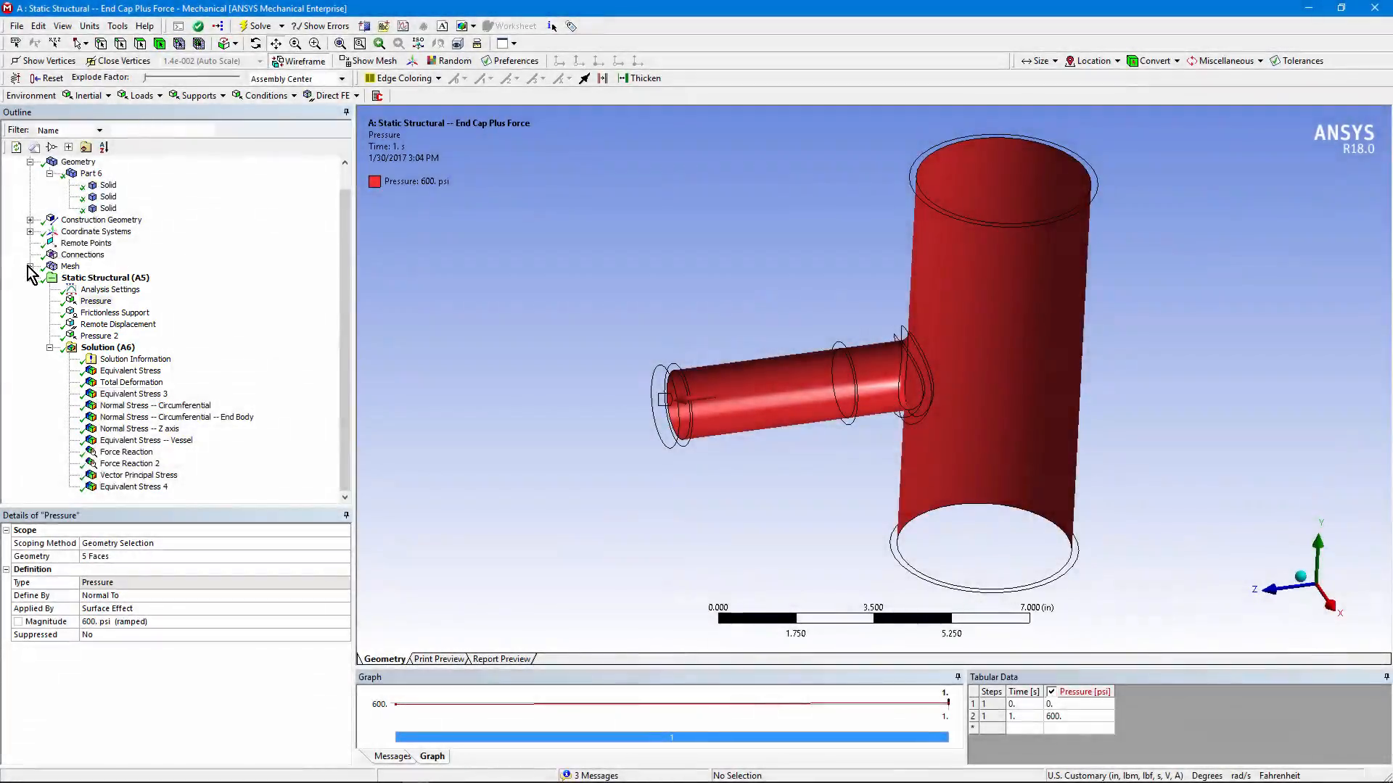
Step: Expand the mesh controls and view the whole meshed vessel and nozzle
{"action": "left_click", "coordinate": [30, 266]}
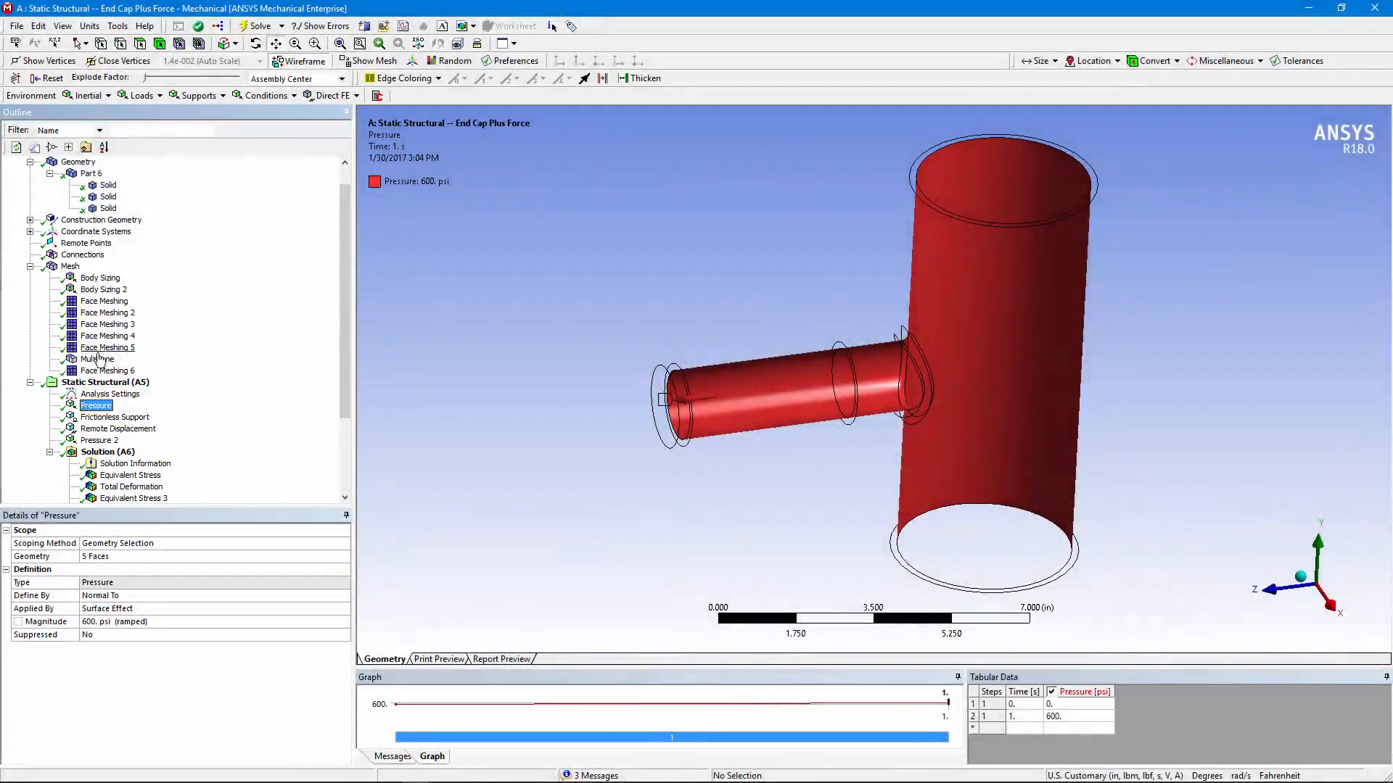
{"action": "left_click", "coordinate": [70, 265]}
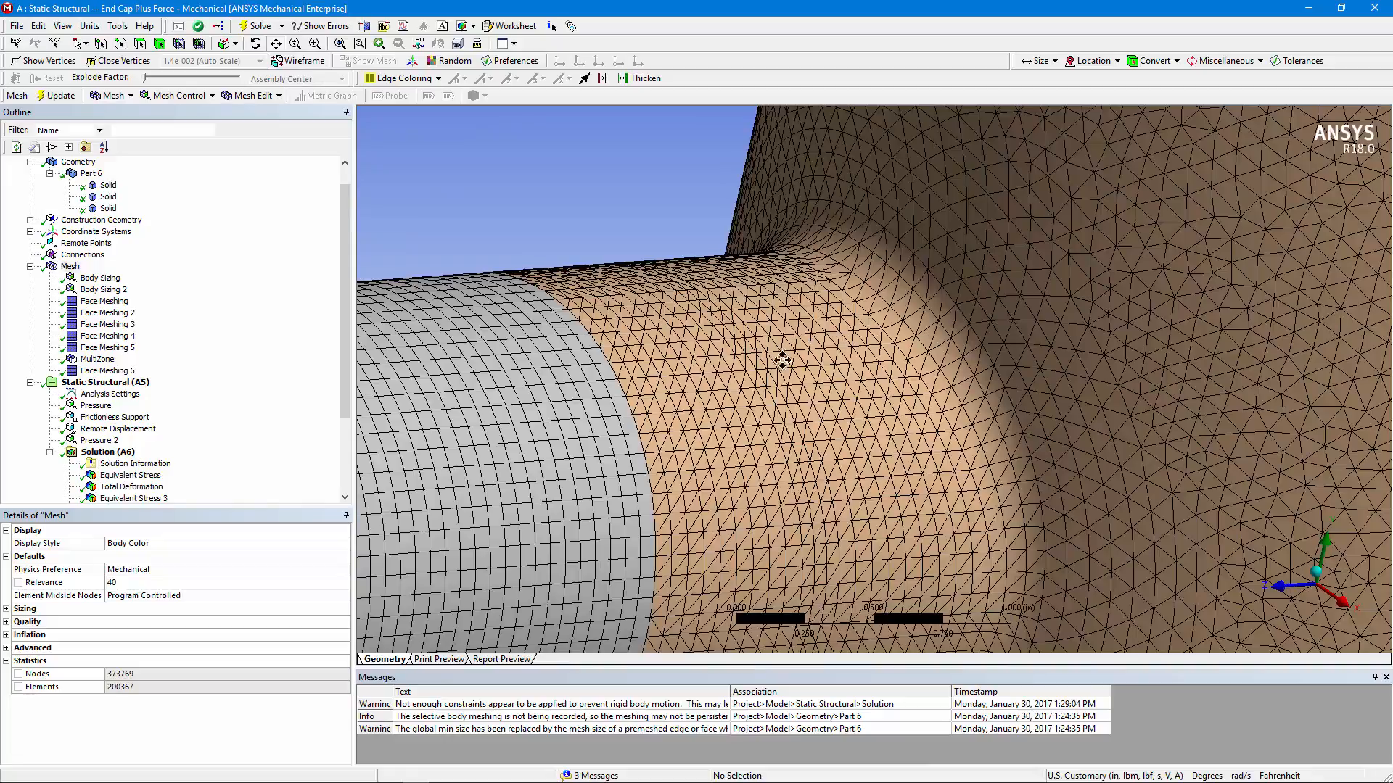
{"action": "mouse_move", "coordinate": [928, 391]}
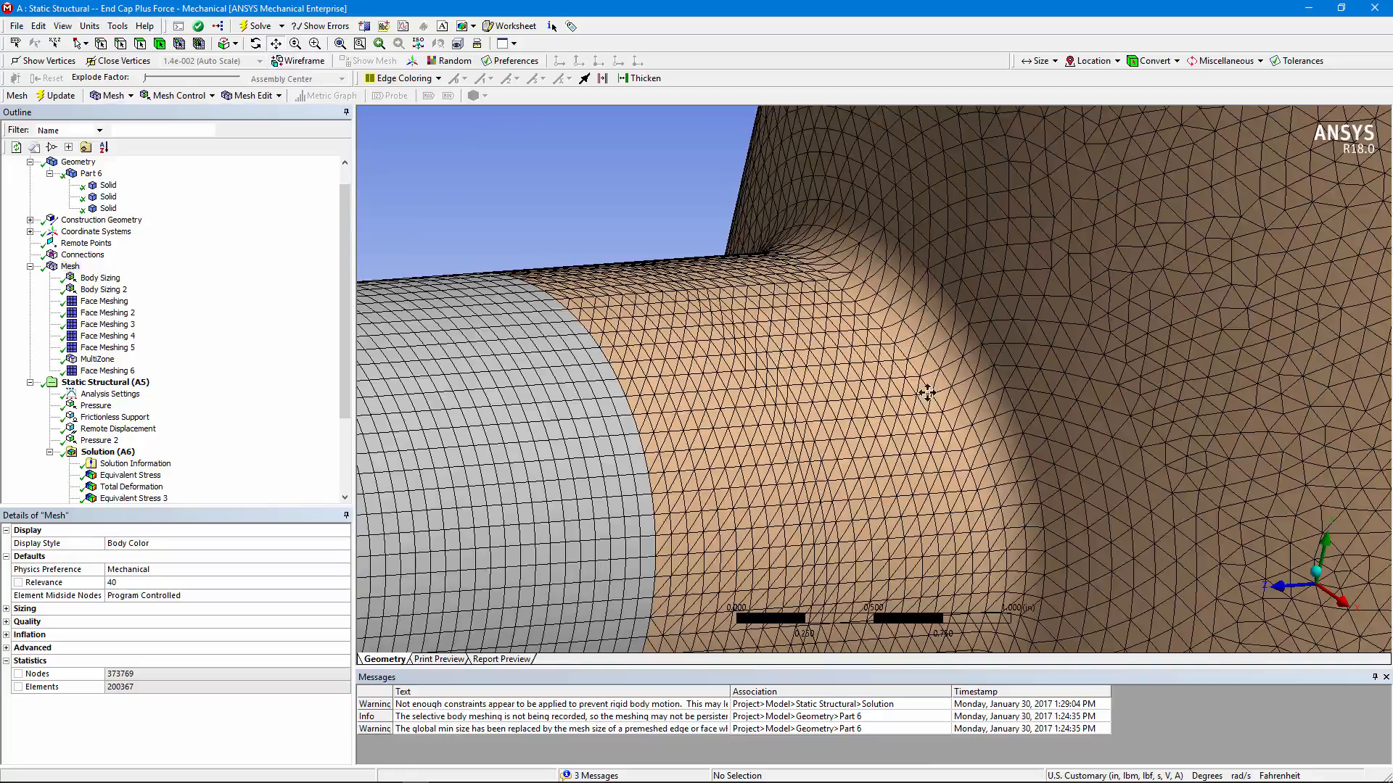
{"action": "left_click_drag", "start_coordinate": [928, 392], "coordinate": [941, 470]}
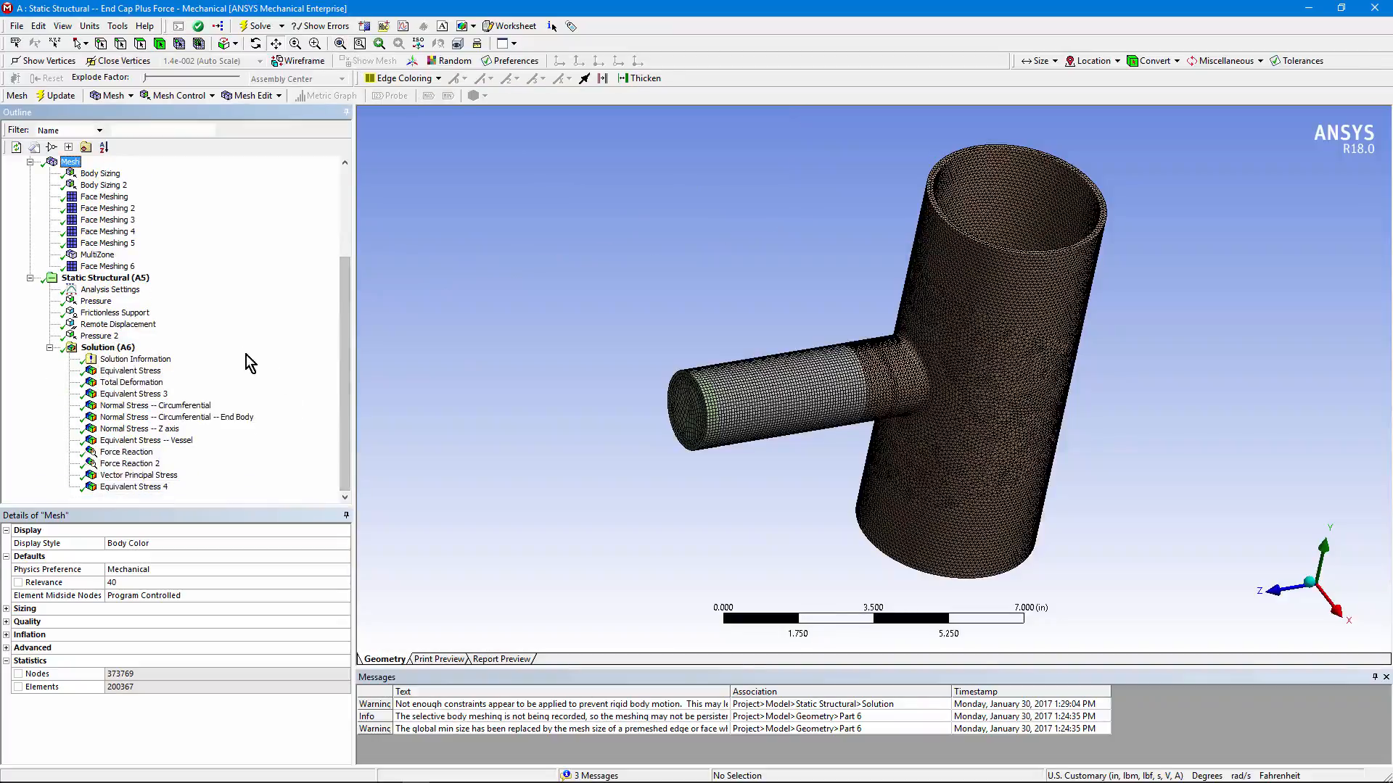
Step: Revisit the 600 psi pressure, frictionless support and -7438.4 psi top-rim pressure, orbiting to the top
{"action": "left_click", "coordinate": [95, 301]}
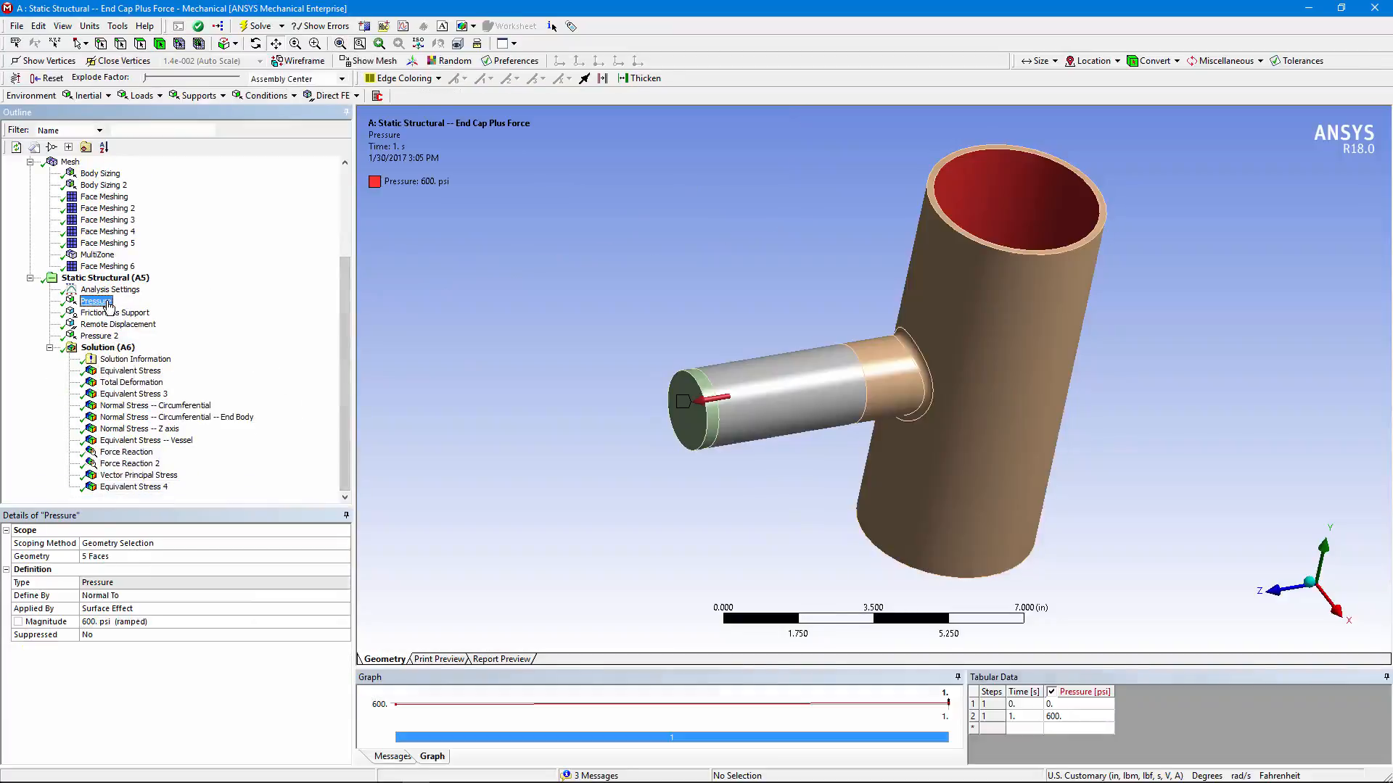
{"action": "left_click", "coordinate": [114, 312]}
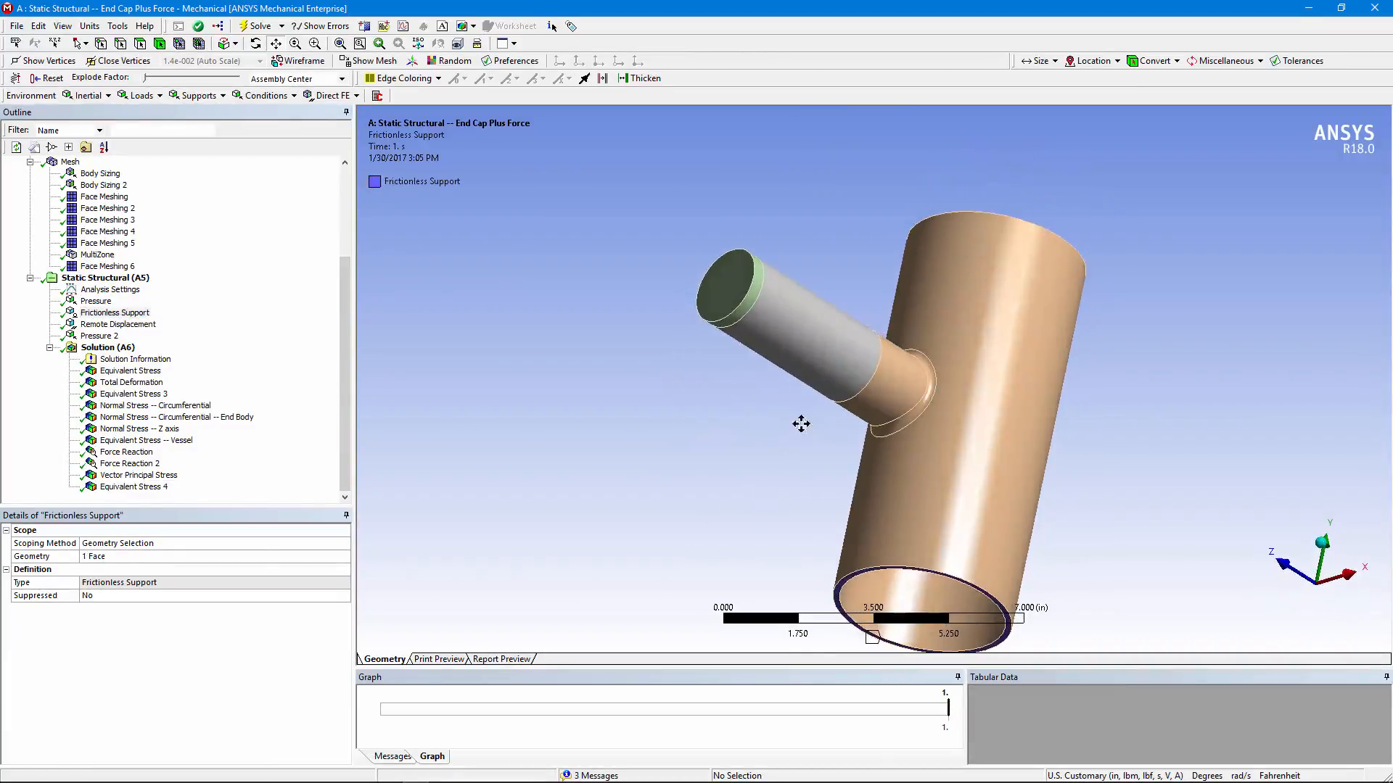
{"action": "left_click", "coordinate": [116, 324]}
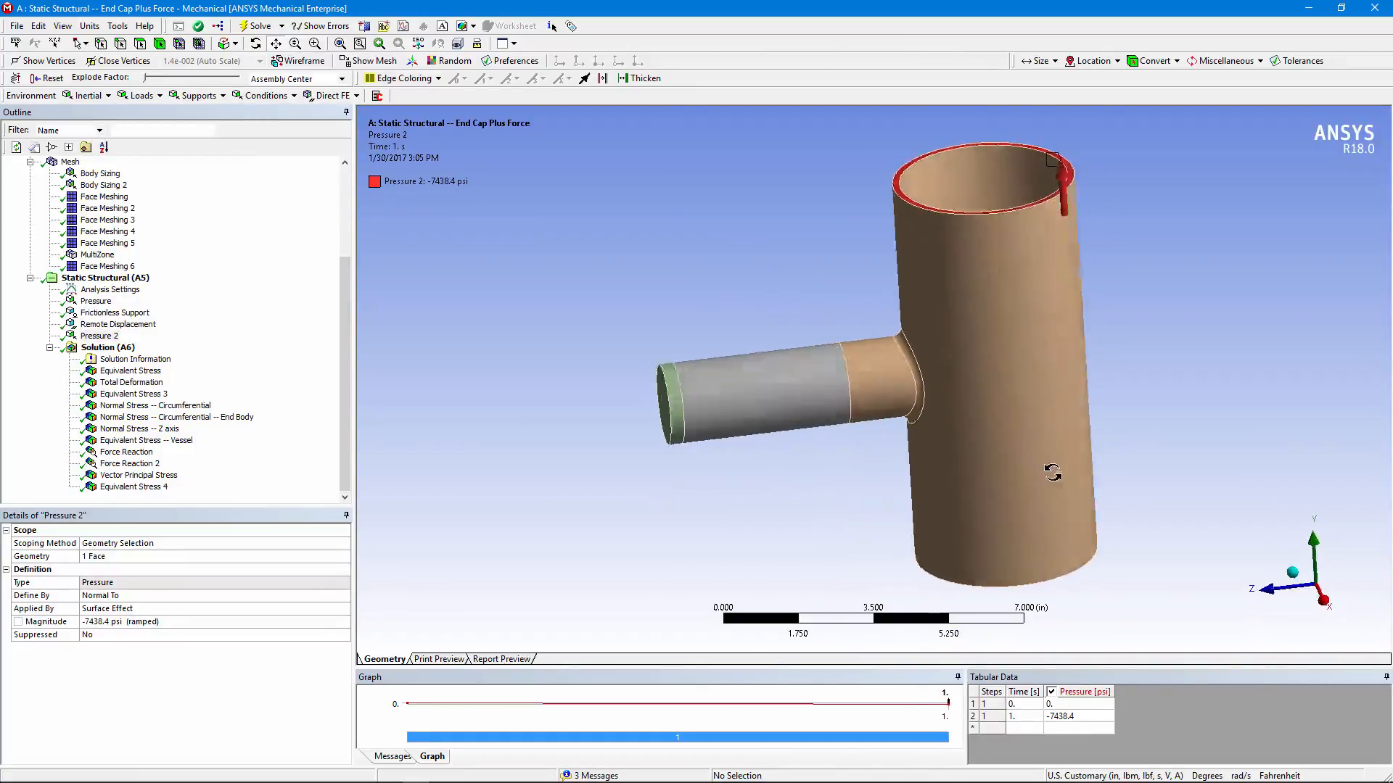
{"action": "left_click_drag", "start_coordinate": [1053, 471], "coordinate": [702, 336]}
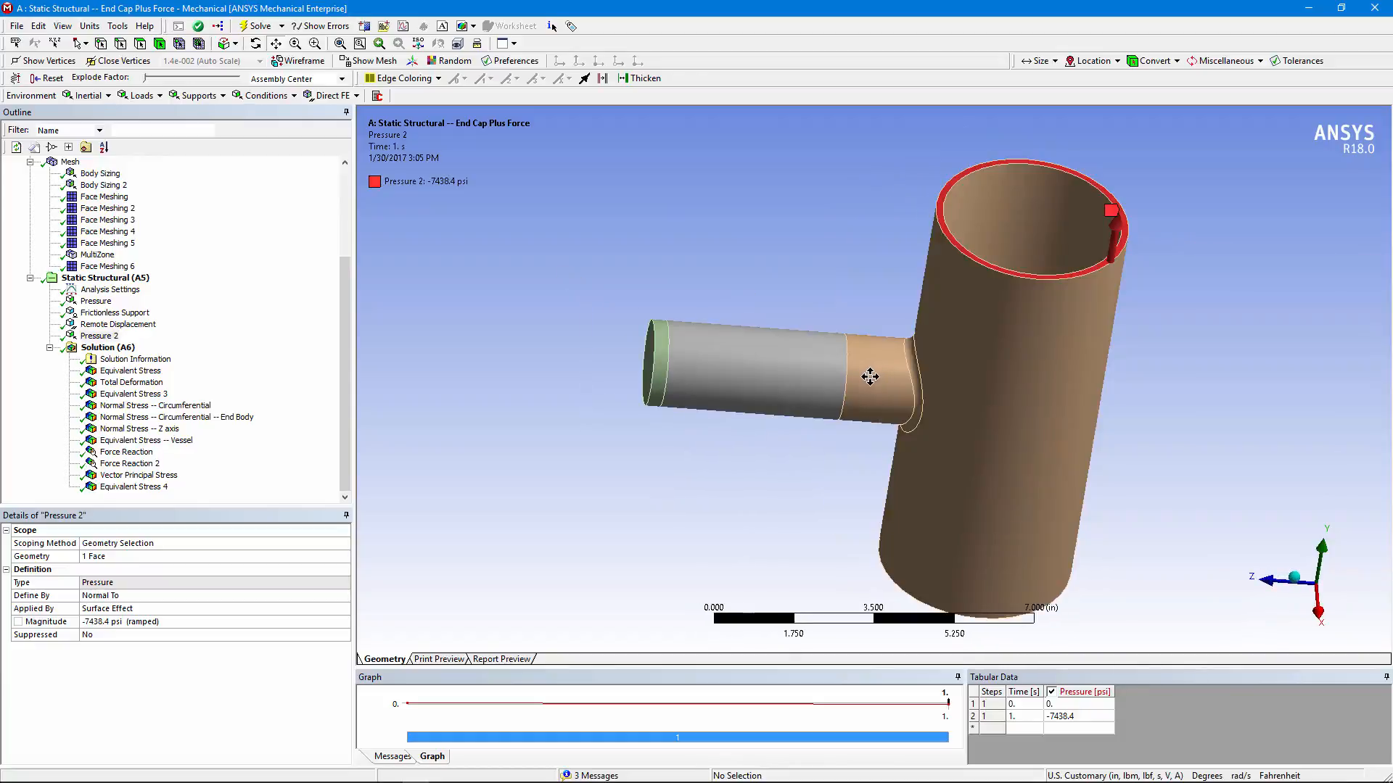
{"action": "mouse_move", "coordinate": [839, 388]}
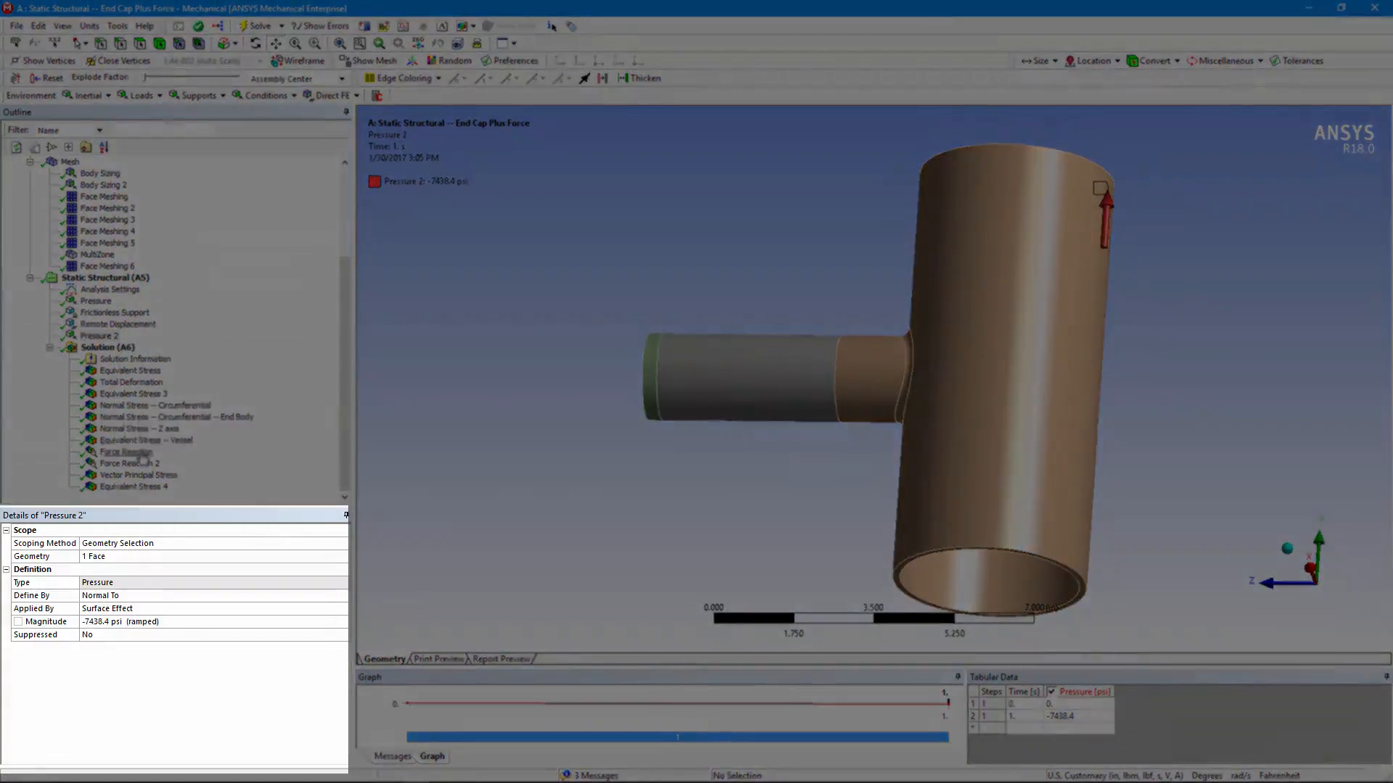
Step: Compare the near-zero remote displacement reaction with the -15068 lbf Y frictionless support reaction
{"action": "left_click", "coordinate": [126, 451]}
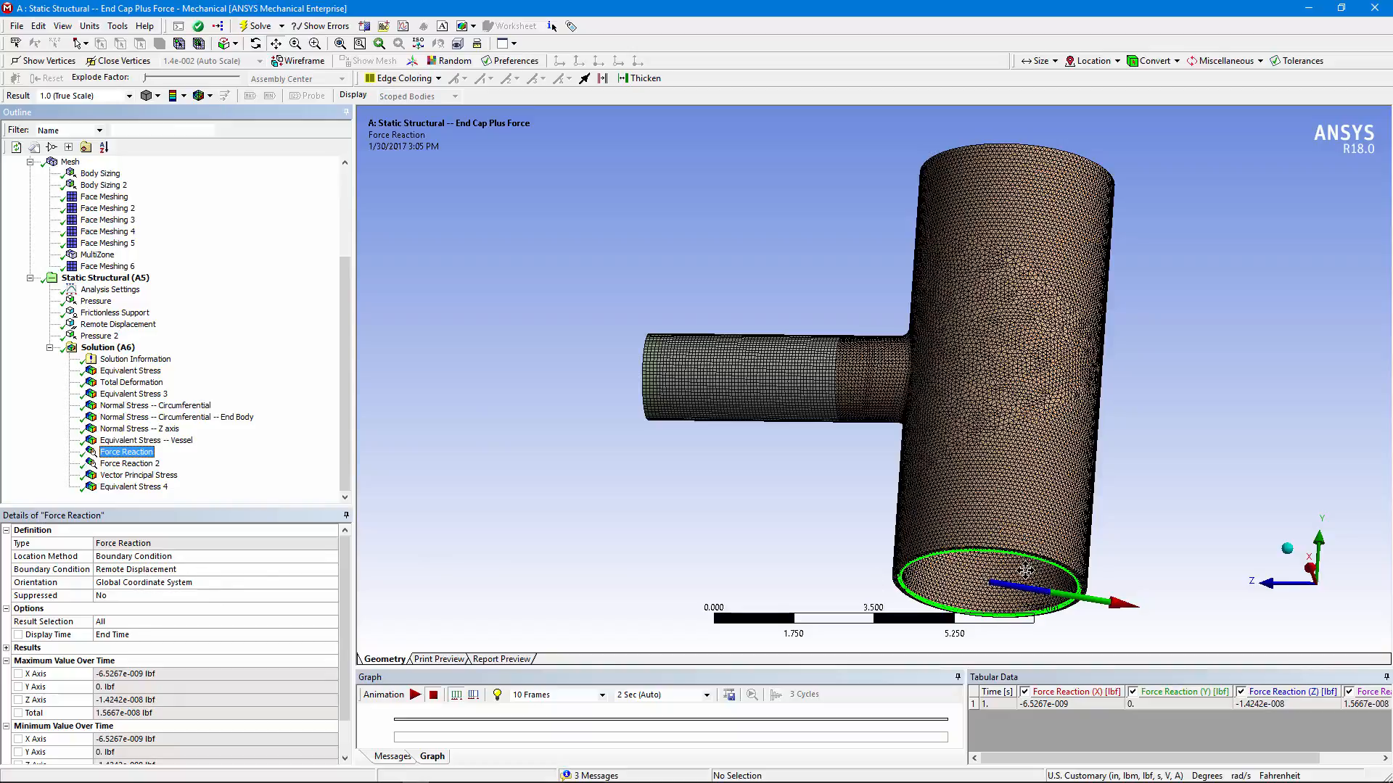
{"action": "mouse_move", "coordinate": [249, 504]}
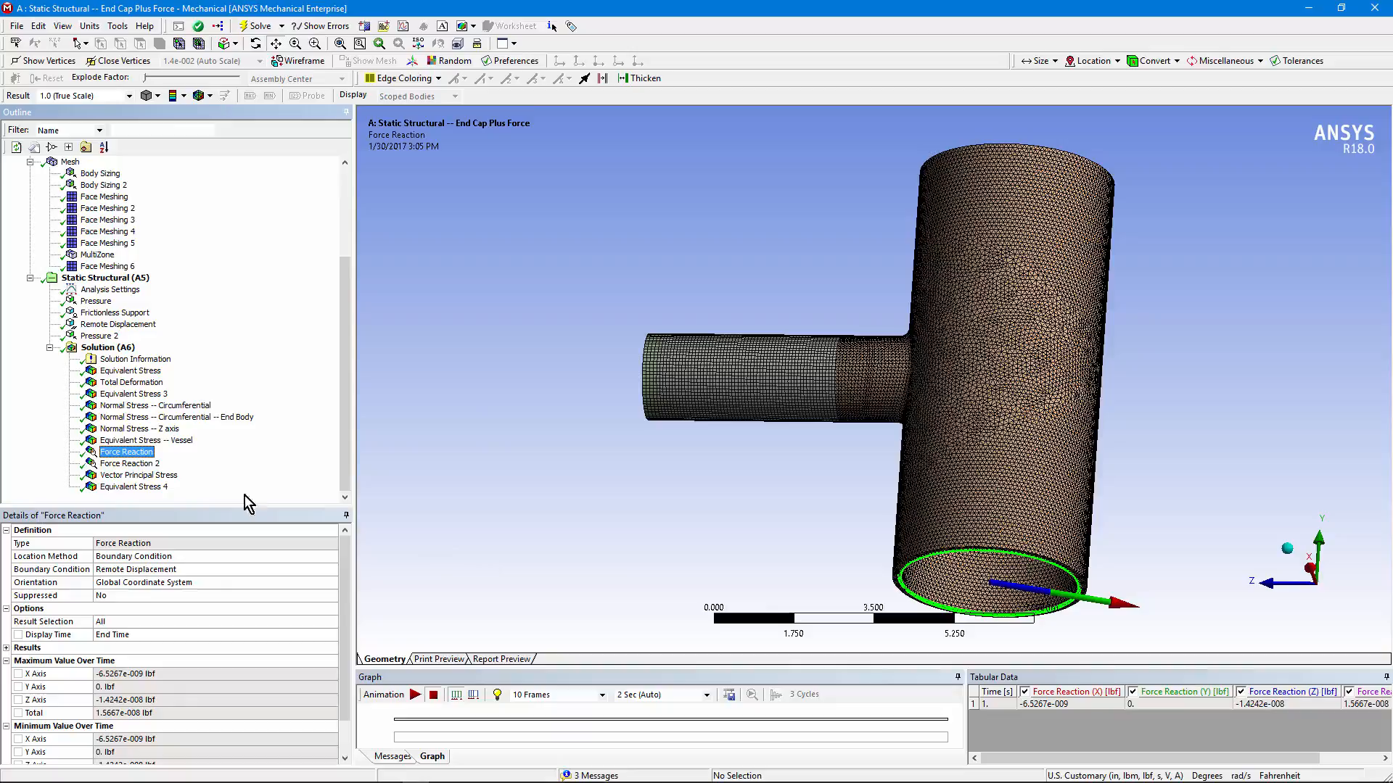
{"action": "left_click", "coordinate": [129, 463]}
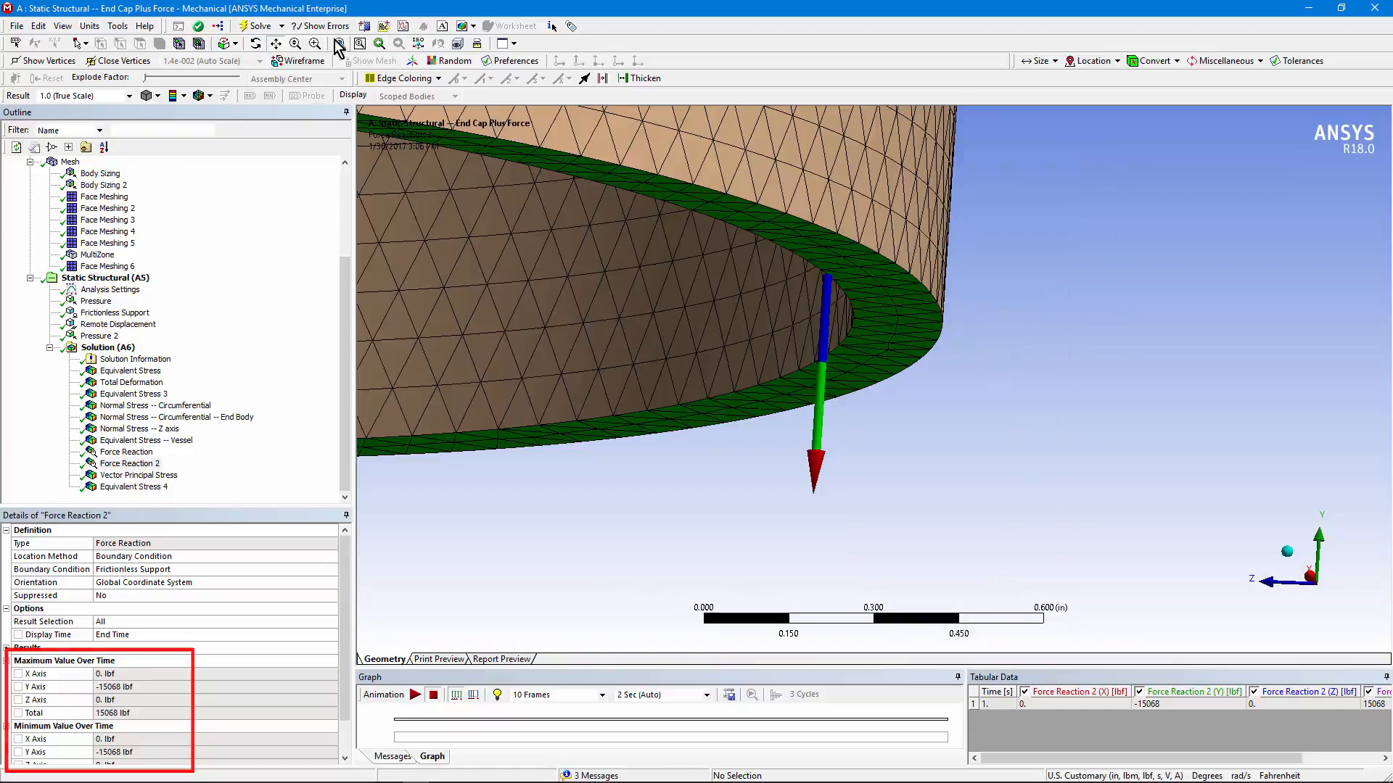
{"action": "left_click", "coordinate": [130, 463]}
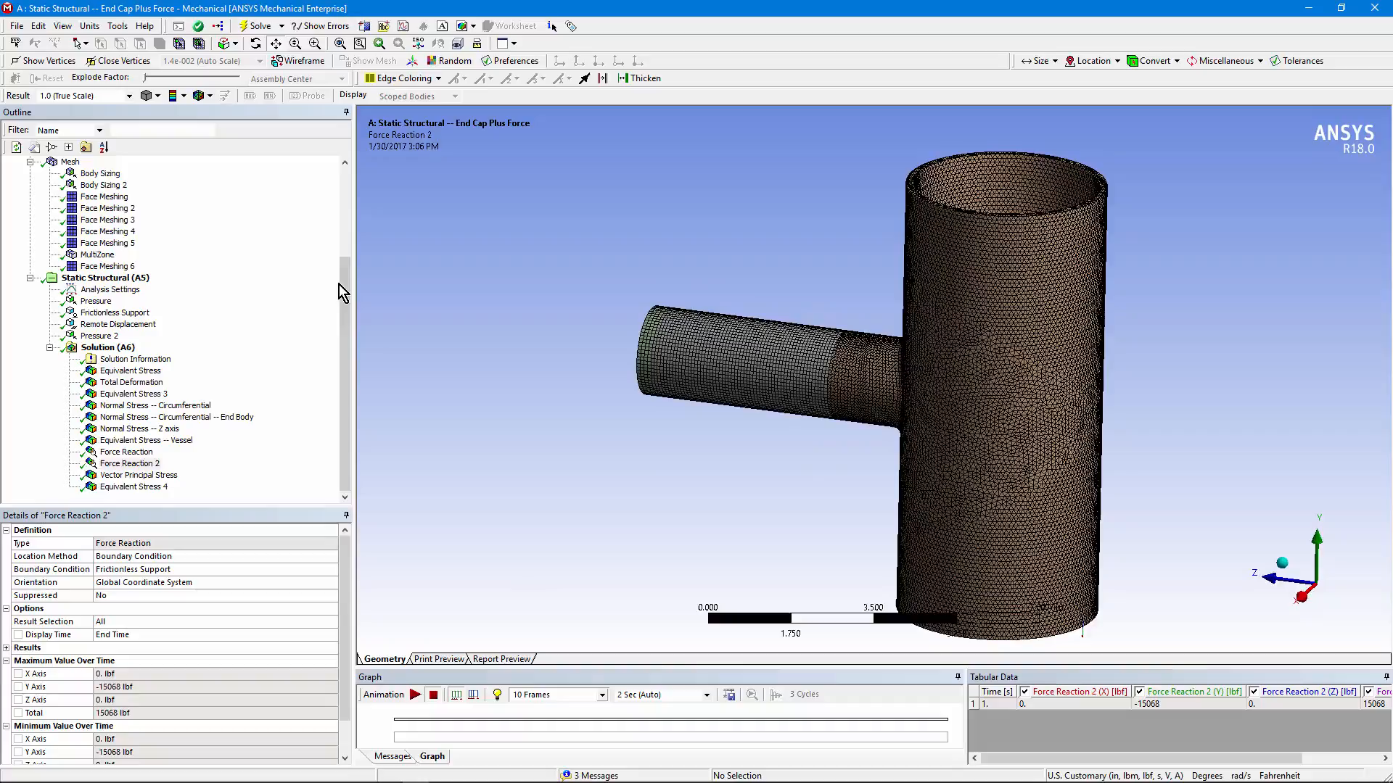
{"action": "mouse_move", "coordinate": [293, 288]}
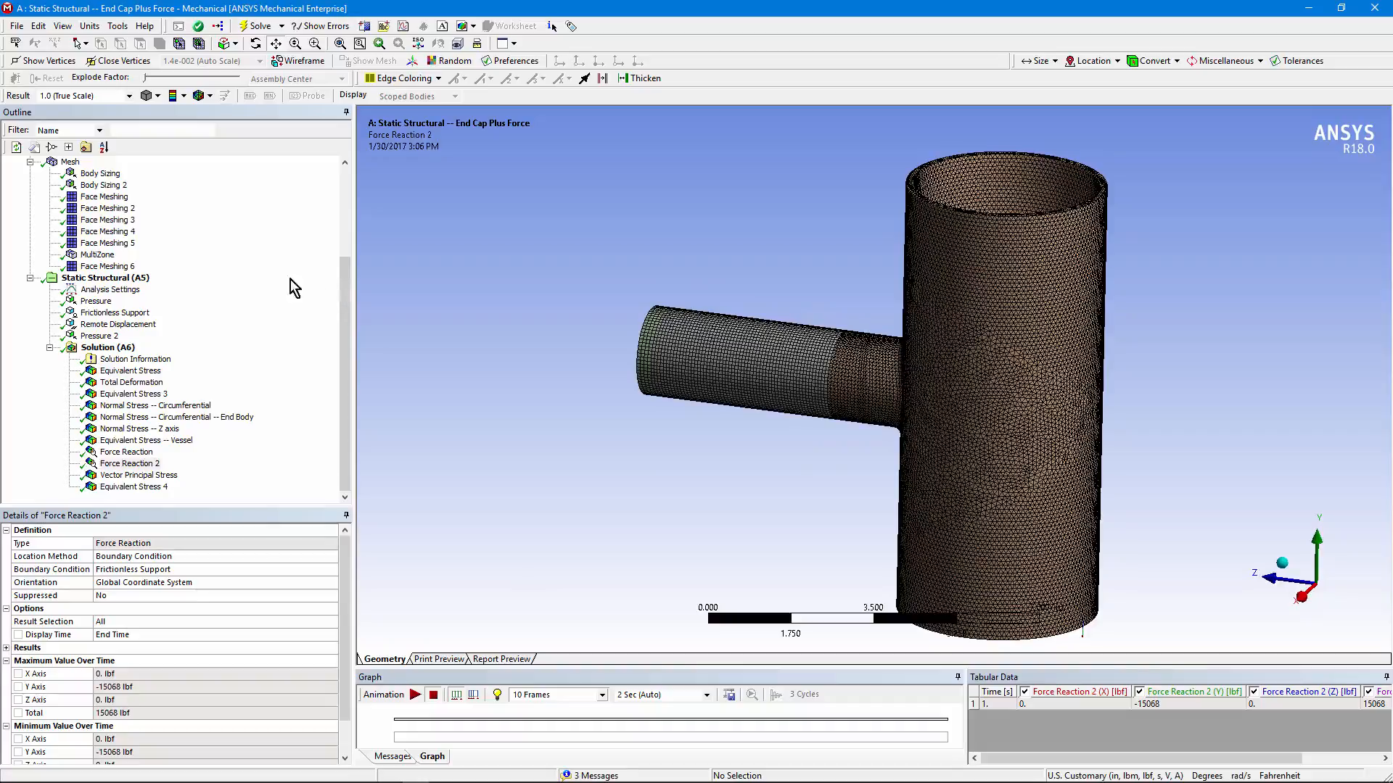
Step: Show the 137.73–19907 psi equivalent stress contour without wireframe, inspecting the nozzle junction
{"action": "left_click", "coordinate": [131, 370]}
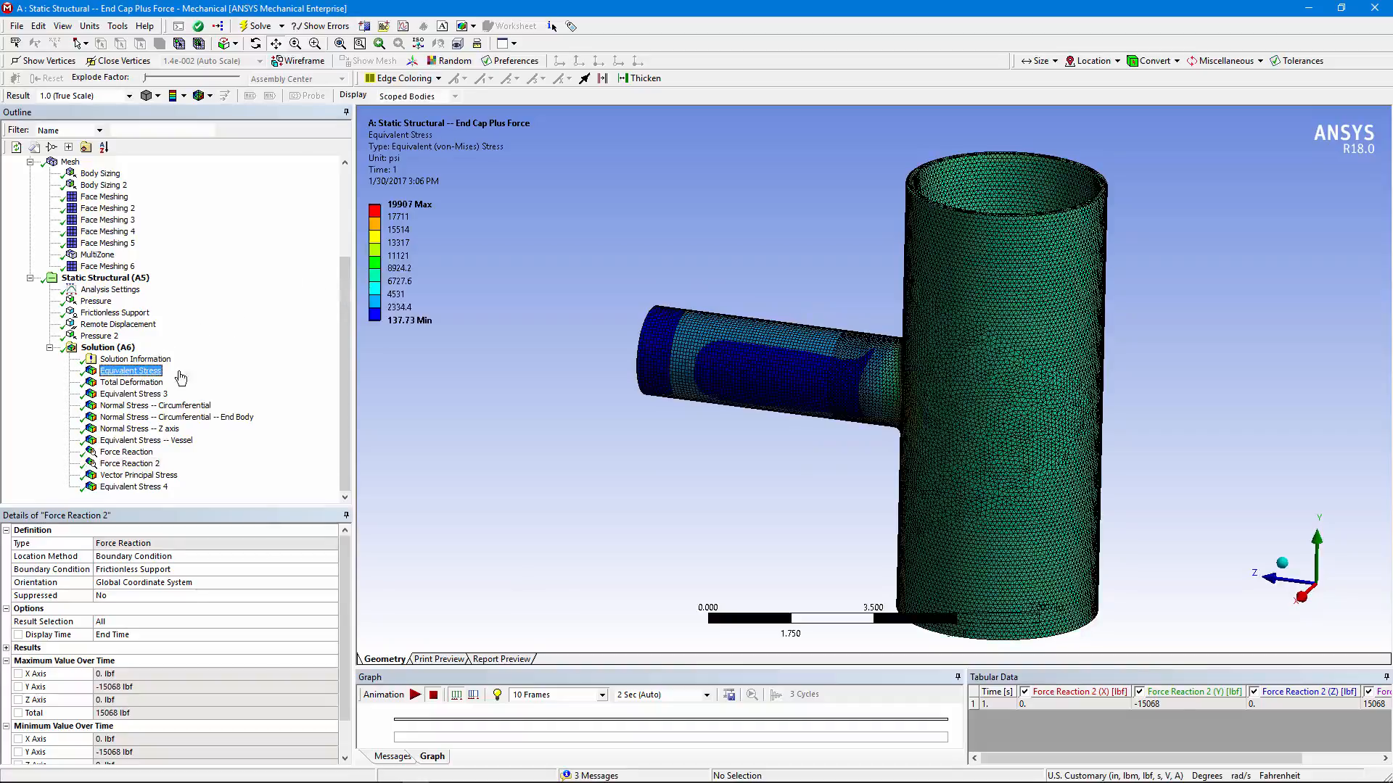
{"action": "left_click", "coordinate": [131, 370]}
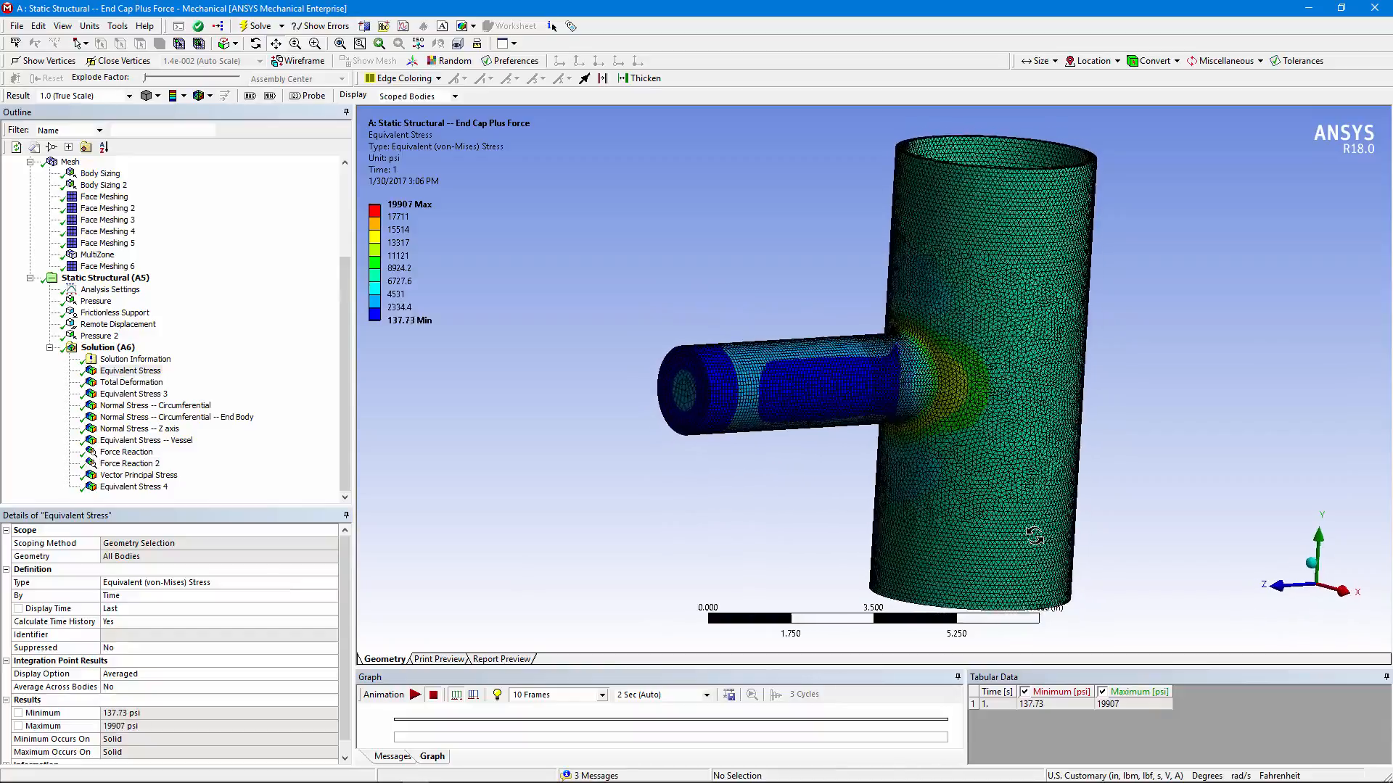
{"action": "left_click_drag", "start_coordinate": [1033, 535], "coordinate": [497, 240]}
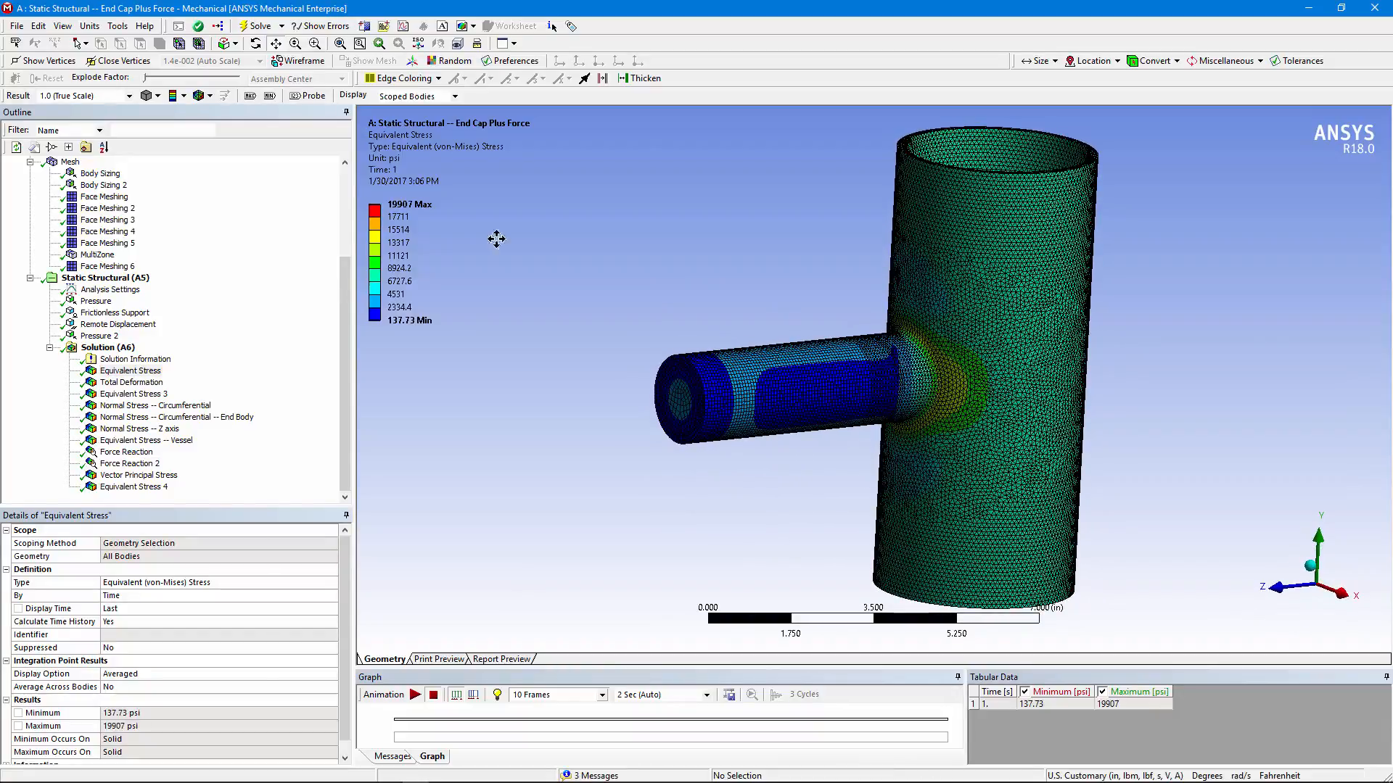
{"action": "left_click", "coordinate": [202, 95]}
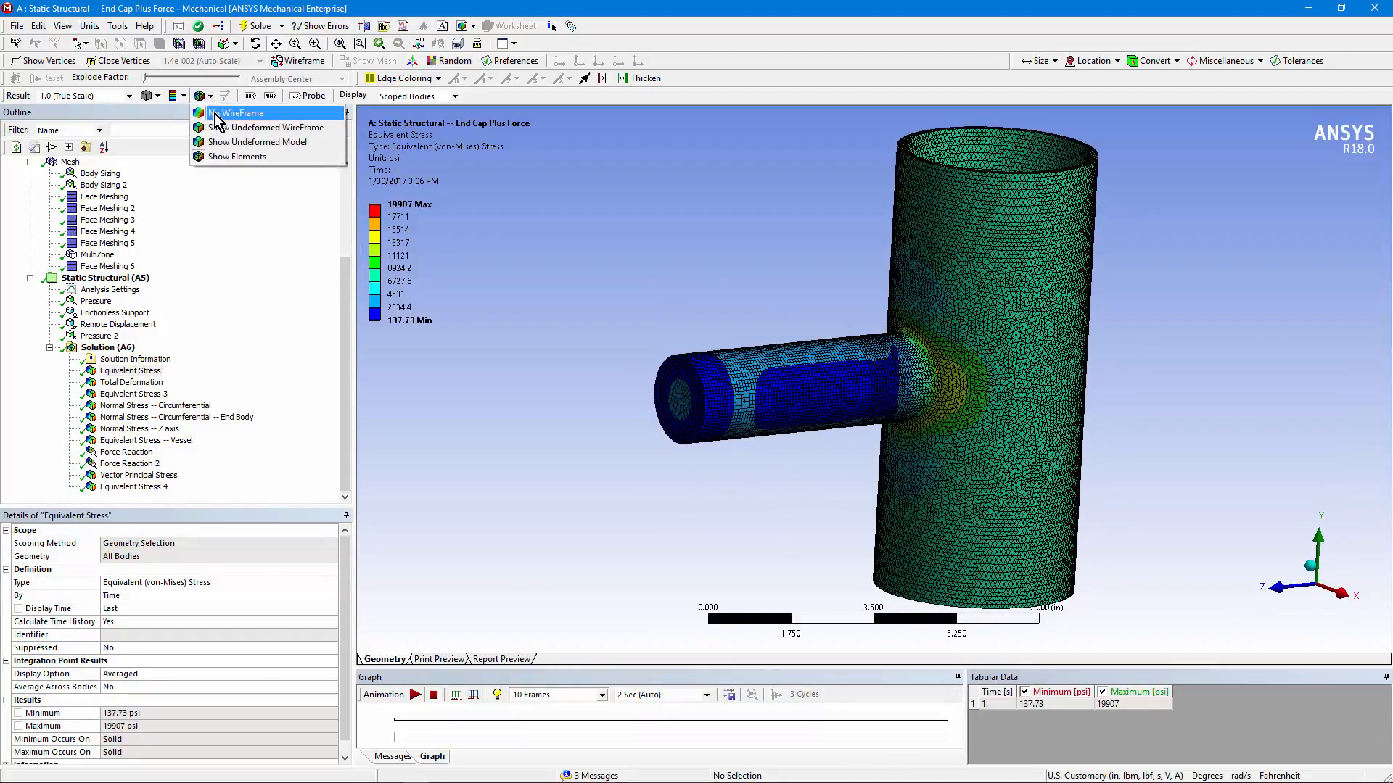
{"action": "left_click", "coordinate": [237, 113]}
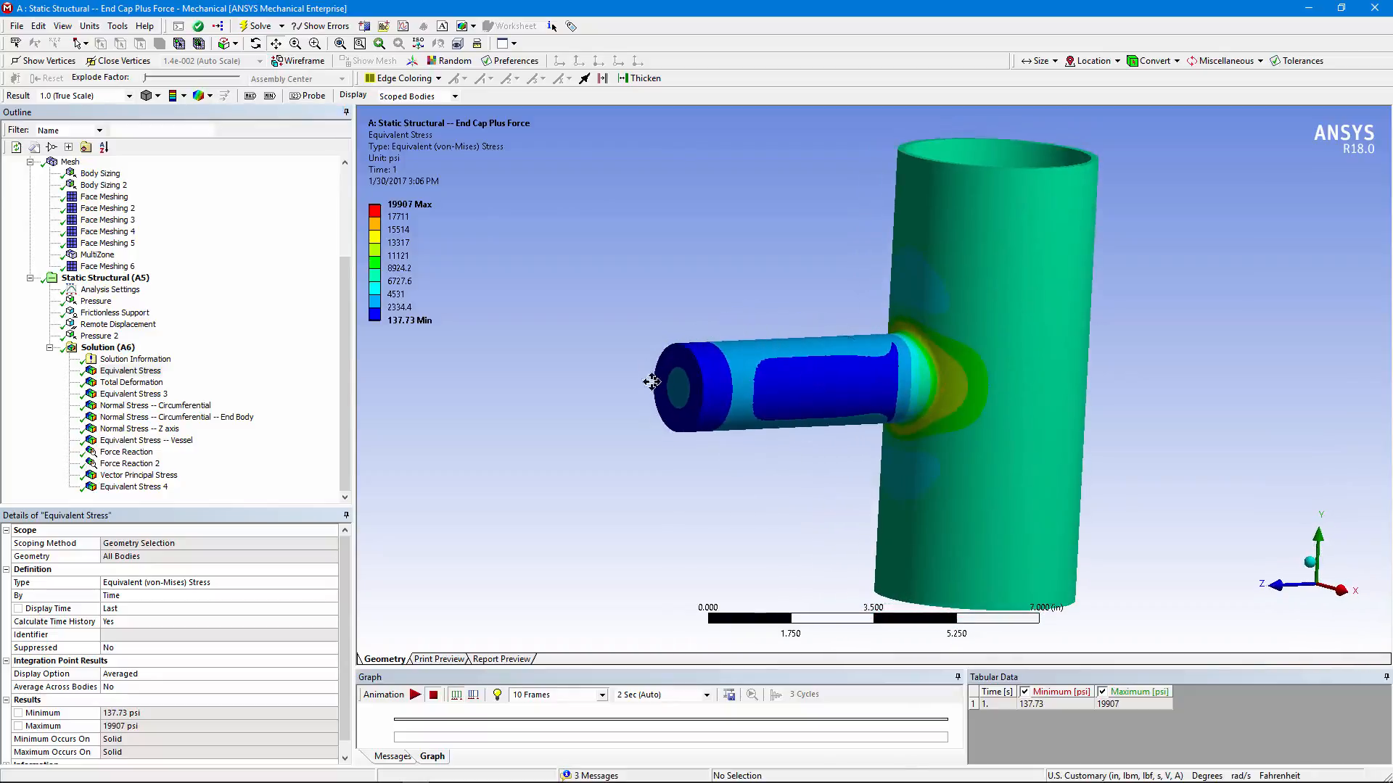
{"action": "left_click_drag", "start_coordinate": [652, 382], "coordinate": [772, 389]}
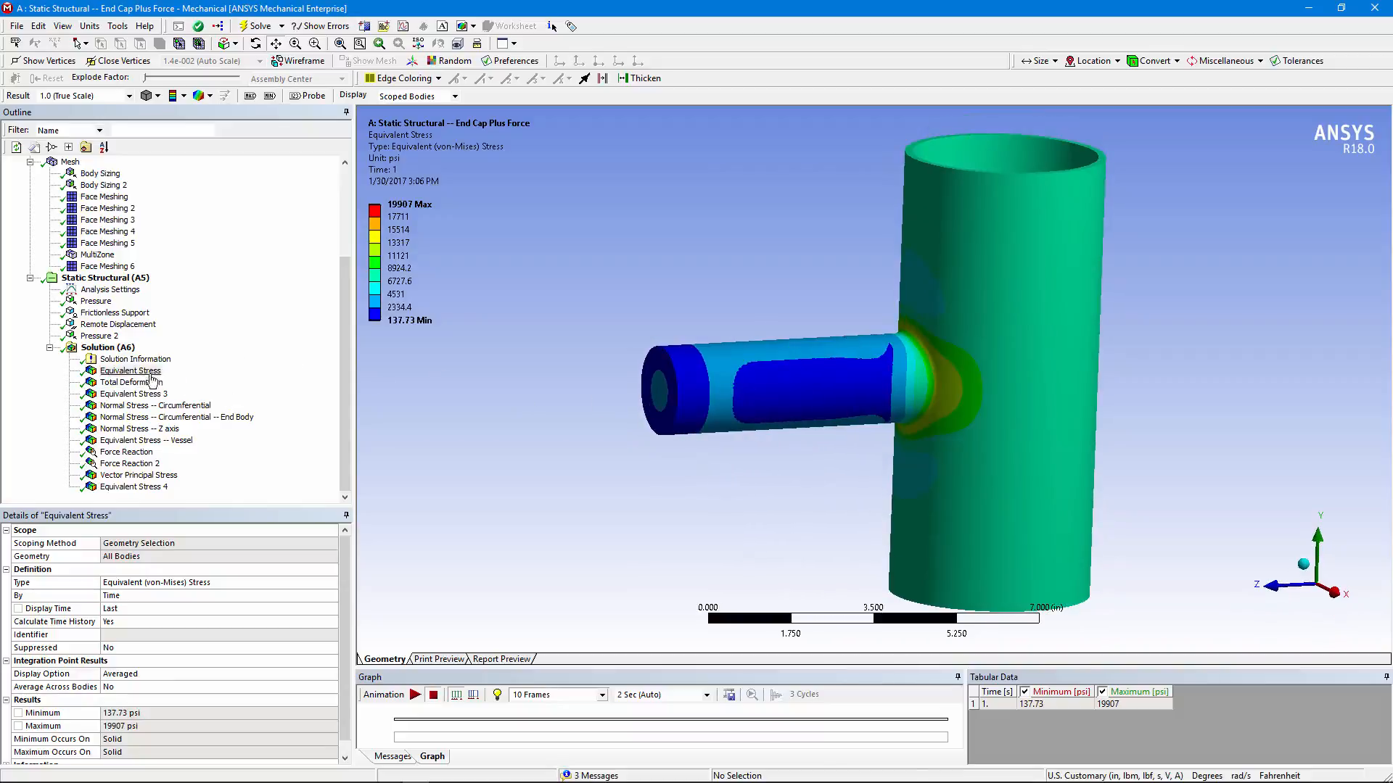
Step: View total deformation (max 0.0019581 in), then Equivalent Stress 3 on the nozzle face (316.19–3307.1 psi)
{"action": "left_click", "coordinate": [131, 383]}
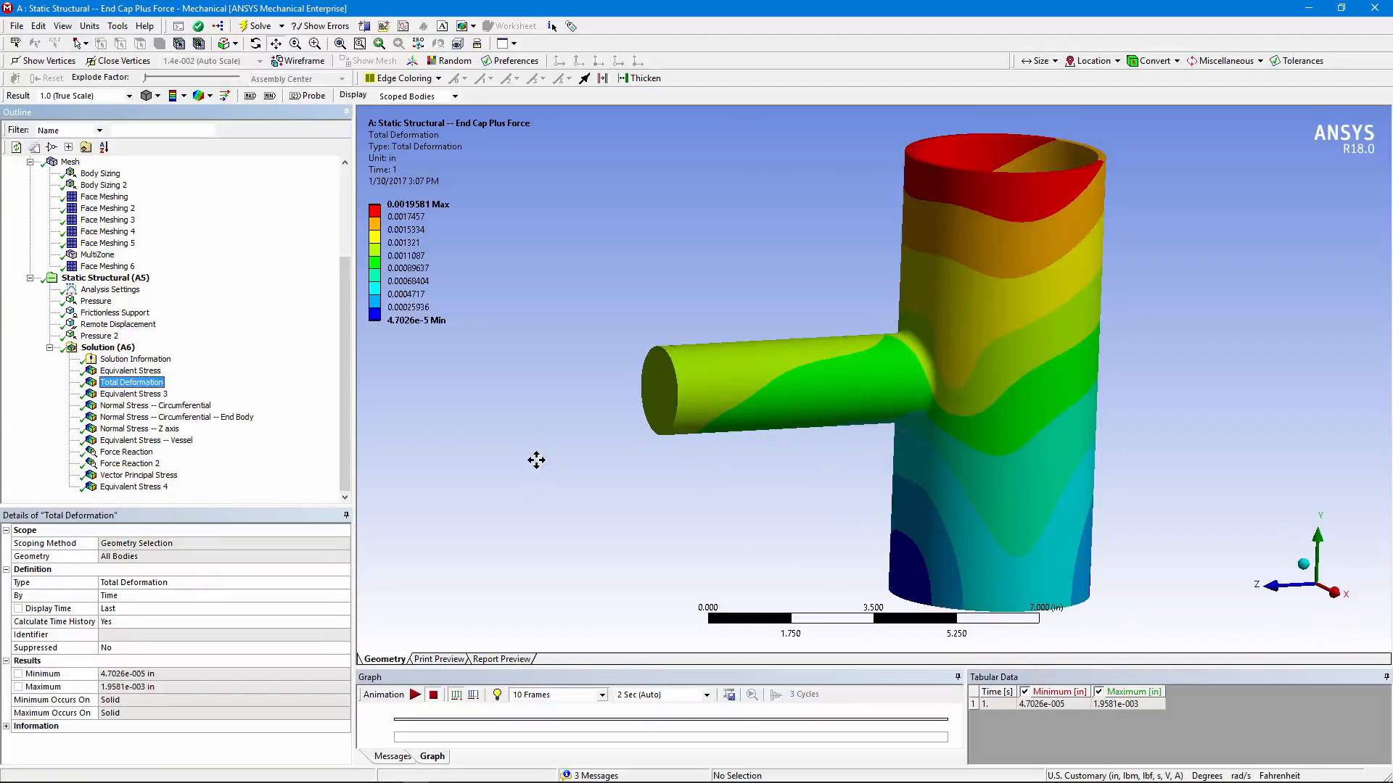
{"action": "mouse_move", "coordinate": [934, 178]}
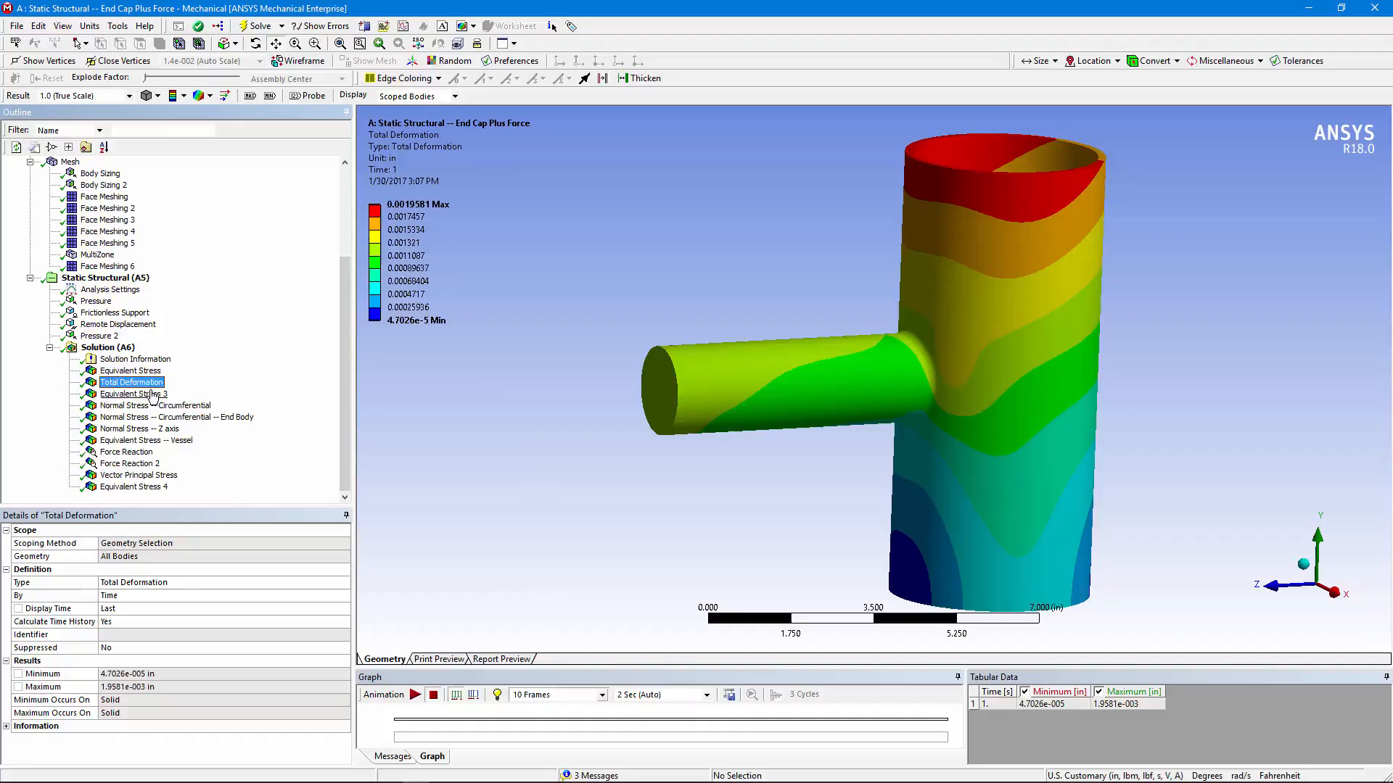
{"action": "left_click", "coordinate": [134, 393]}
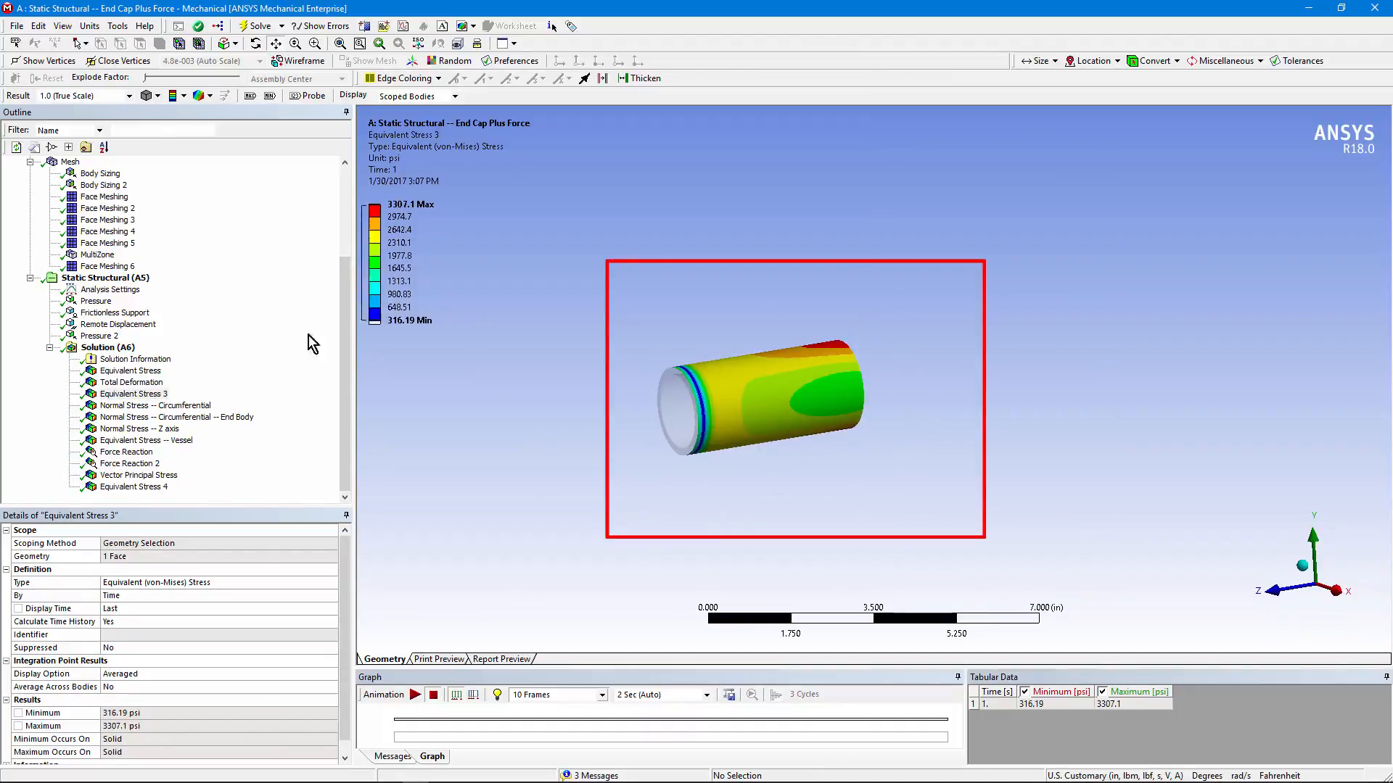
Step: Review circumferential normal stress on the nozzle (8193.6 psi max) and end body (4673.7 psi max)
{"action": "left_click", "coordinate": [155, 405]}
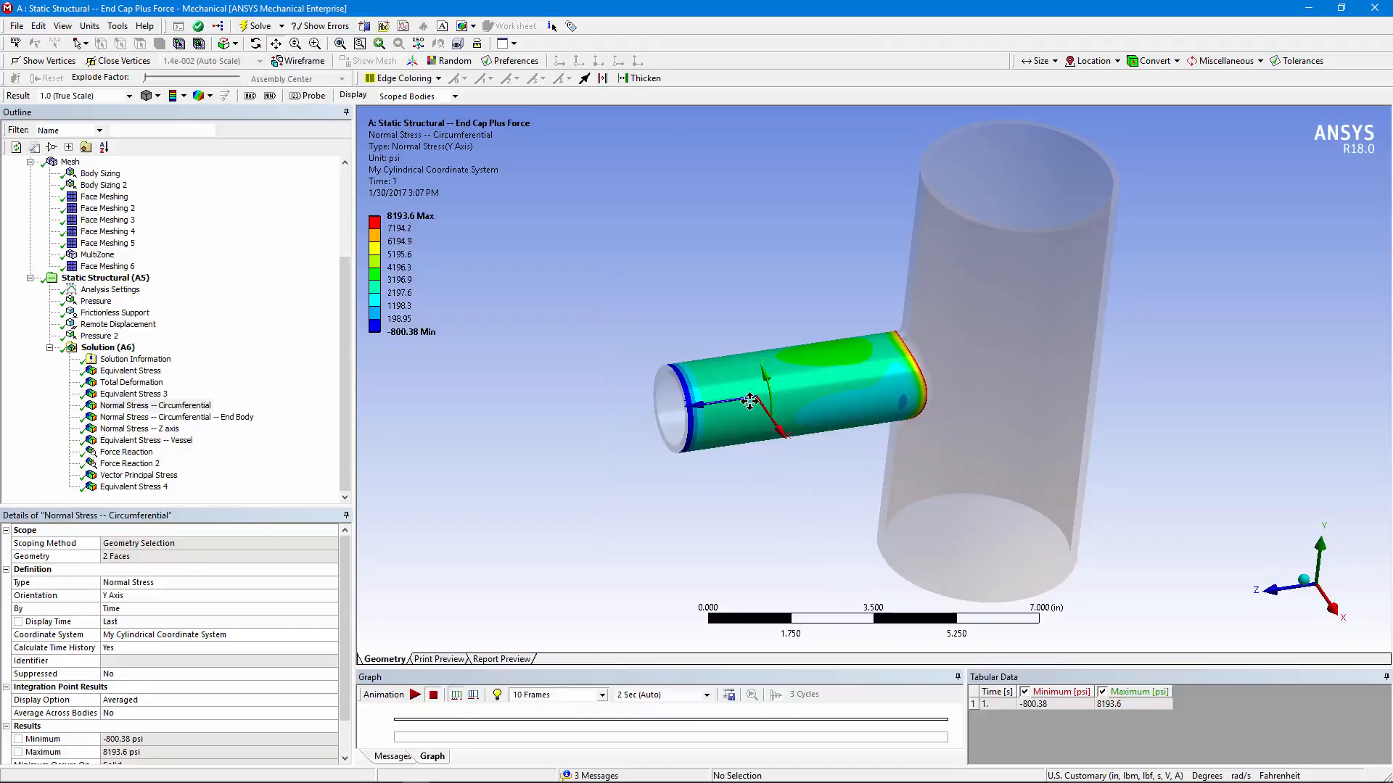
{"action": "left_click", "coordinate": [175, 416]}
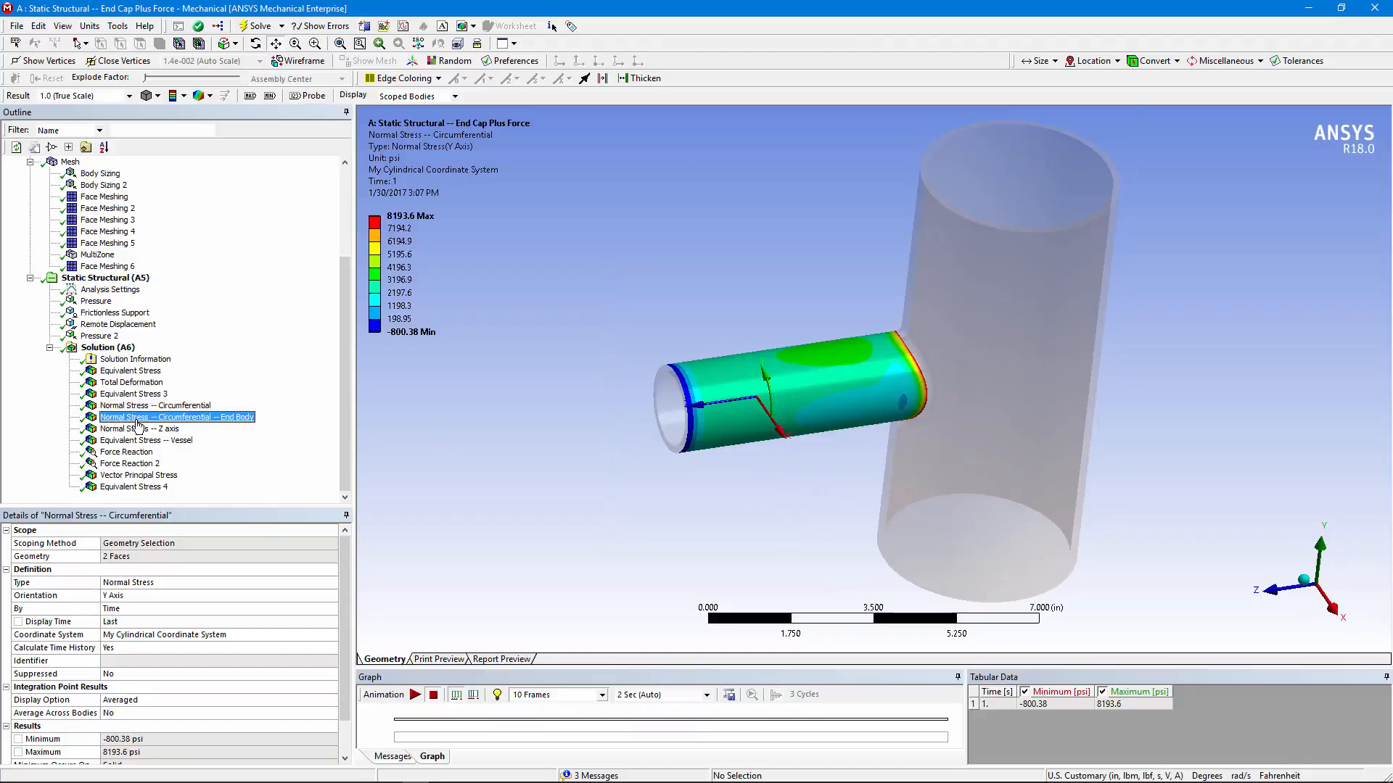
{"action": "left_click", "coordinate": [177, 416]}
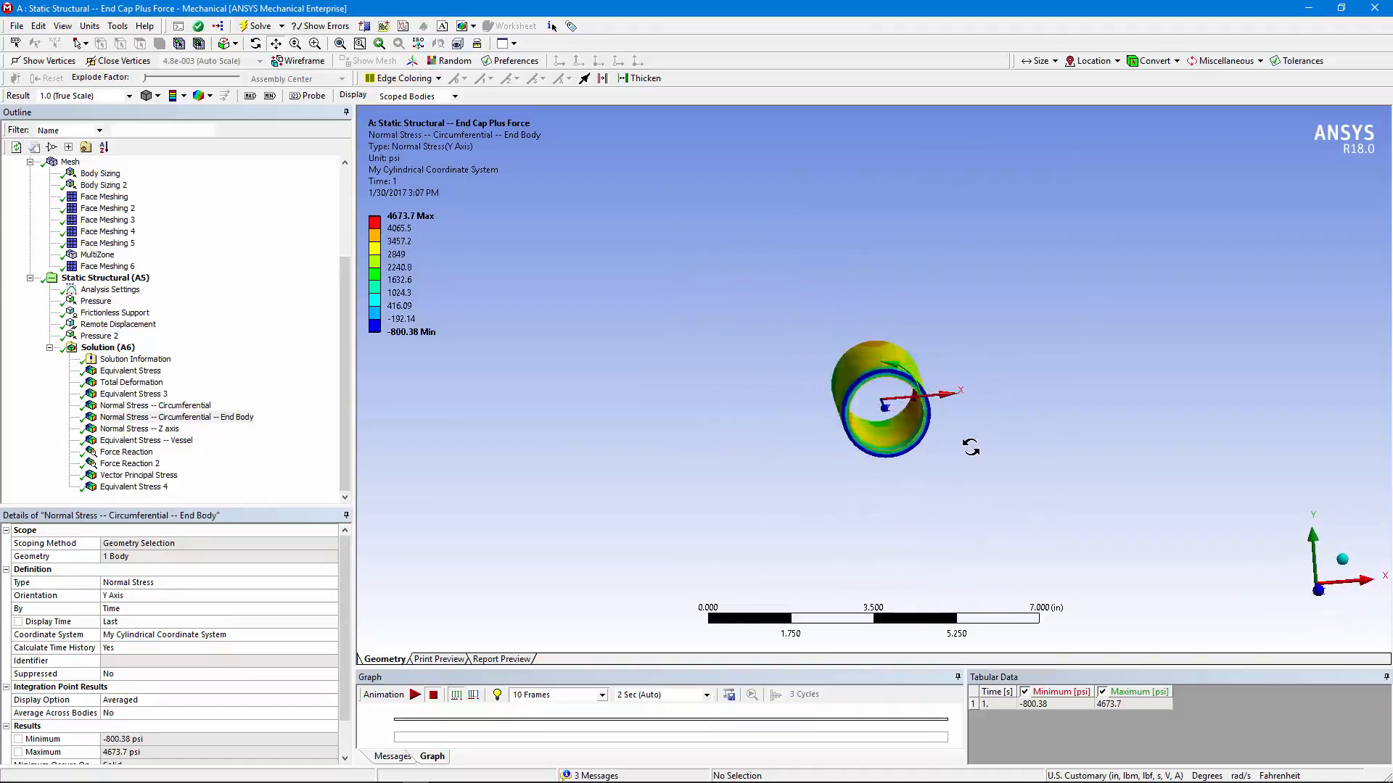
{"action": "left_click_drag", "start_coordinate": [888, 400], "coordinate": [755, 391]}
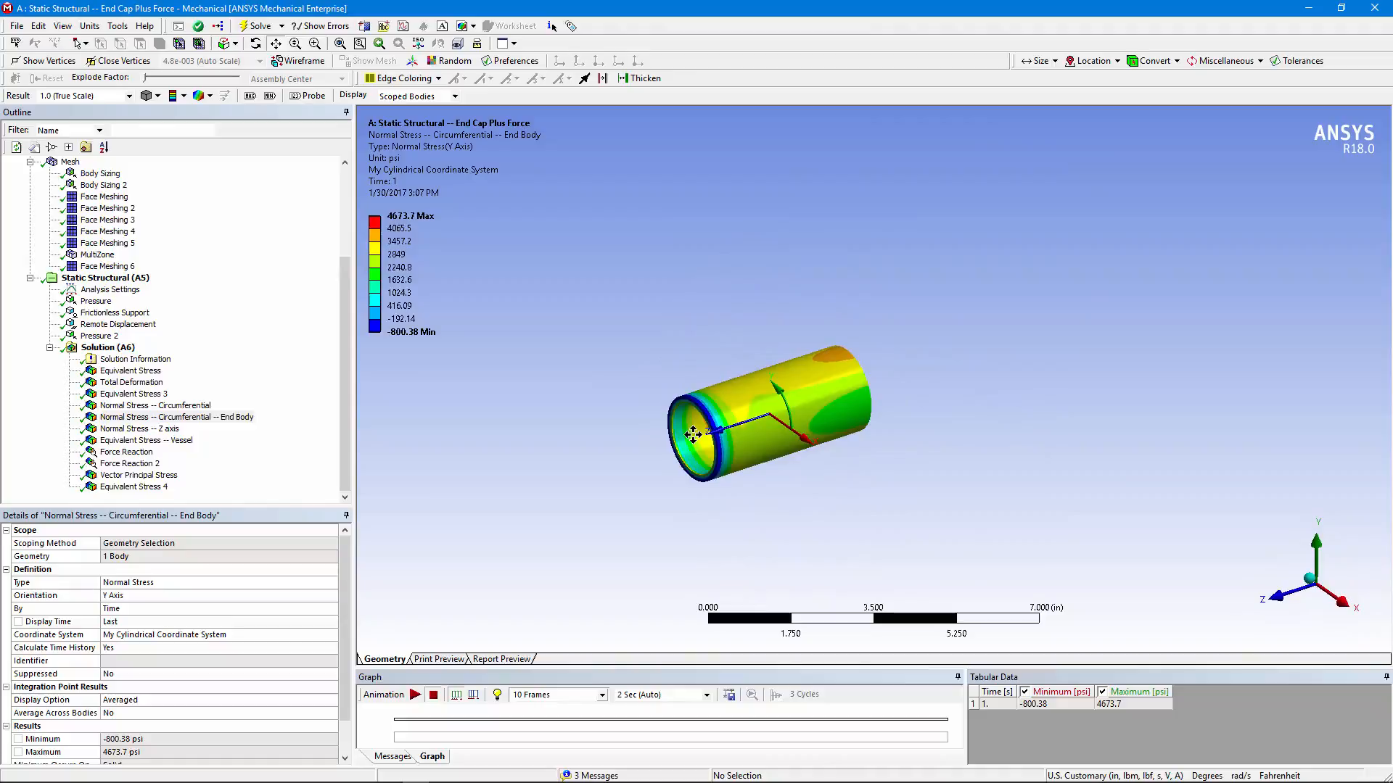
Step: Inspect the nozzle's Z-axis normal stress, -6026.2 to 3226.4 psi, from a rotated view
{"action": "left_click", "coordinate": [139, 429]}
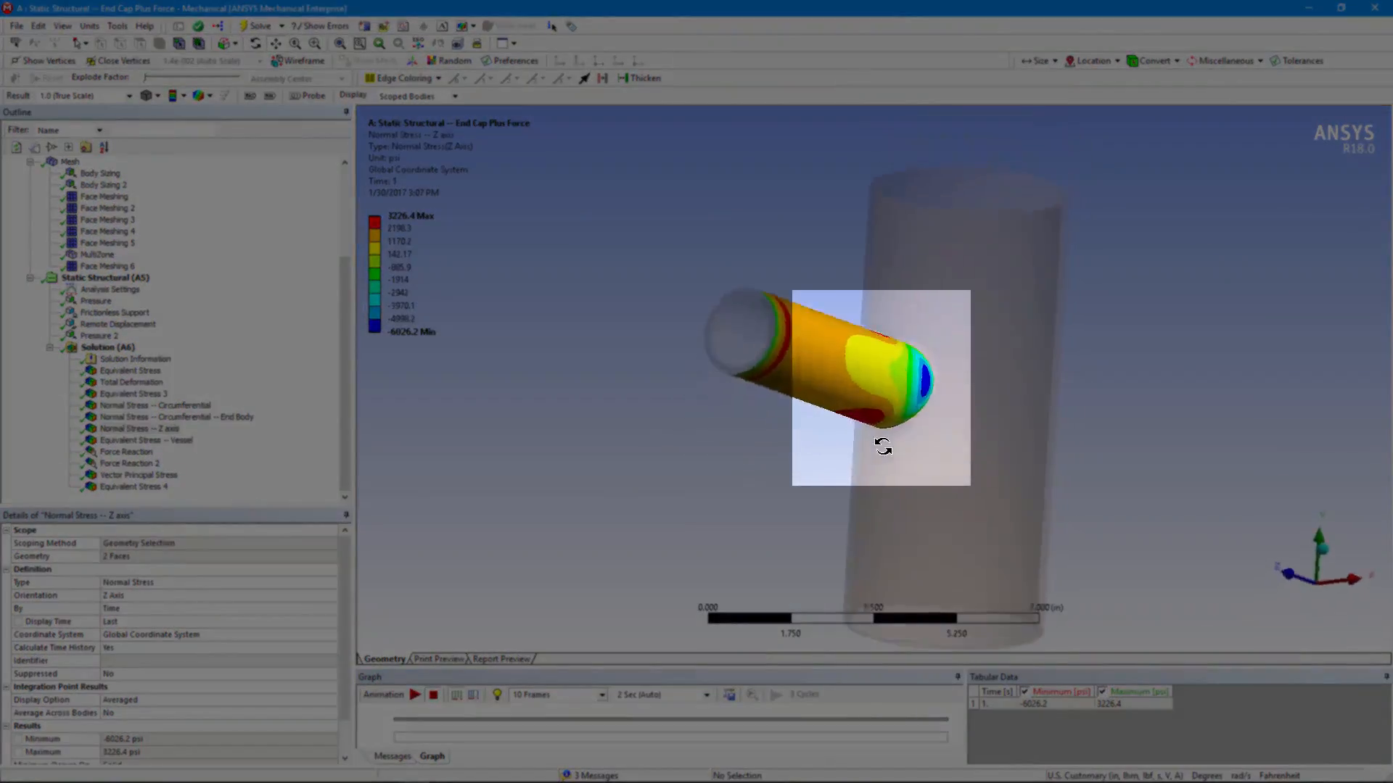
{"action": "left_click_drag", "start_coordinate": [882, 450], "coordinate": [841, 383]}
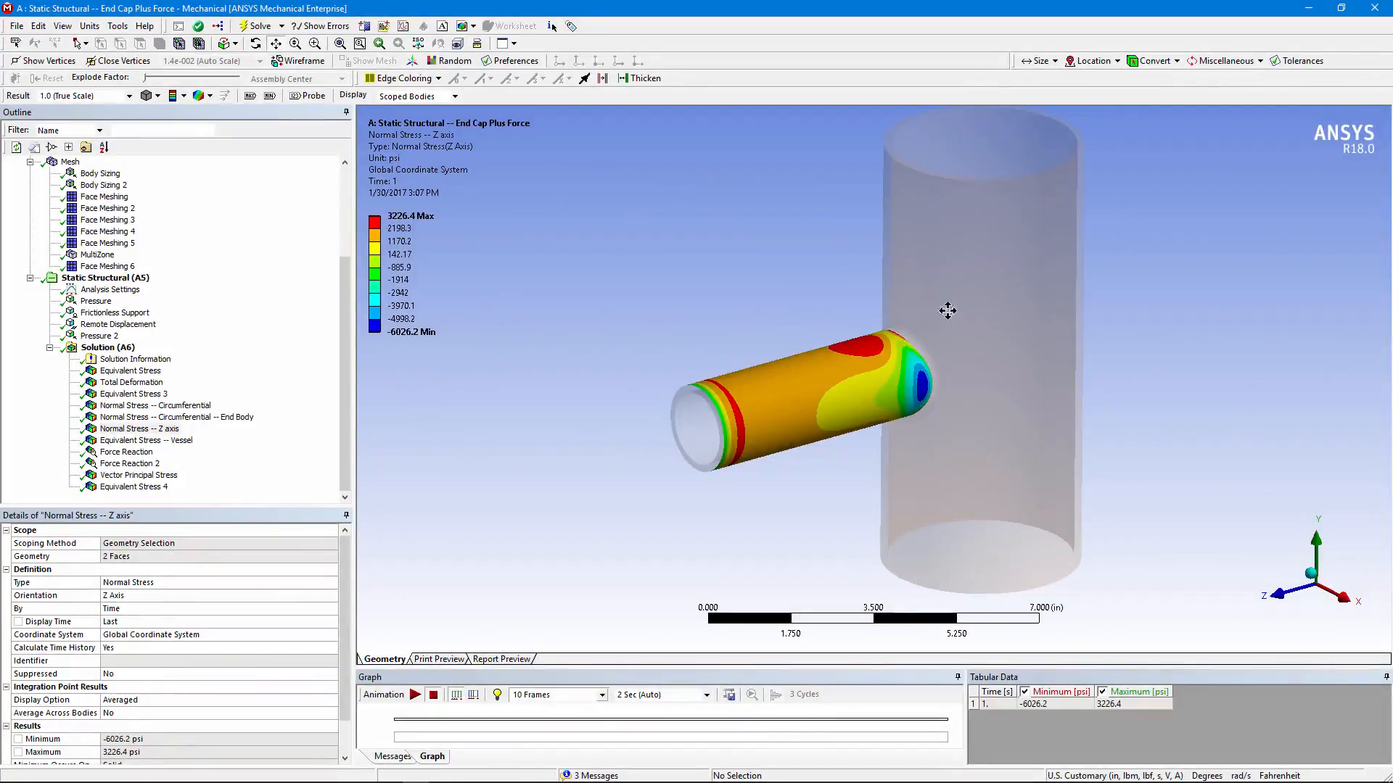
{"action": "left_click", "coordinate": [146, 440]}
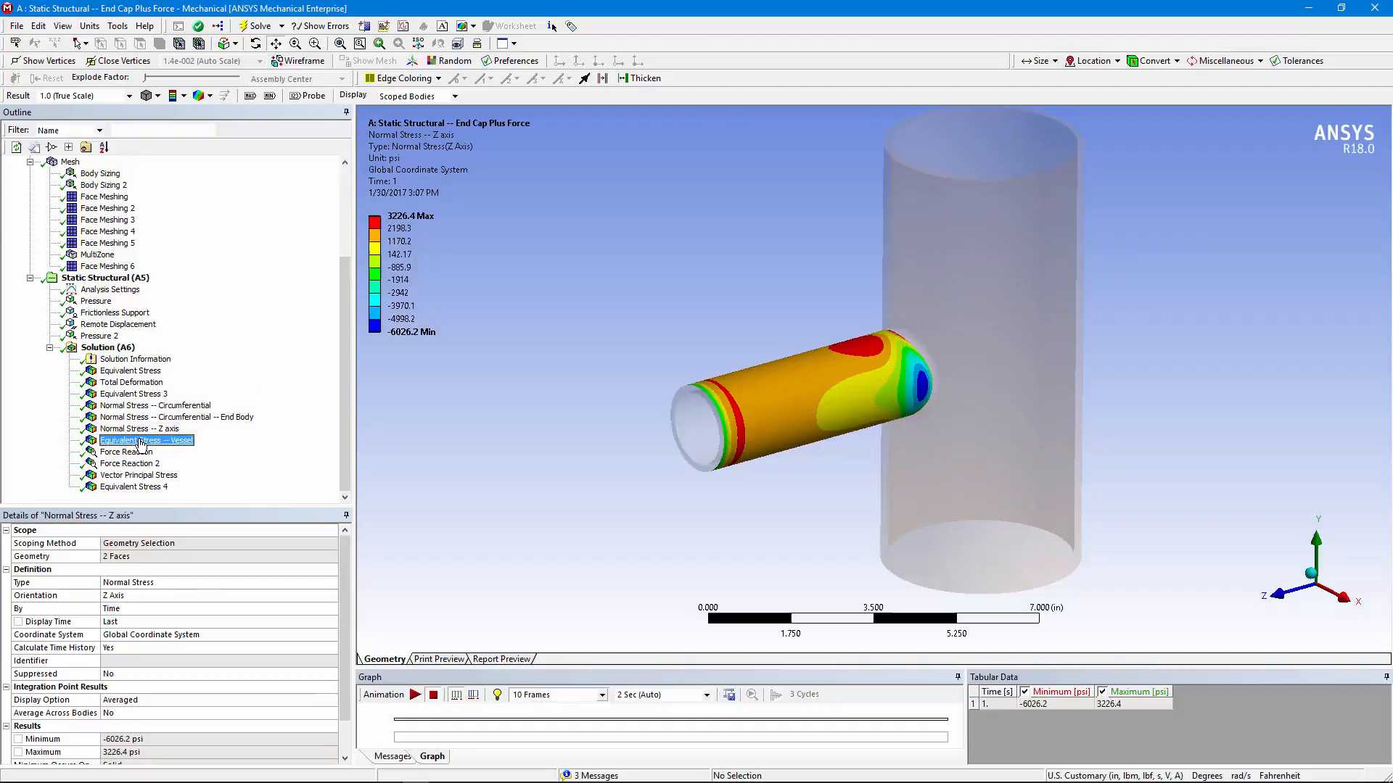
Step: Orbit inside and outside the nozzle opening to inspect vessel von Mises stress (1754.5–19907 psi)
{"action": "left_click", "coordinate": [146, 440]}
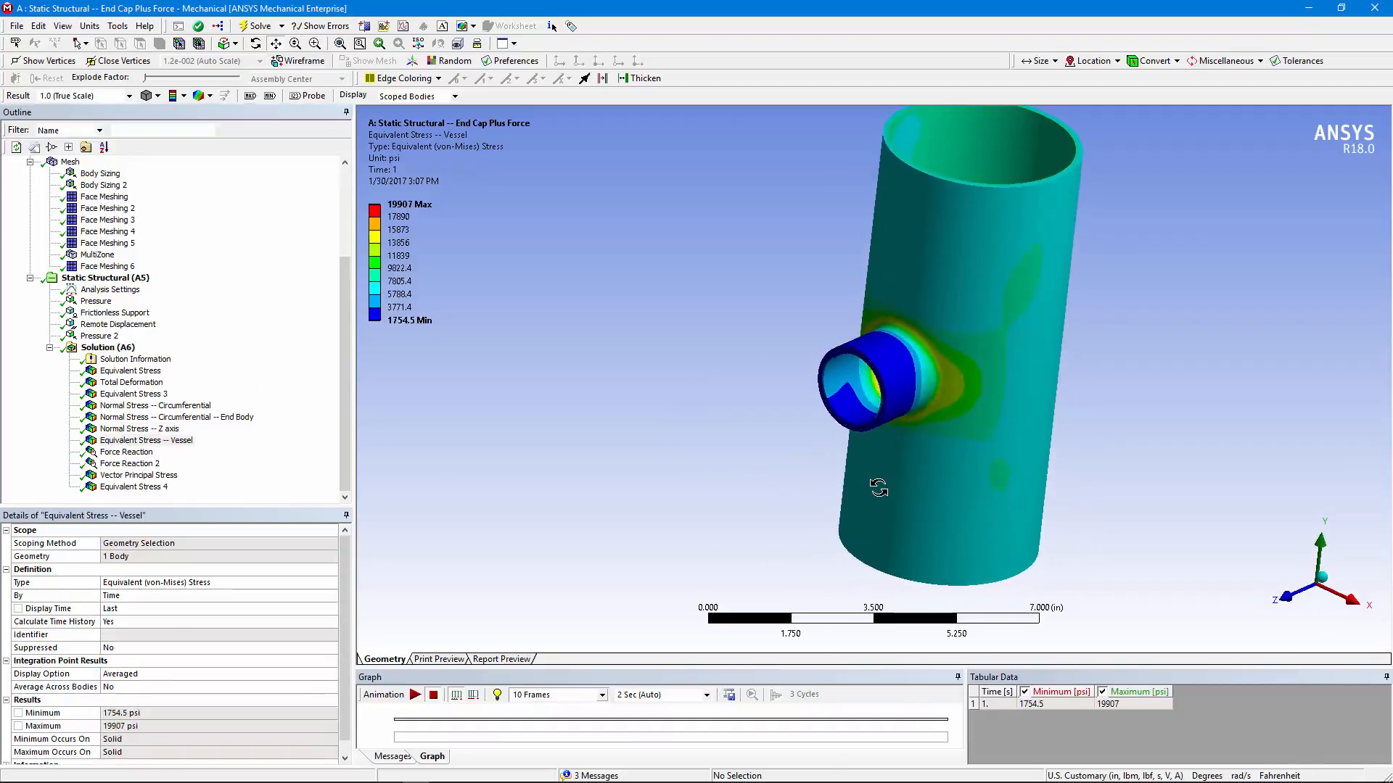
{"action": "left_click_drag", "start_coordinate": [877, 487], "coordinate": [819, 353]}
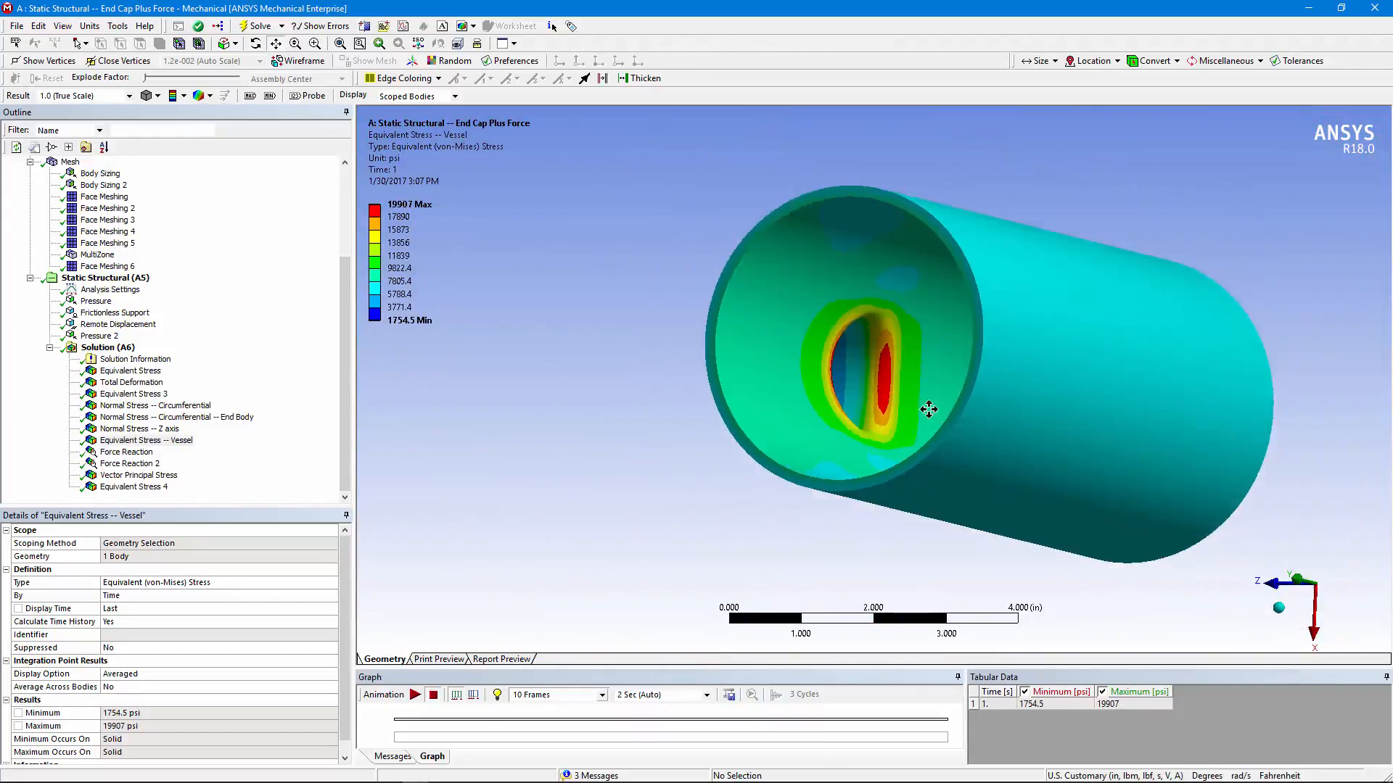
{"action": "left_click_drag", "start_coordinate": [930, 409], "coordinate": [1069, 165]}
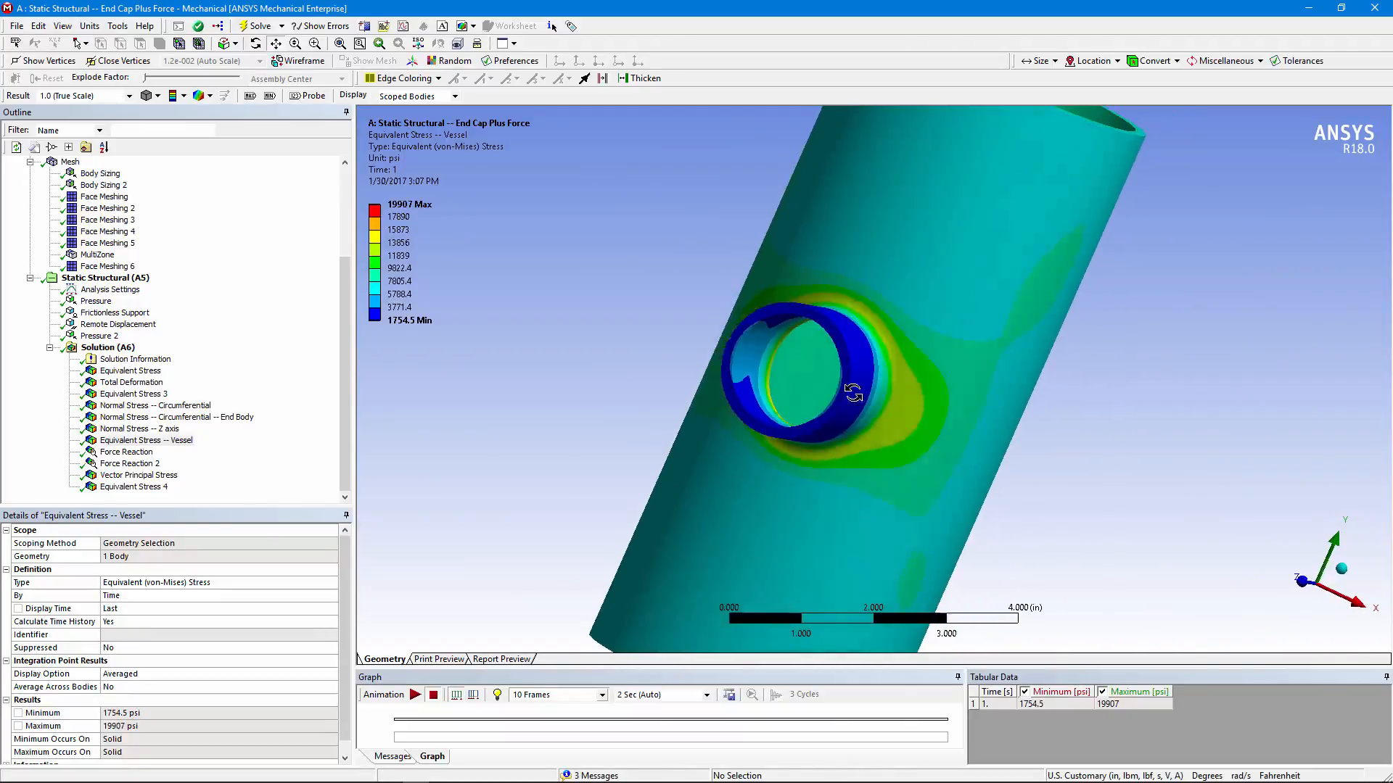
{"action": "left_click_drag", "start_coordinate": [853, 394], "coordinate": [843, 426]}
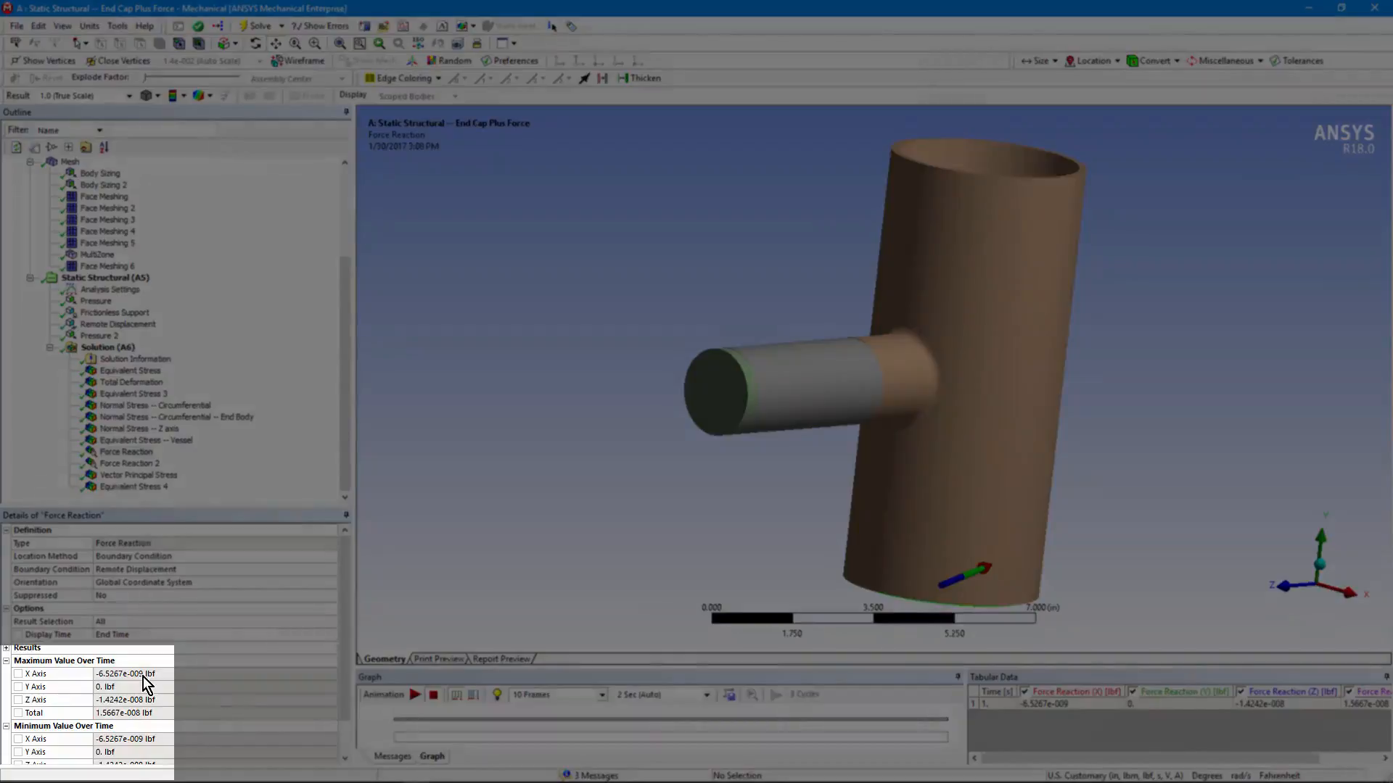
Step: Check Force Reaction 2's -15068 lbf Y reaction, then show the Vector Principal Stress arrows
{"action": "left_click", "coordinate": [131, 462]}
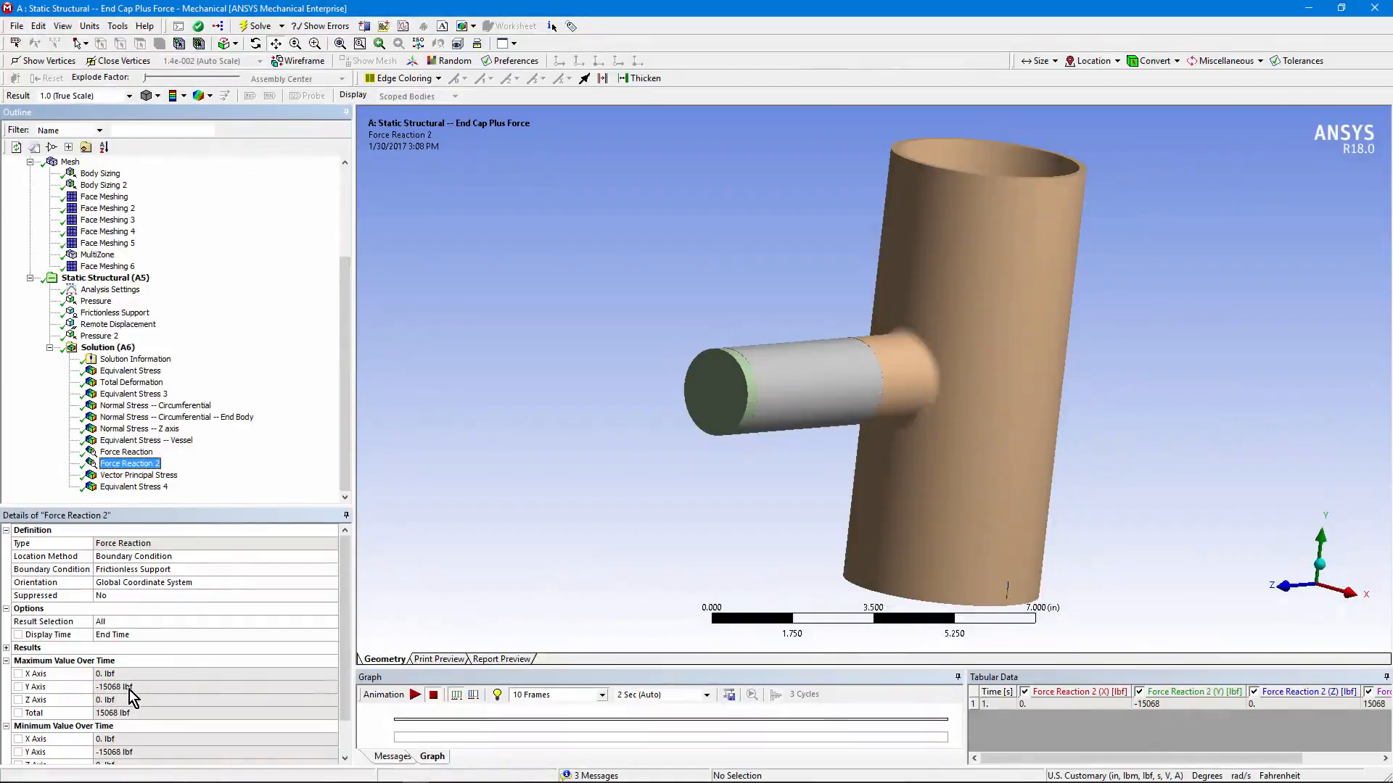
{"action": "mouse_move", "coordinate": [997, 142]}
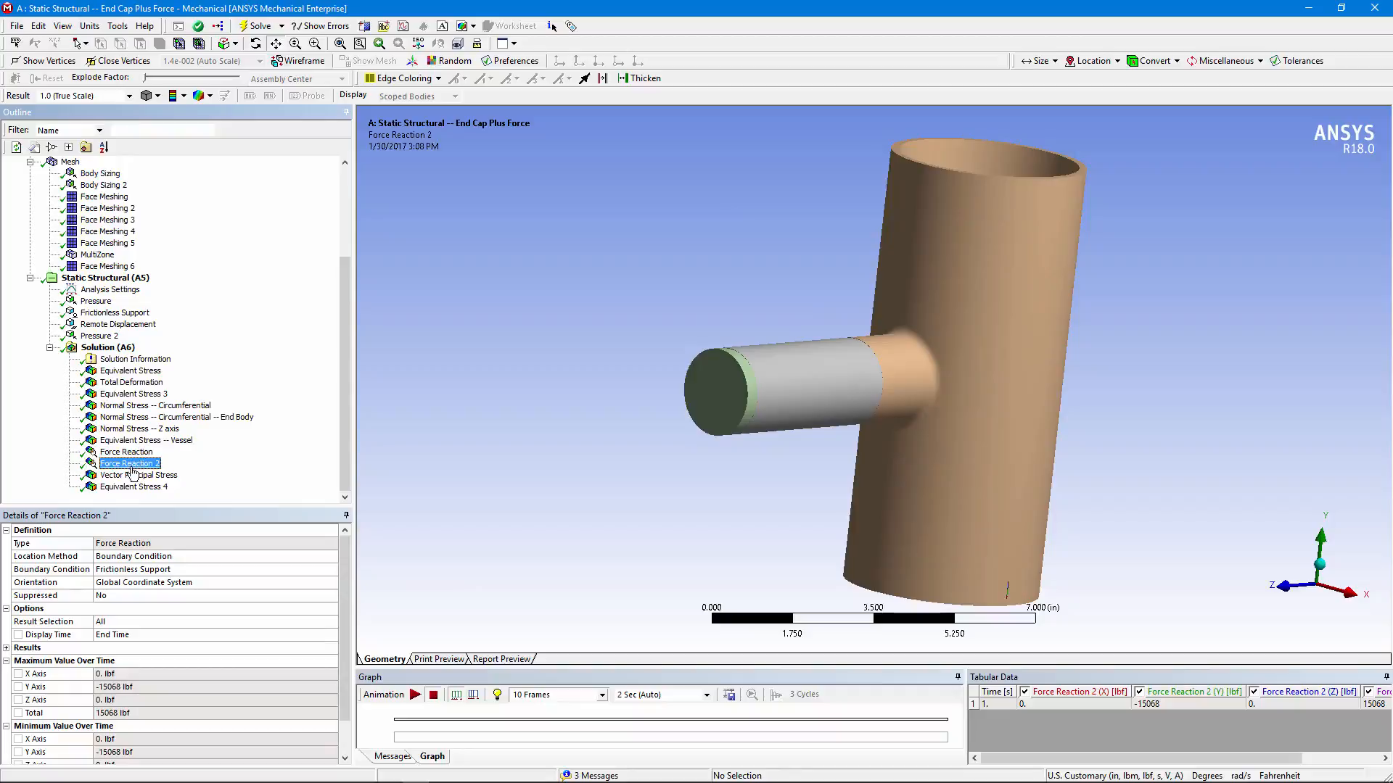
{"action": "left_click", "coordinate": [138, 474]}
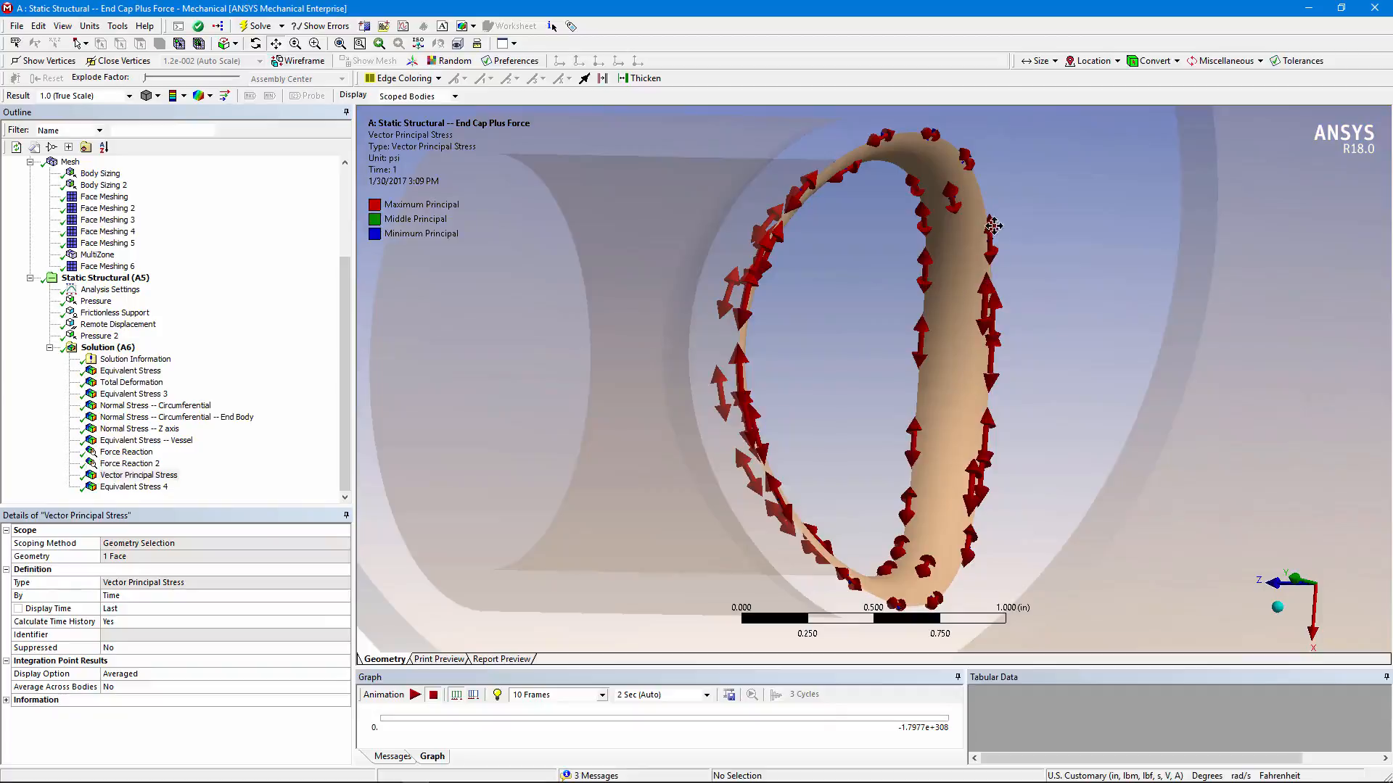
{"action": "mouse_move", "coordinate": [959, 571]}
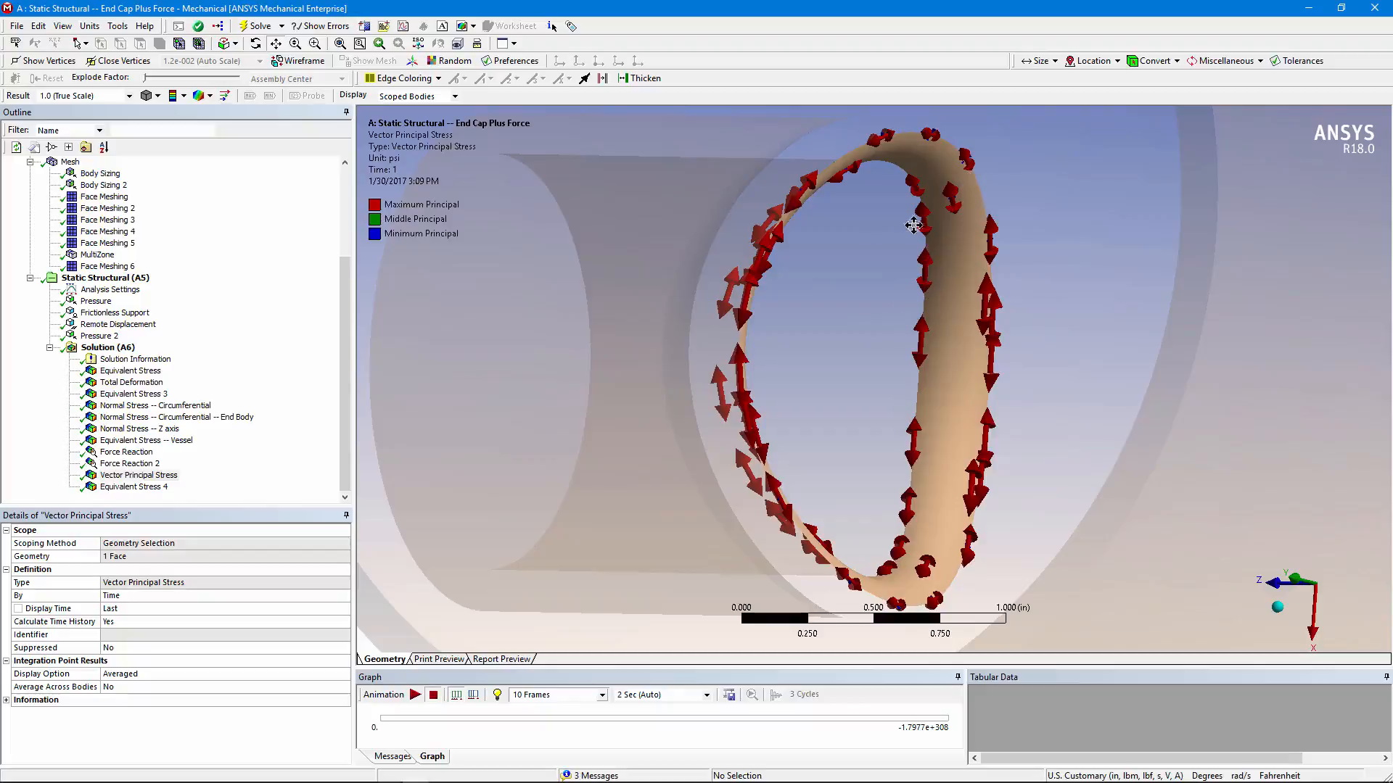
{"action": "mouse_move", "coordinate": [871, 463]}
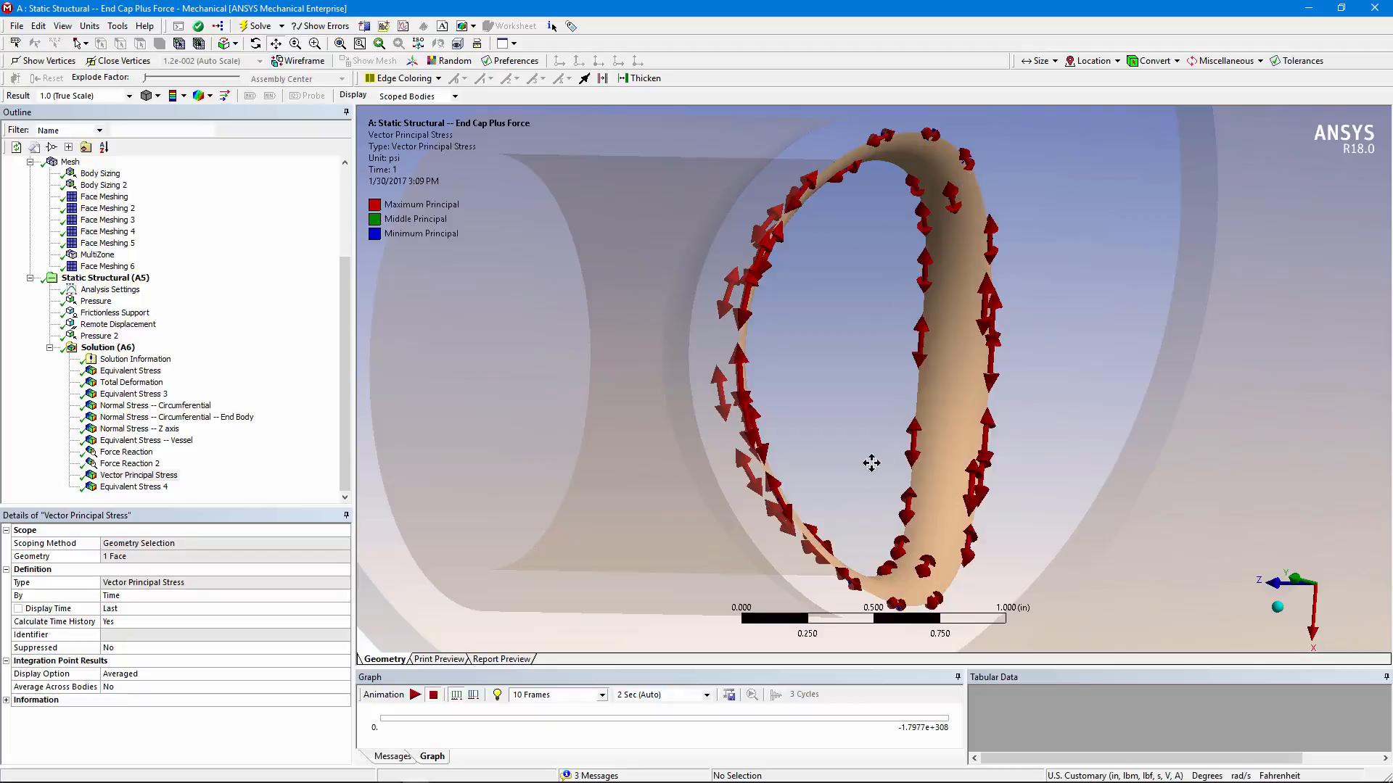
Step: Show Equivalent Stress 4 on the ring face, ranging 12159 to 19907 psi
{"action": "left_click", "coordinate": [135, 486]}
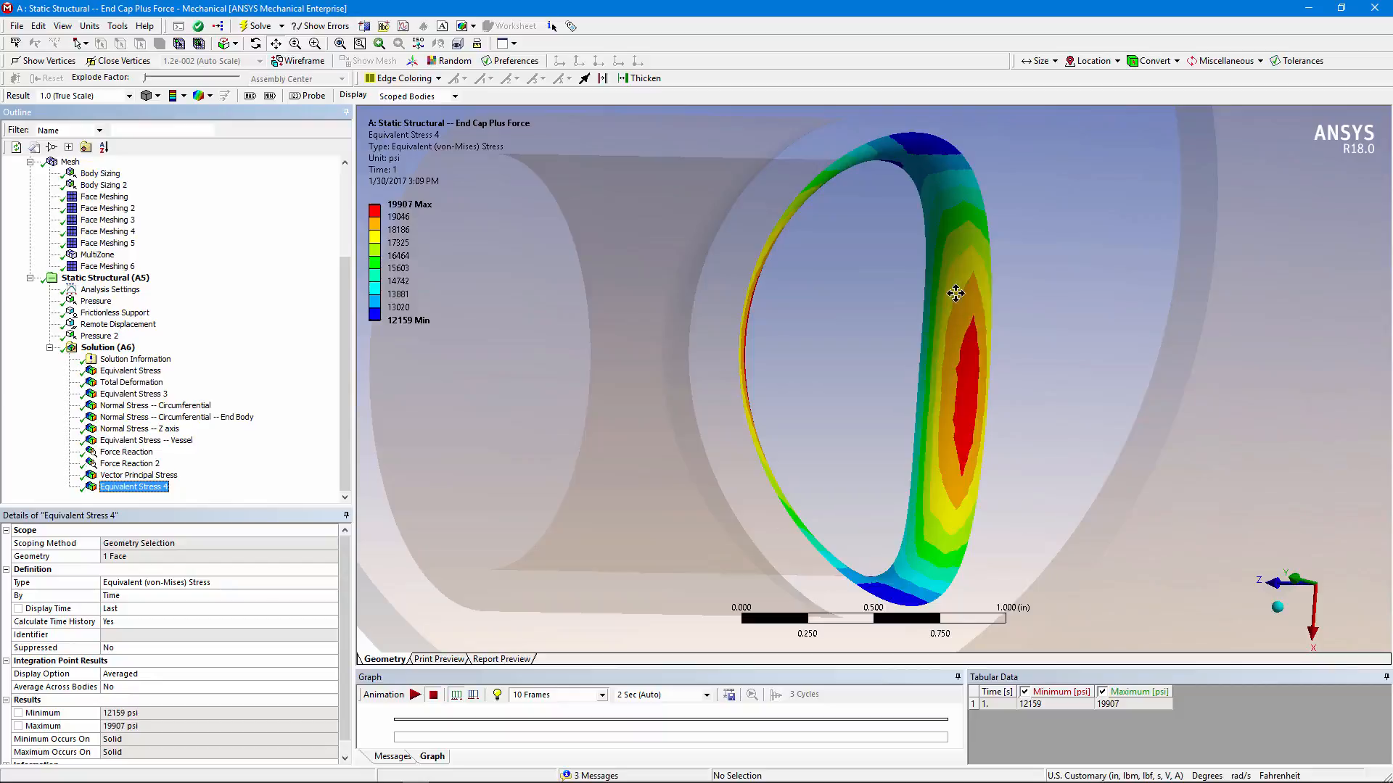
{"action": "mouse_move", "coordinate": [544, 288]}
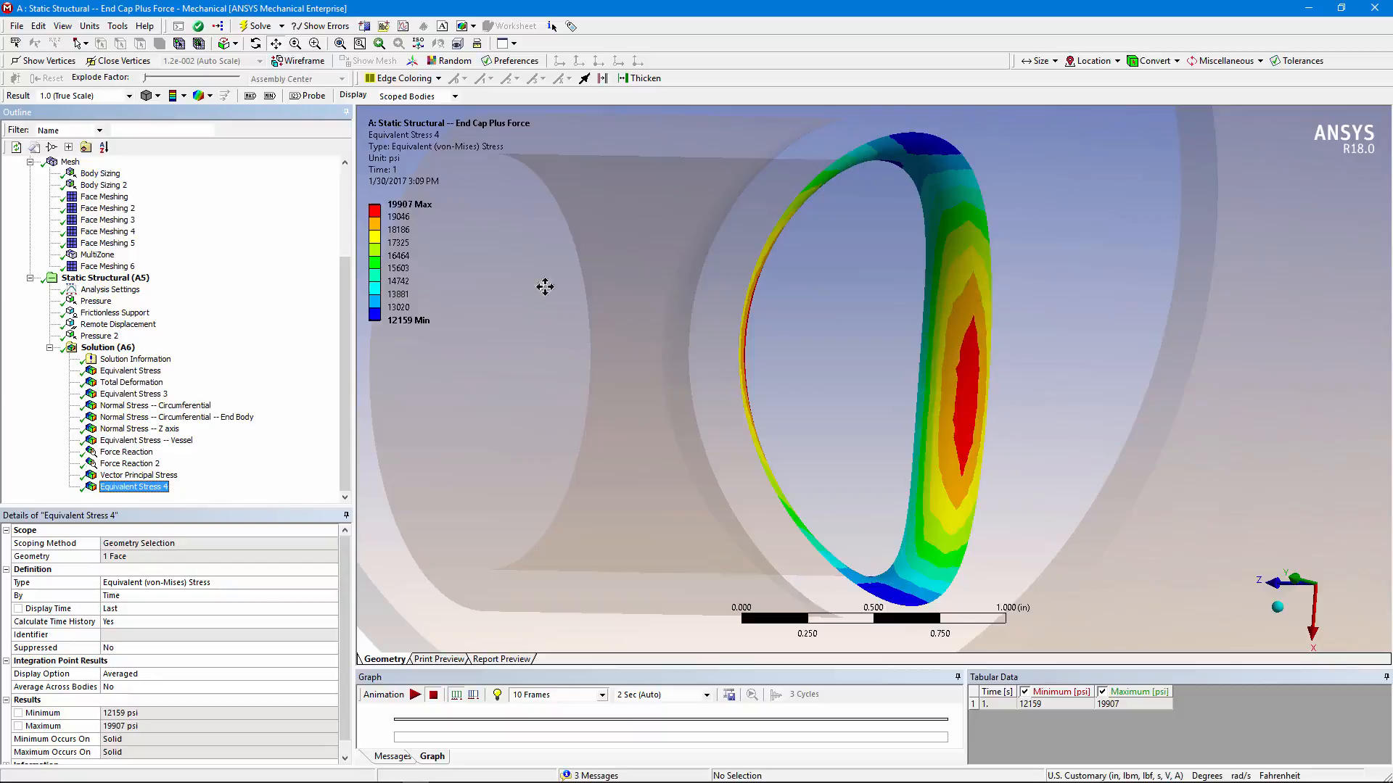
Step: Overlay the undeformed wireframe on the ring stress plot, orbit to compare, then select Geometry
{"action": "left_click", "coordinate": [210, 95]}
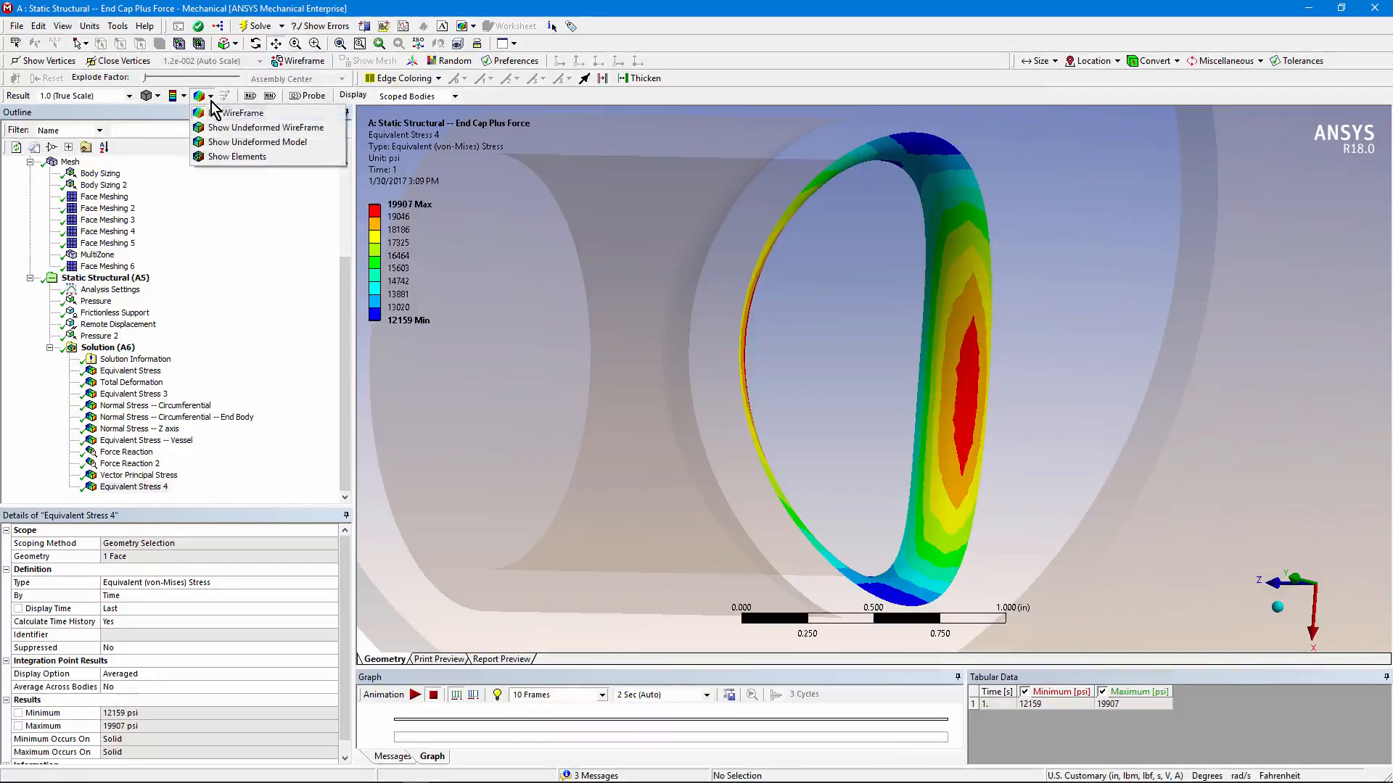
{"action": "left_click", "coordinate": [237, 156]}
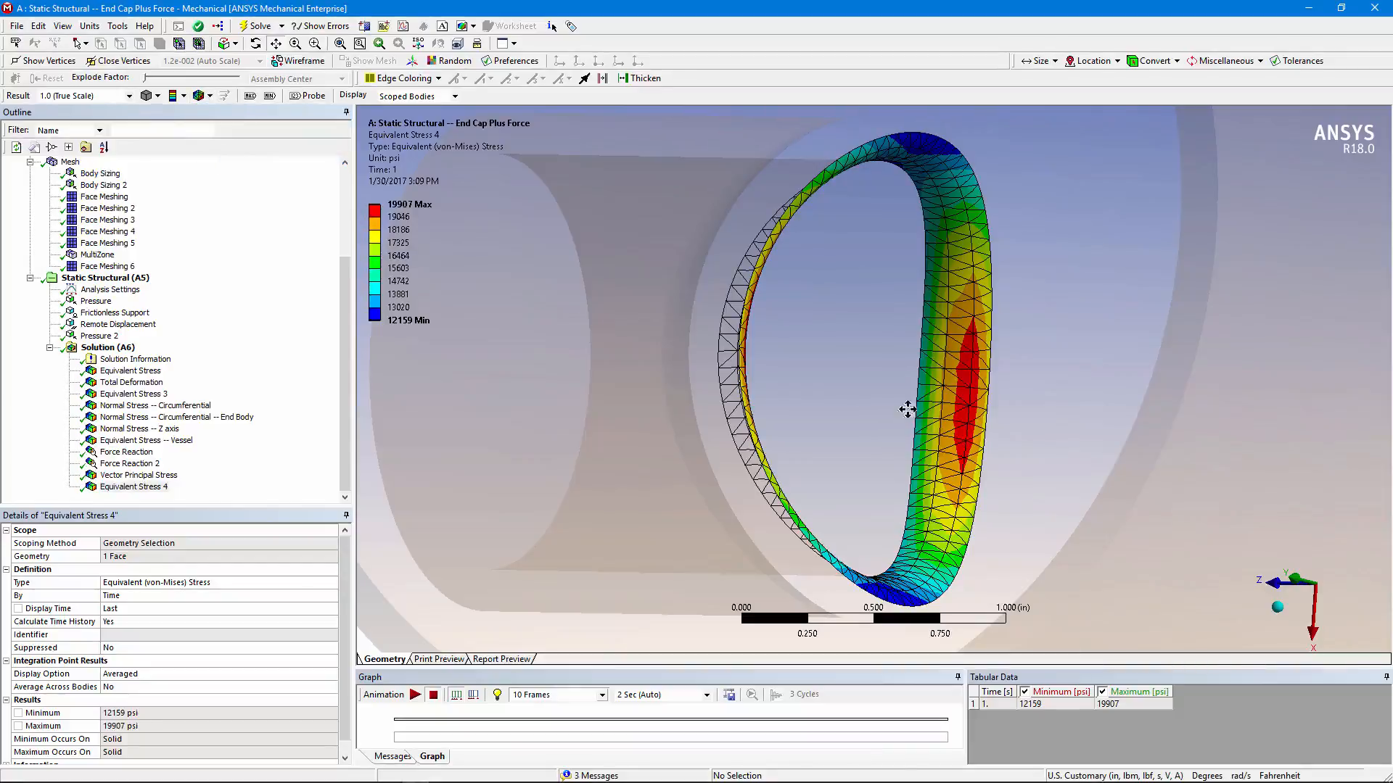
{"action": "left_click_drag", "start_coordinate": [907, 408], "coordinate": [1017, 424]}
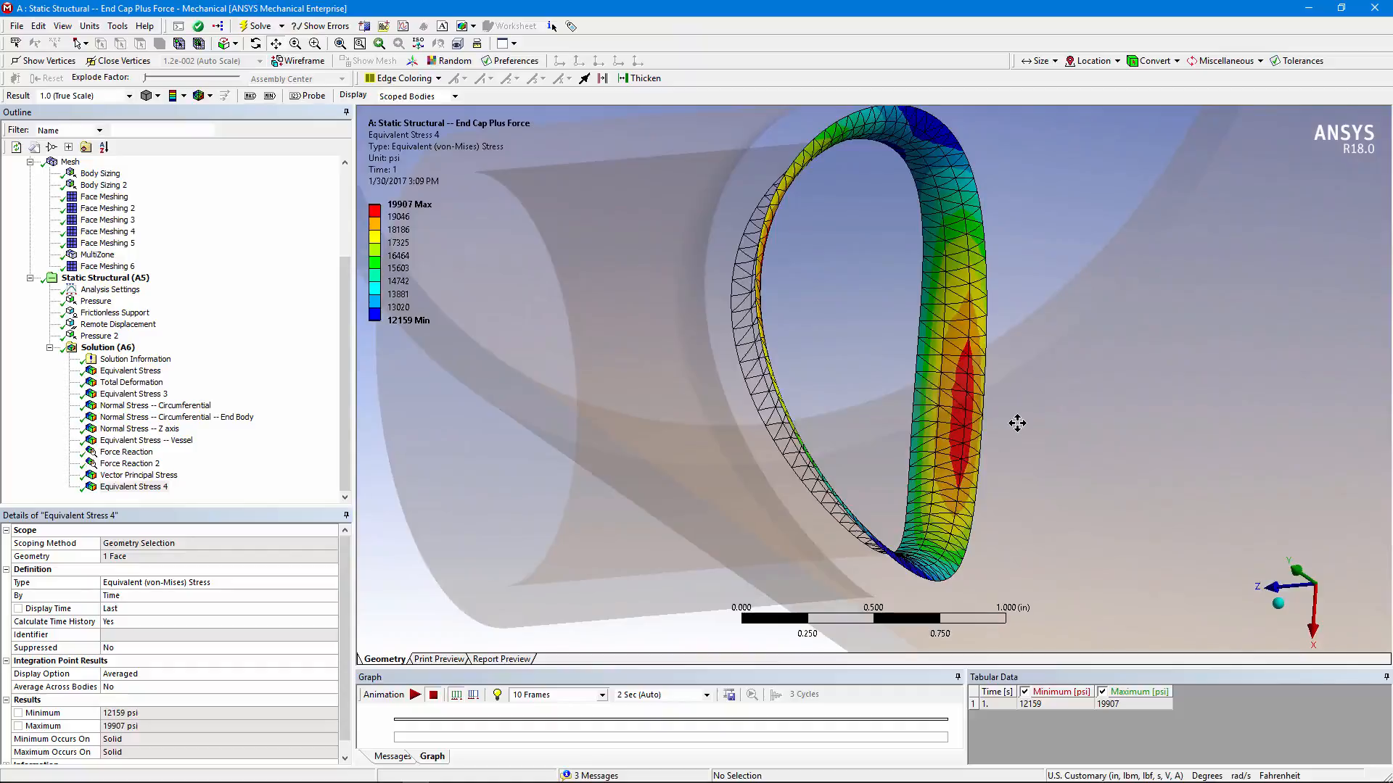
{"action": "mouse_move", "coordinate": [149, 273]}
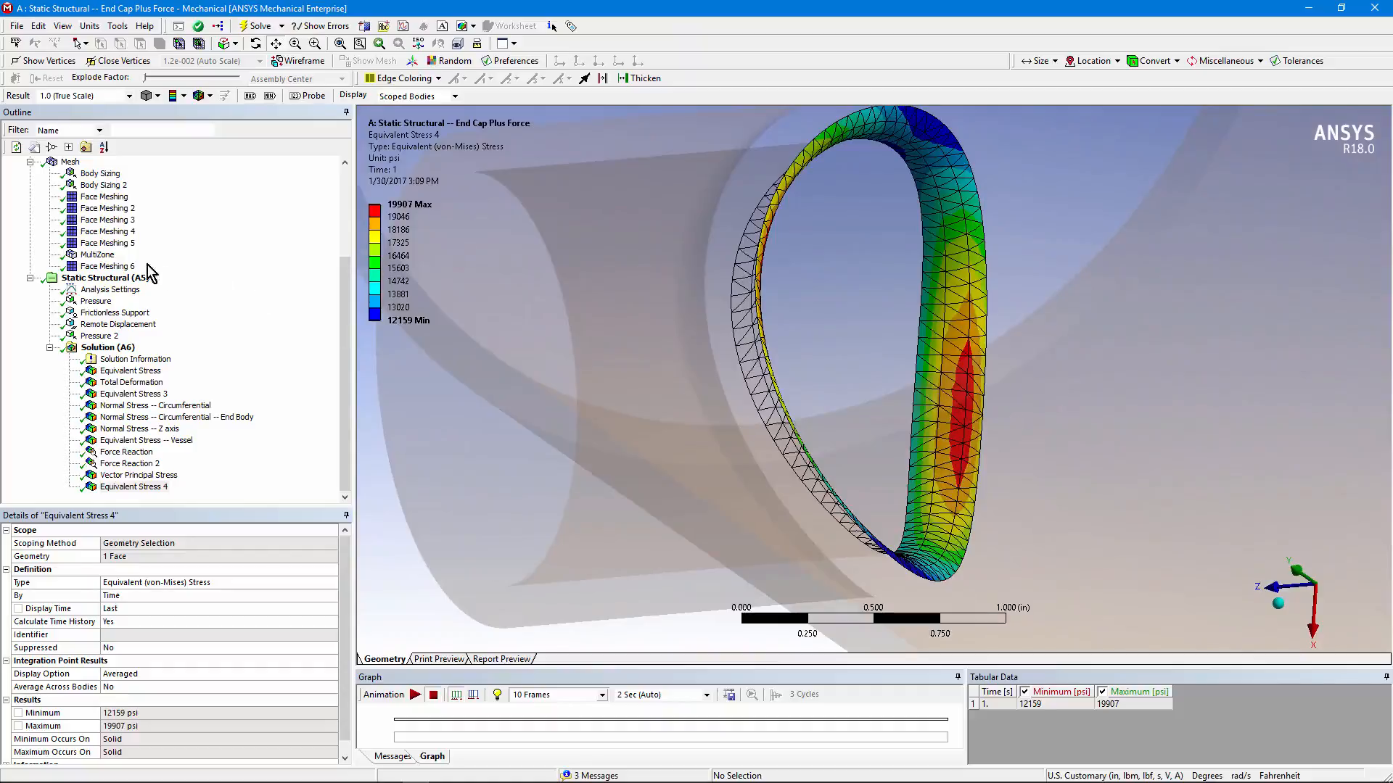
{"action": "left_click", "coordinate": [69, 161]}
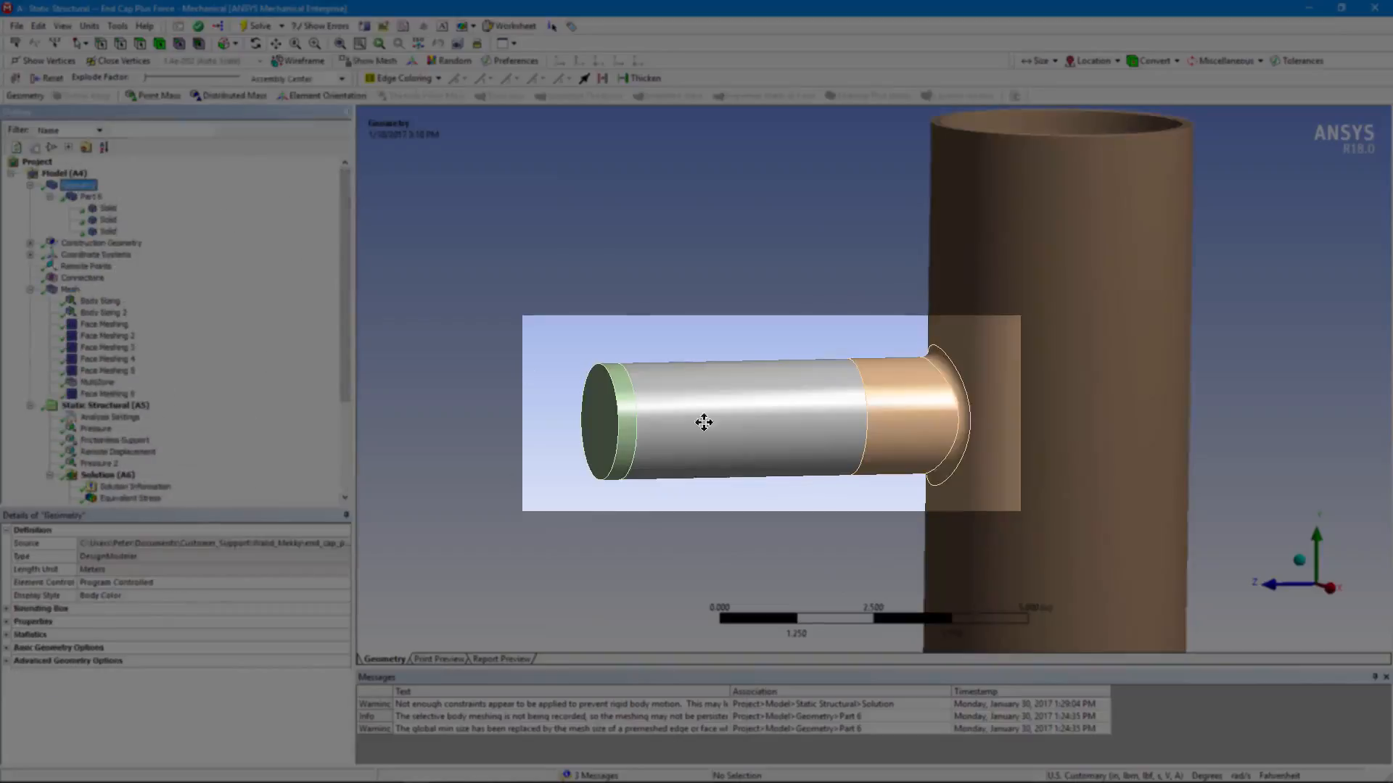
{"action": "mouse_move", "coordinate": [924, 398]}
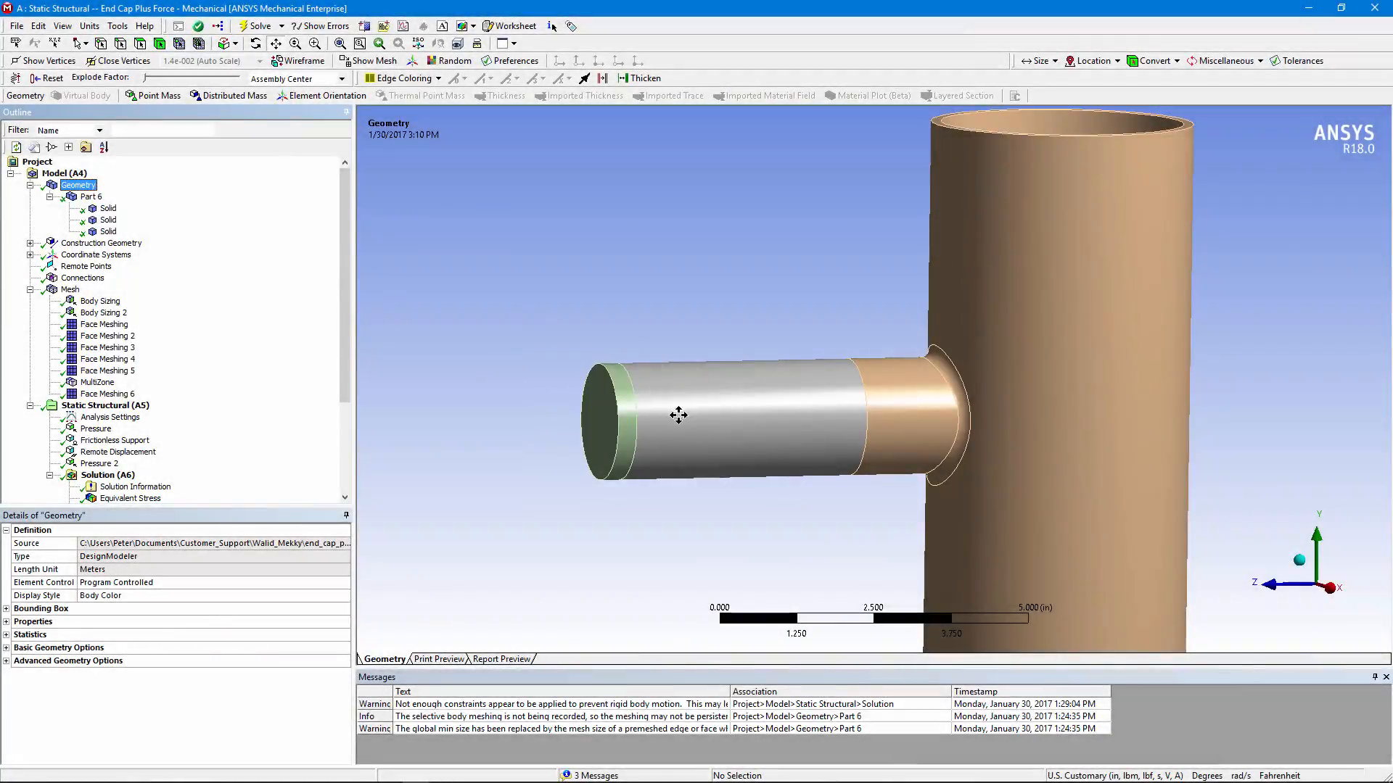
{"action": "mouse_move", "coordinate": [653, 426]}
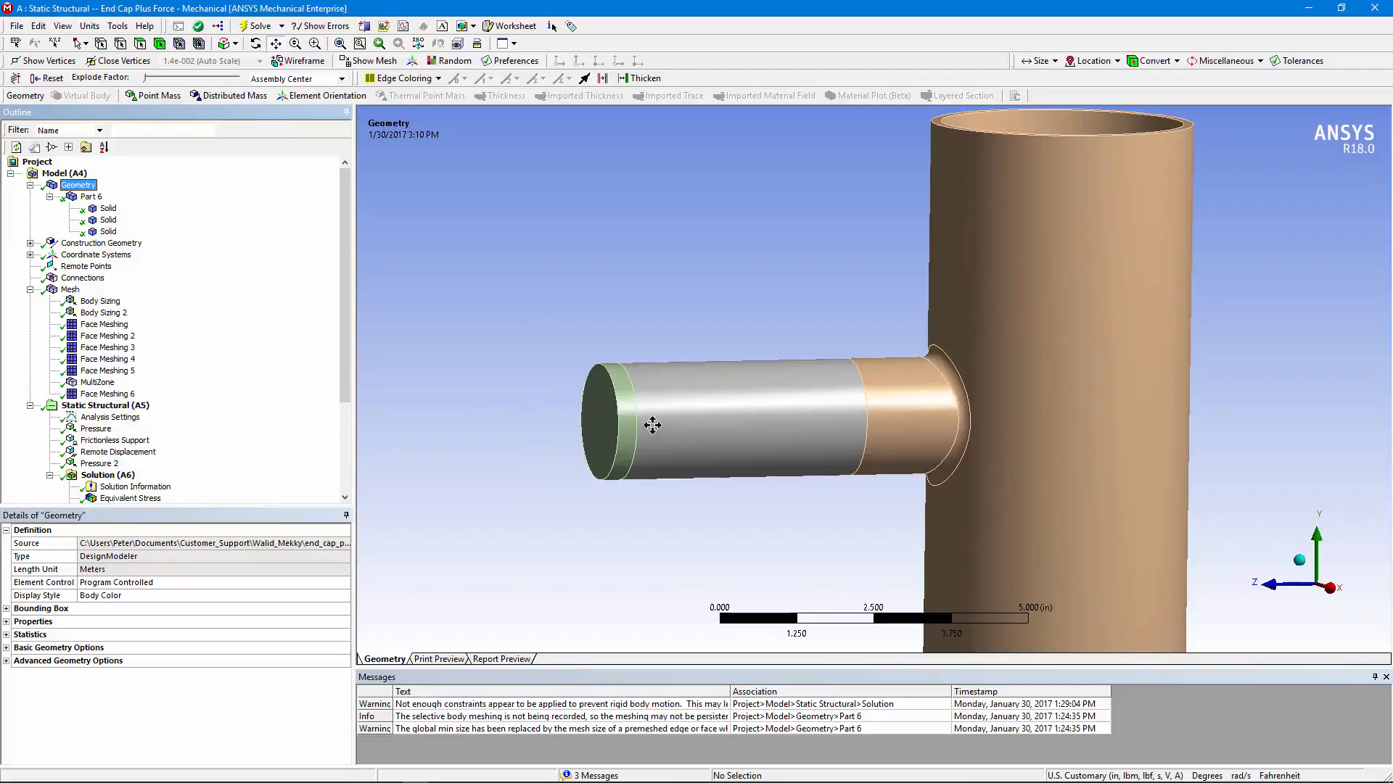
{"action": "mouse_move", "coordinate": [626, 377]}
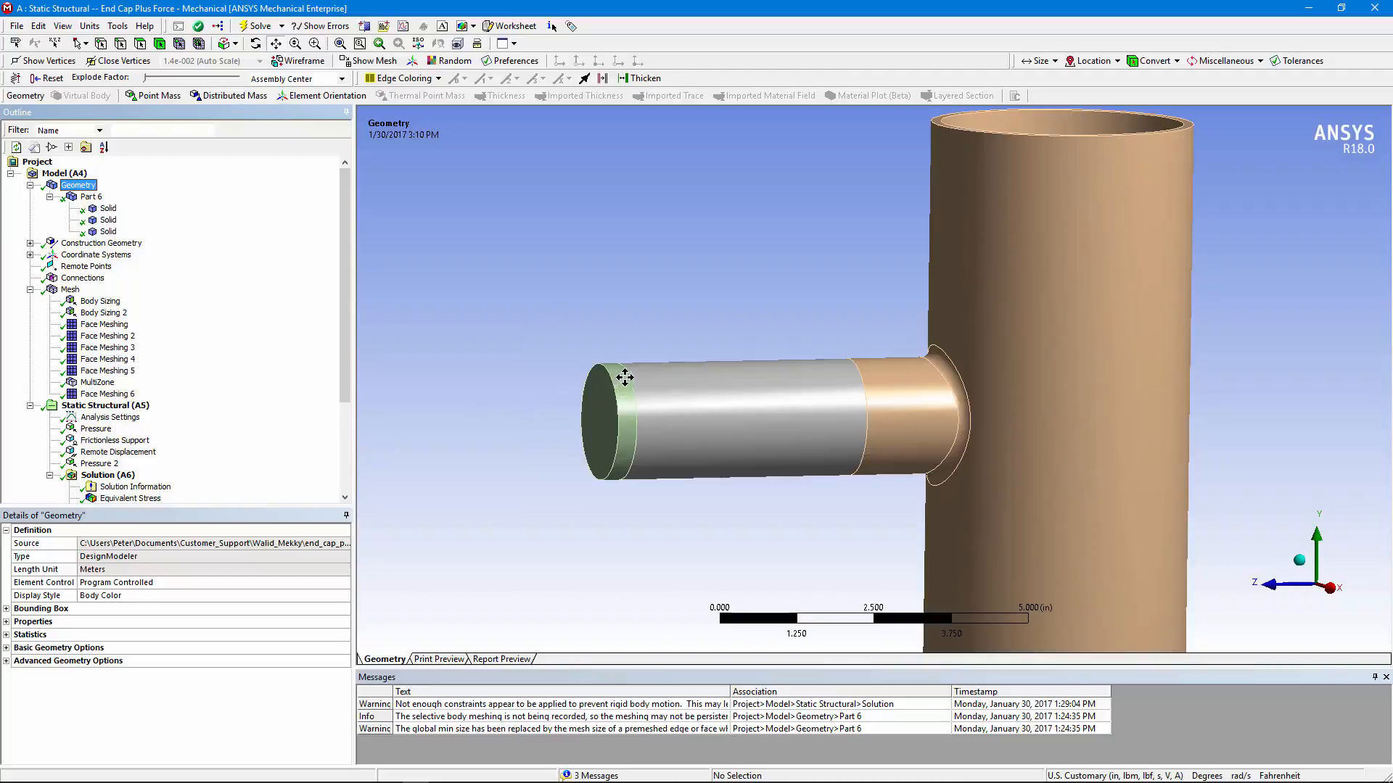
{"action": "mouse_move", "coordinate": [629, 393]}
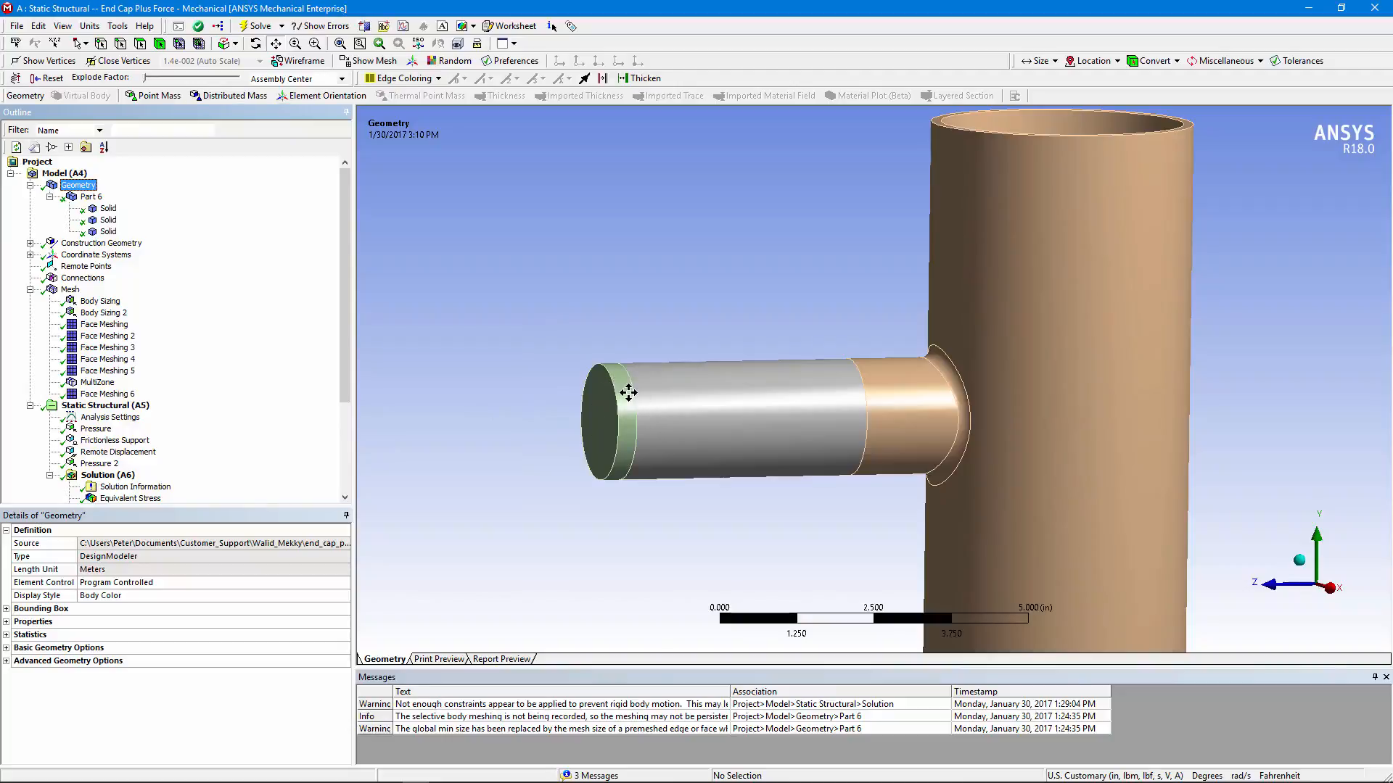